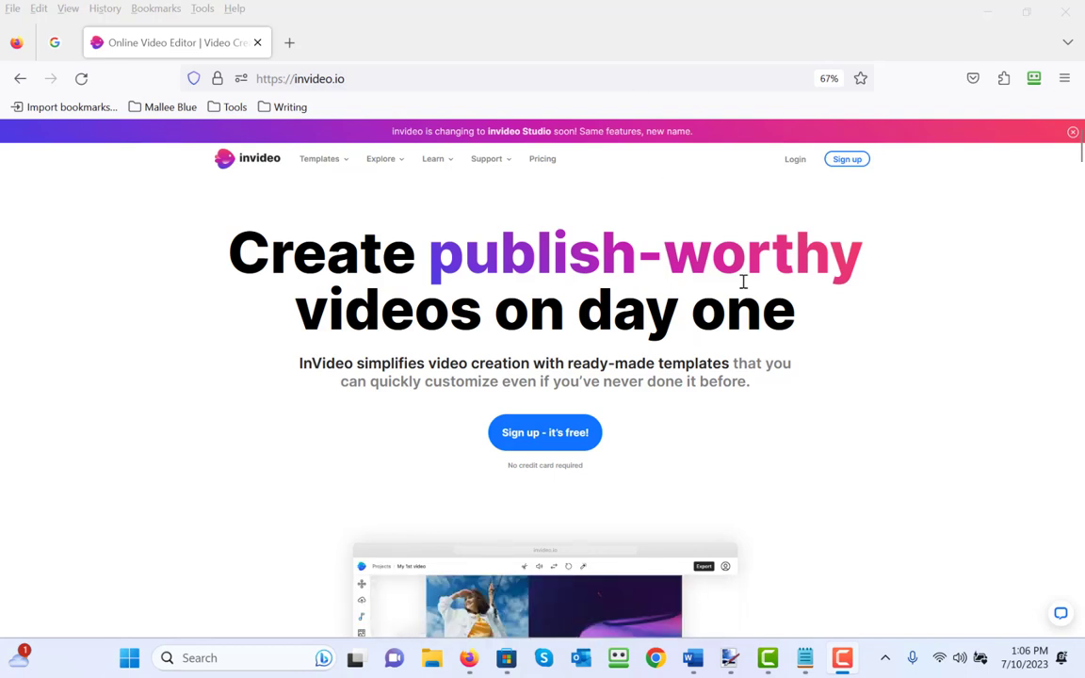
- Create a free InVideo account by signing up with the Google account
left_click(544, 431)
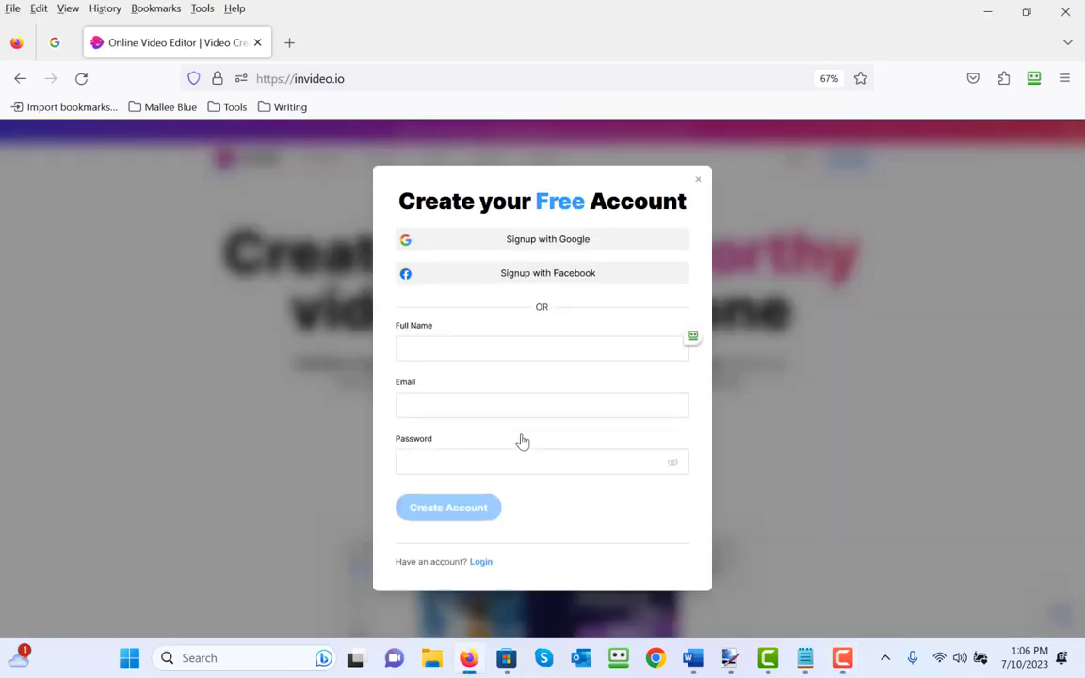
mouse_move(520, 245)
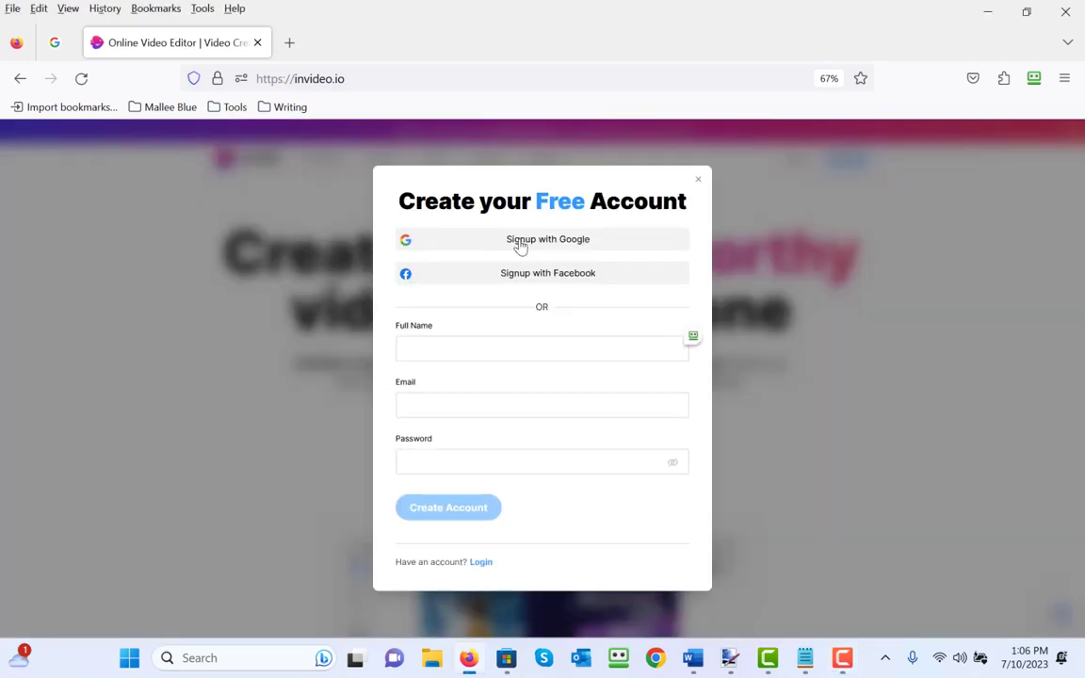
left_click(548, 239)
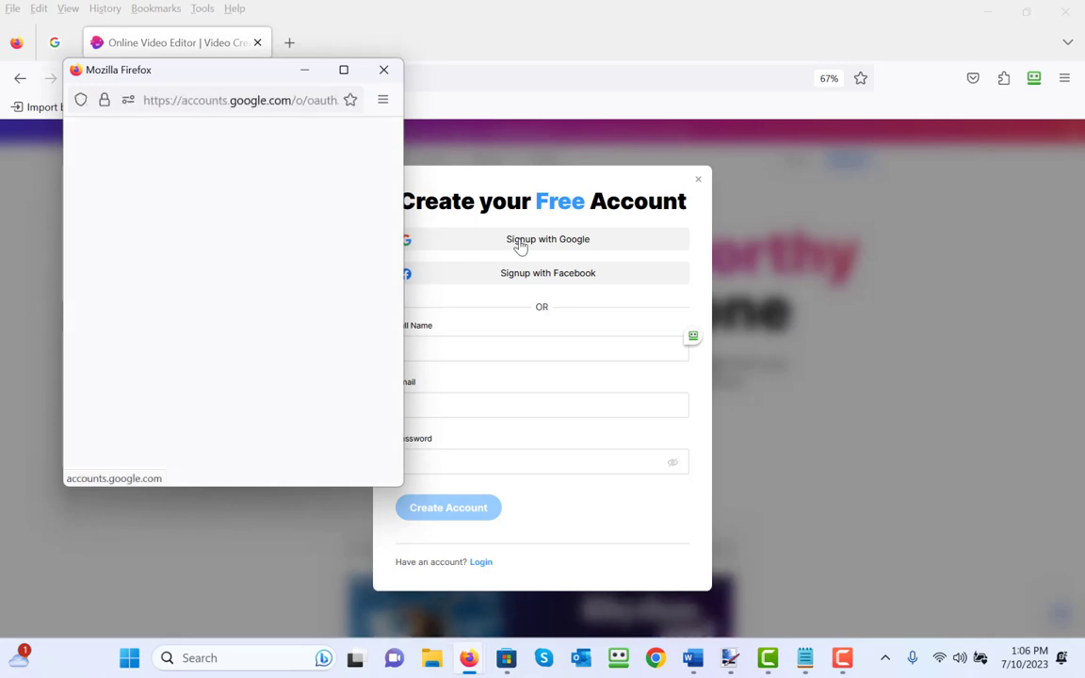
left_click(548, 237)
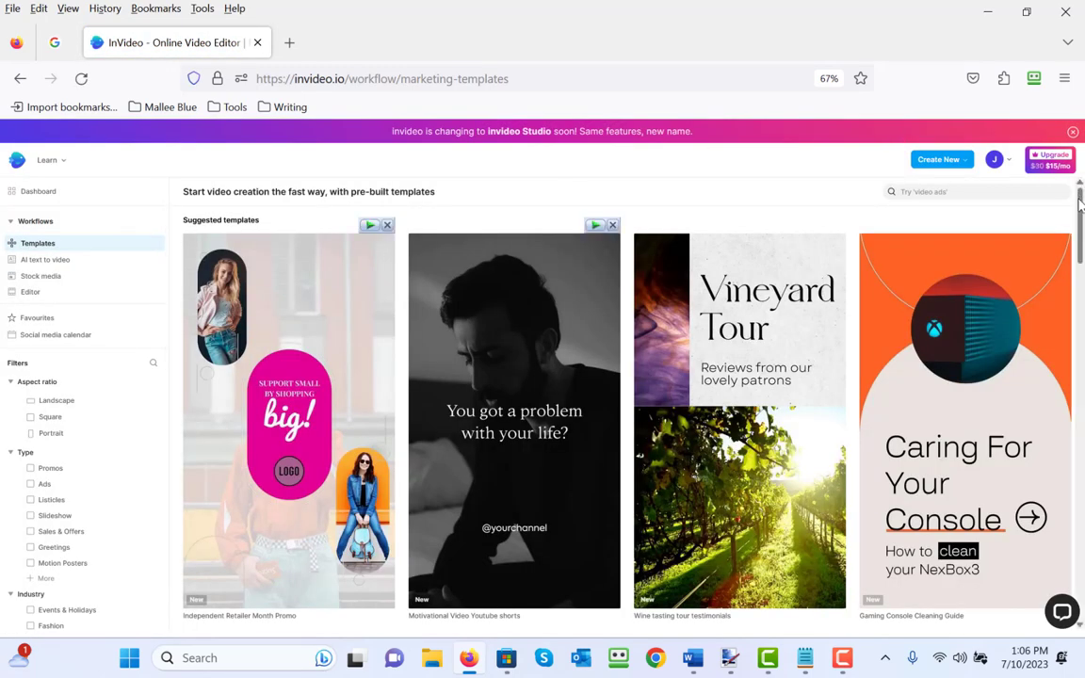
- Filter the template library to Landscape, Promos and Technology
scroll("down", 3)
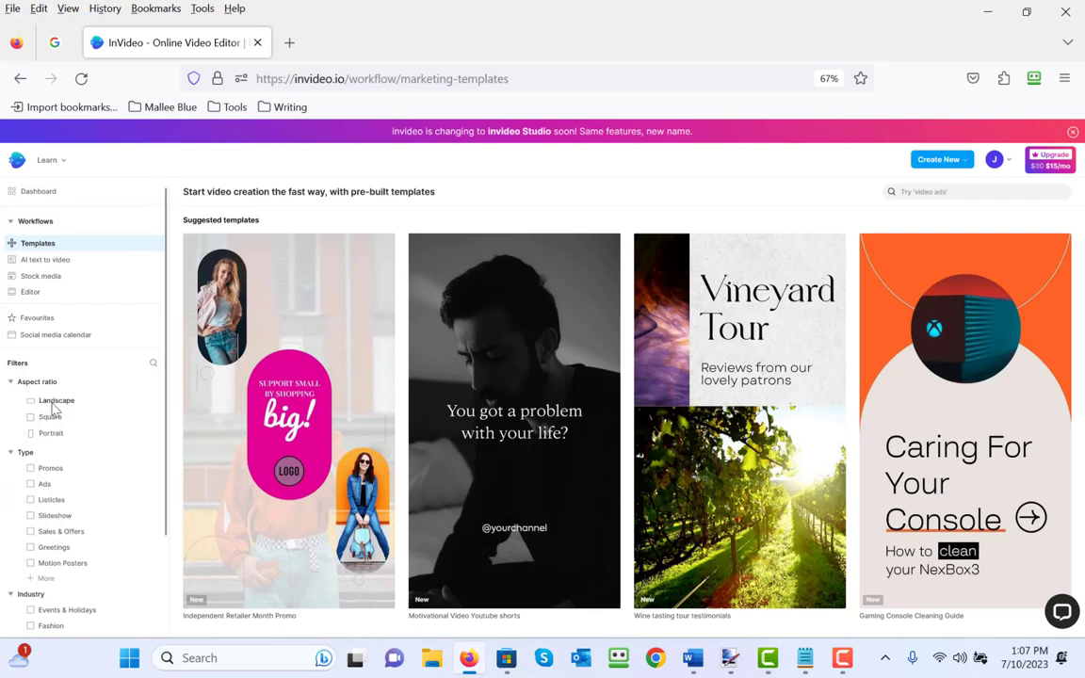
left_click(56, 399)
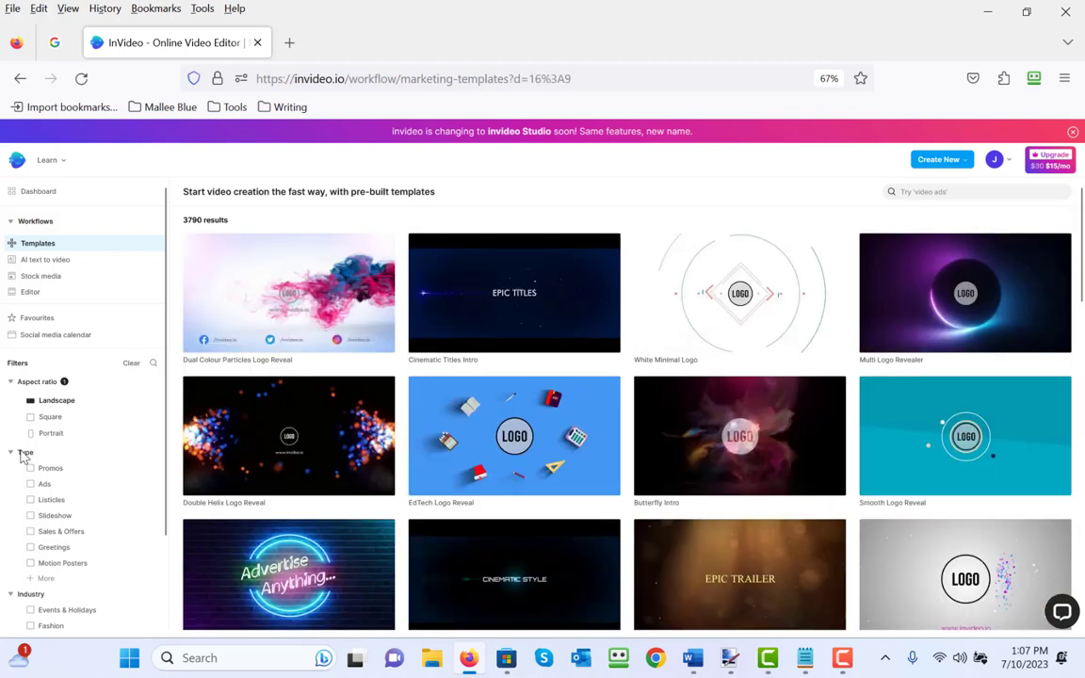
left_click(30, 467)
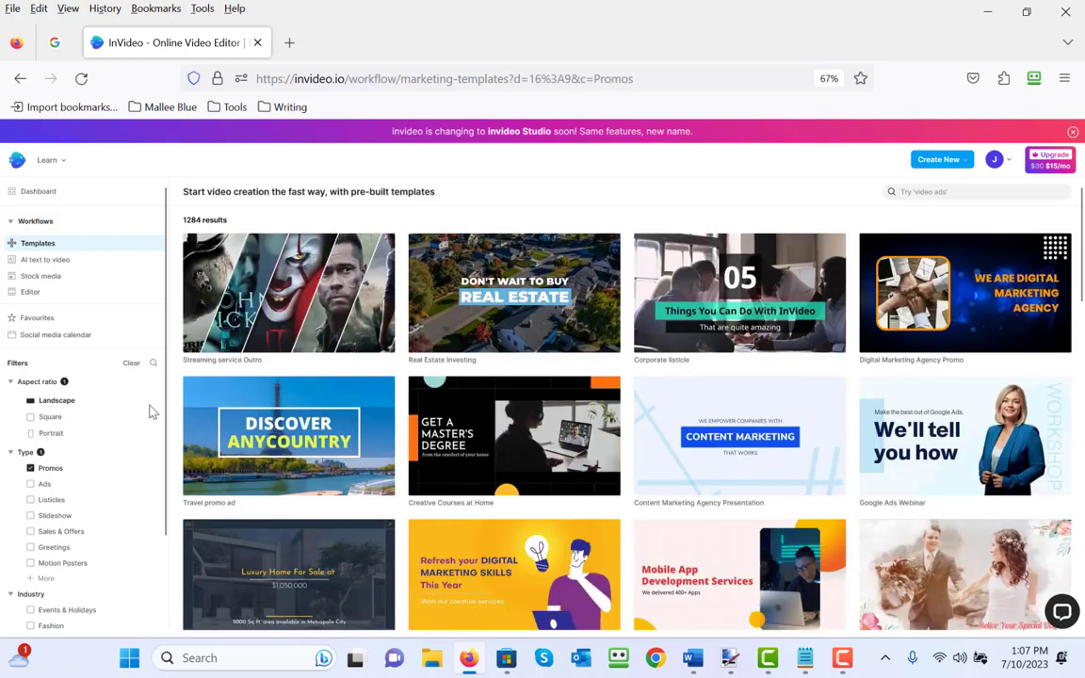
scroll("down", 3)
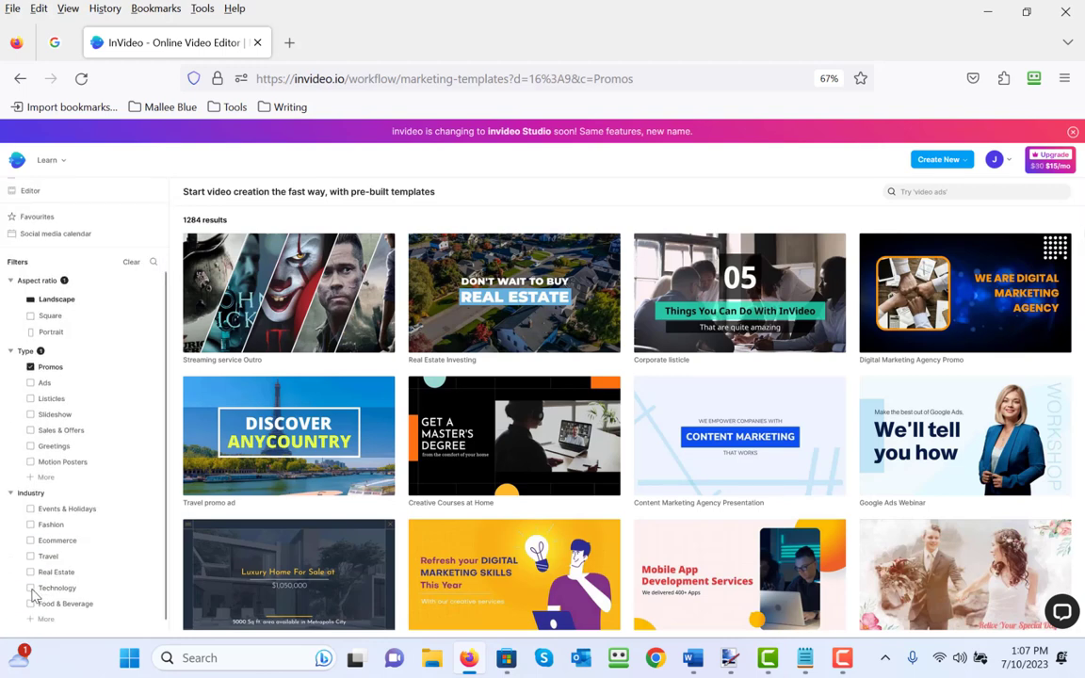
left_click(30, 588)
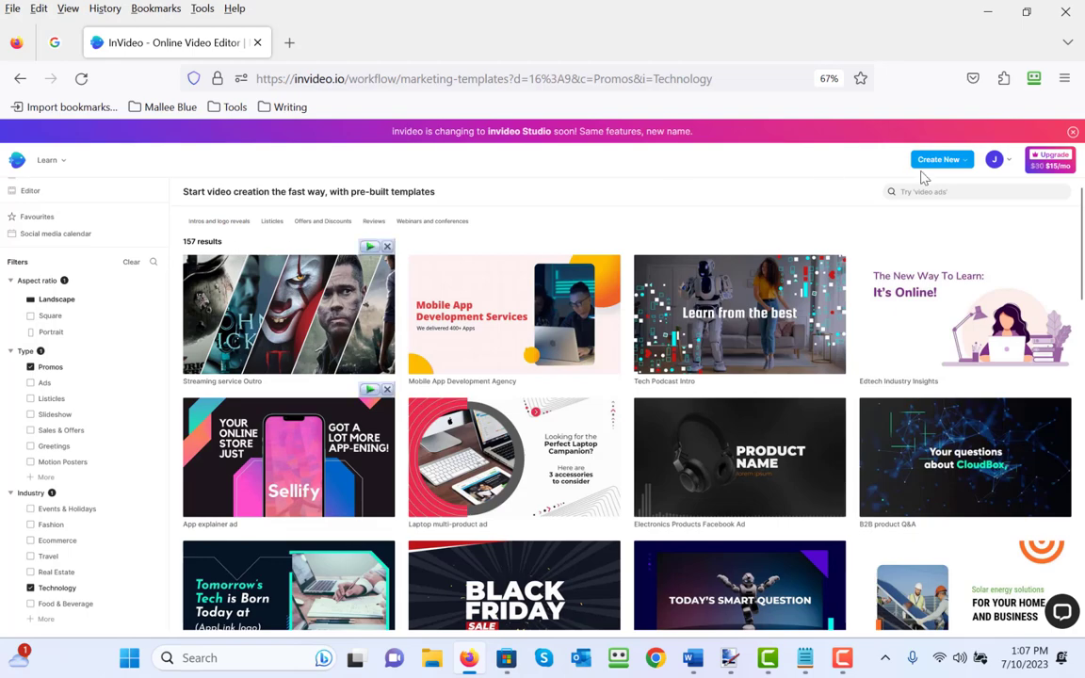
- Scroll the filtered results down to the YouTube Monetization Listicle template
scroll("down", 3)
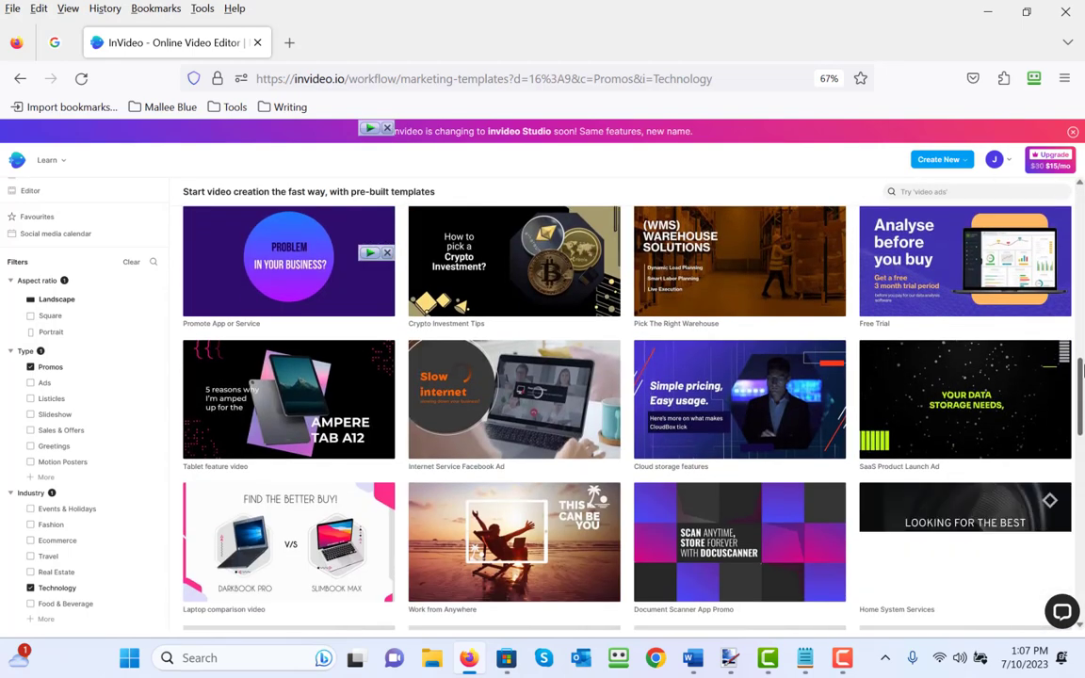
scroll("down", 3)
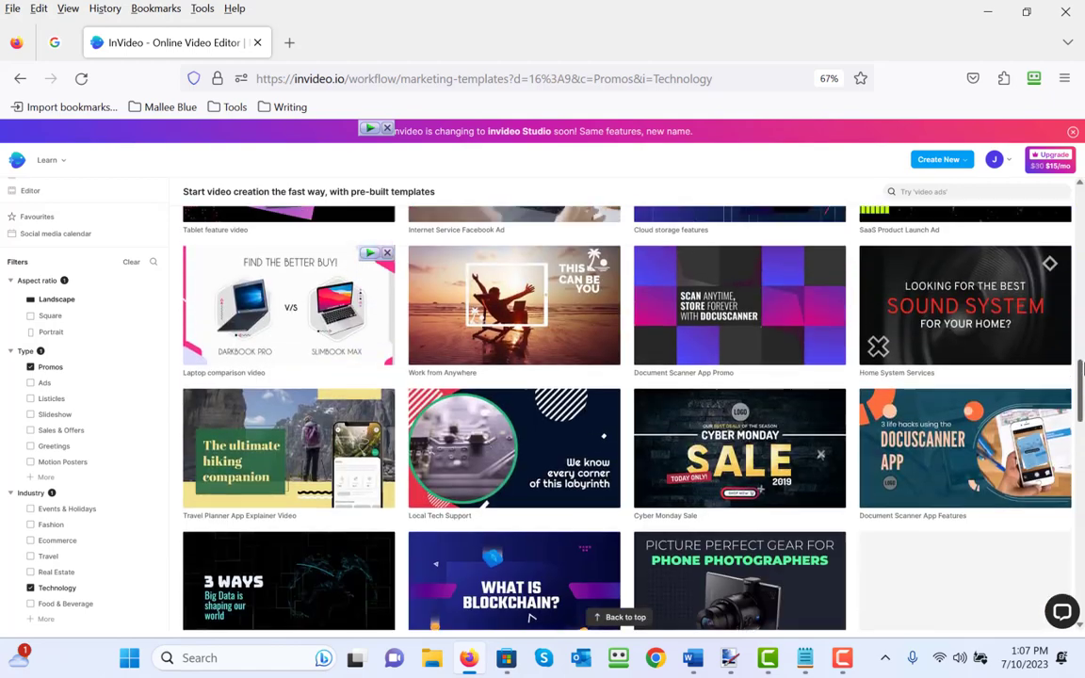
scroll("down", 3)
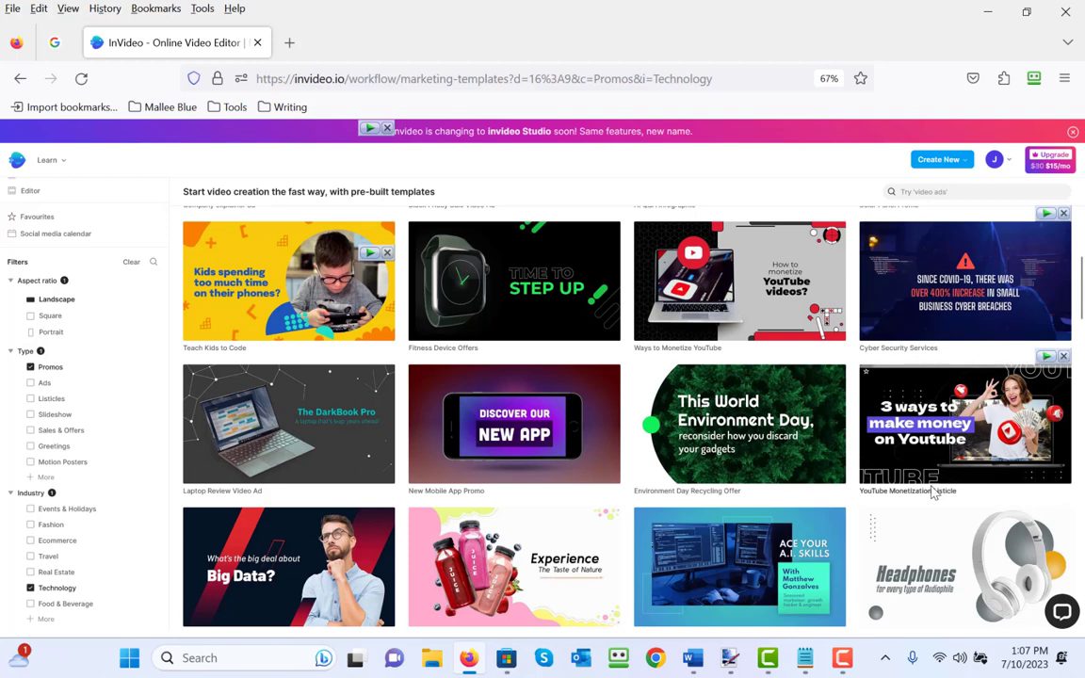
mouse_move(943, 464)
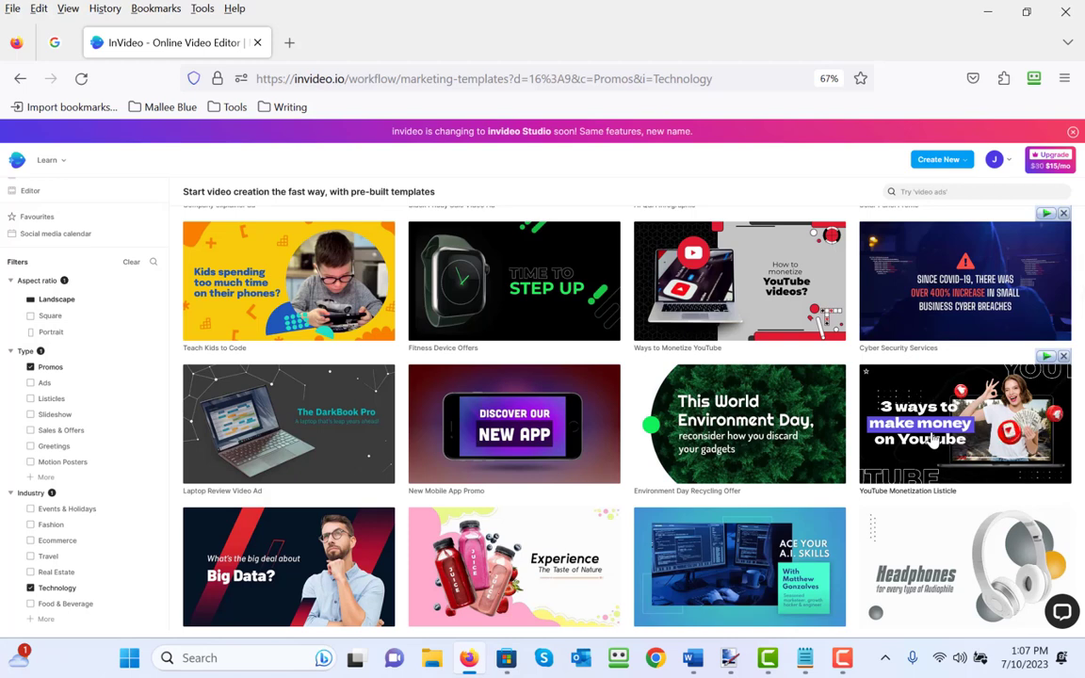
mouse_move(932, 424)
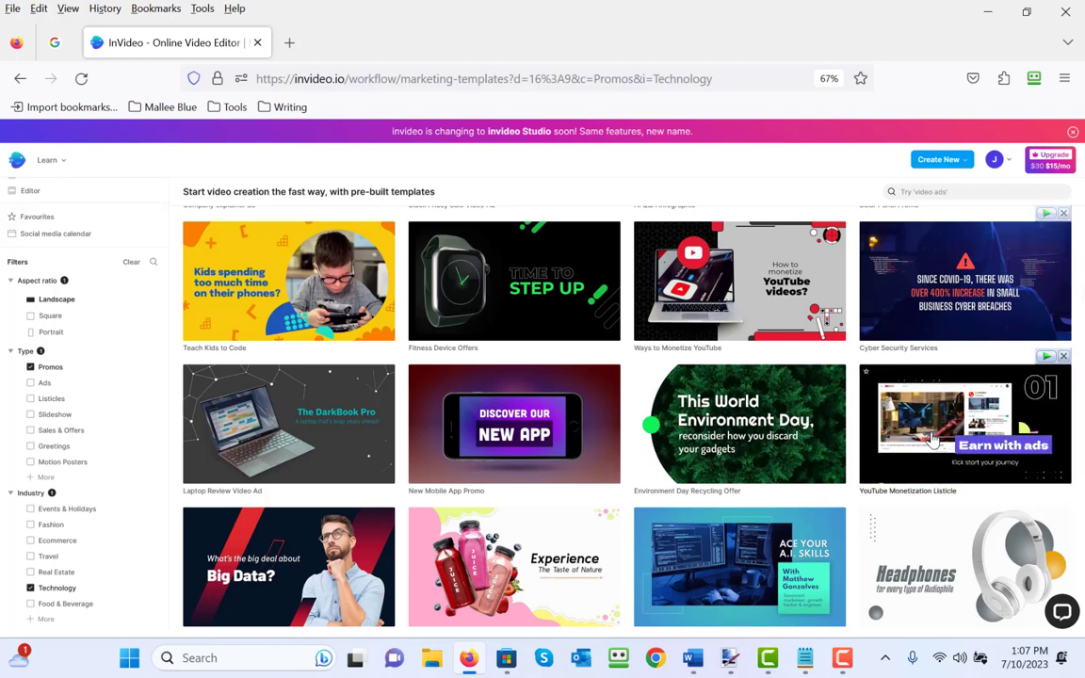
- Start a new project from the YouTube Monetization Listicle template
left_click(964, 422)
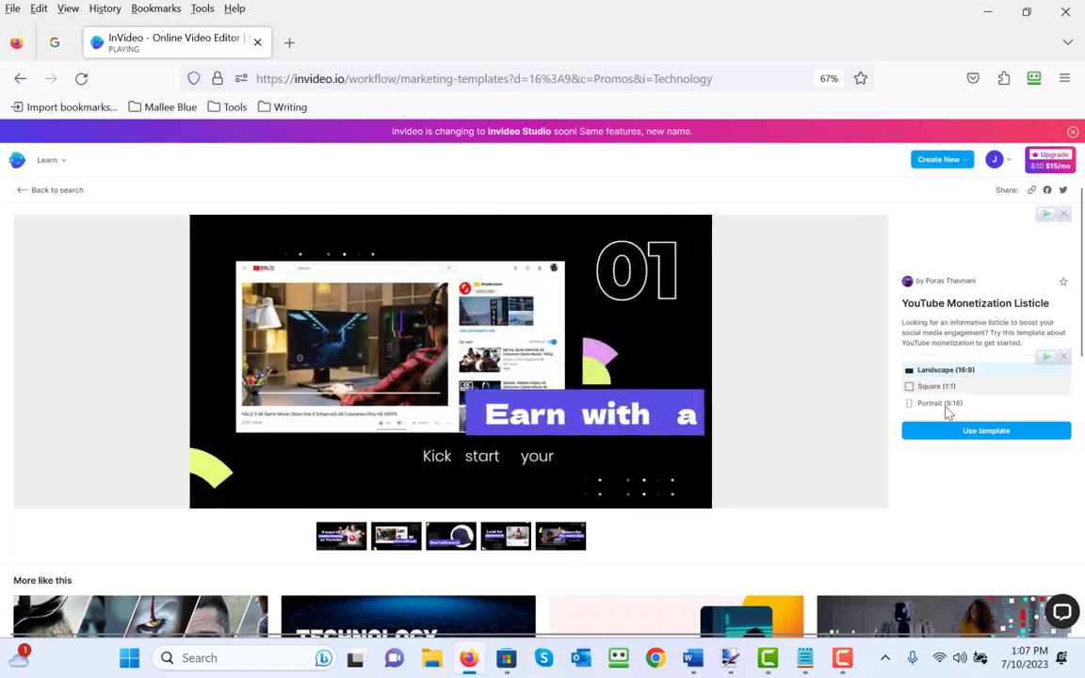
left_click(985, 429)
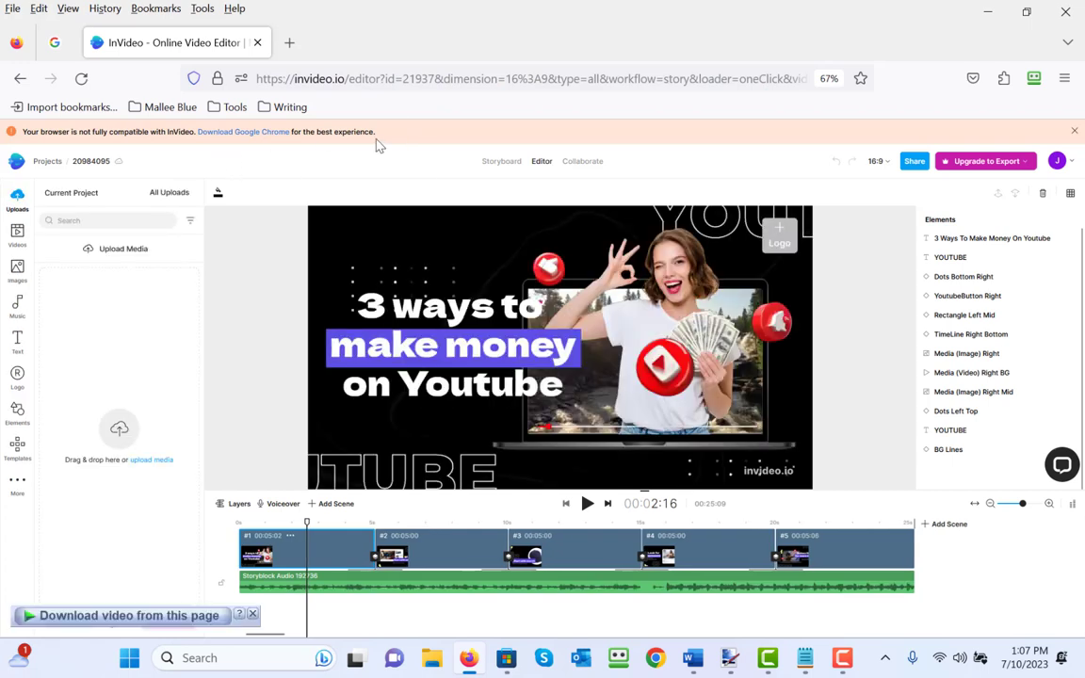
mouse_move(482, 137)
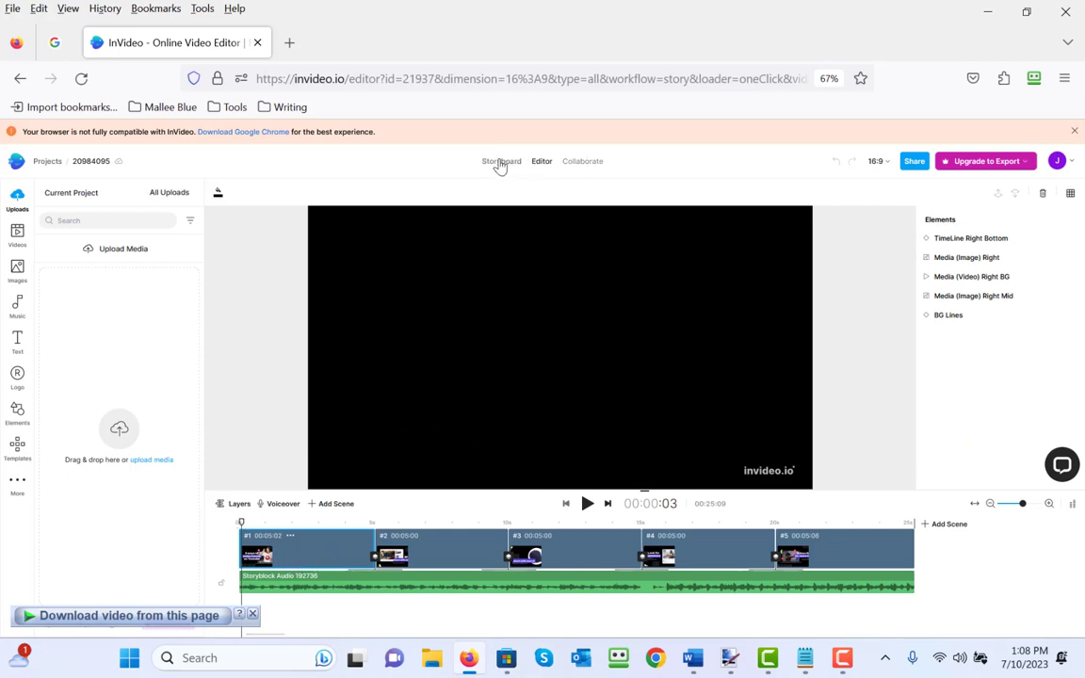
mouse_move(543, 162)
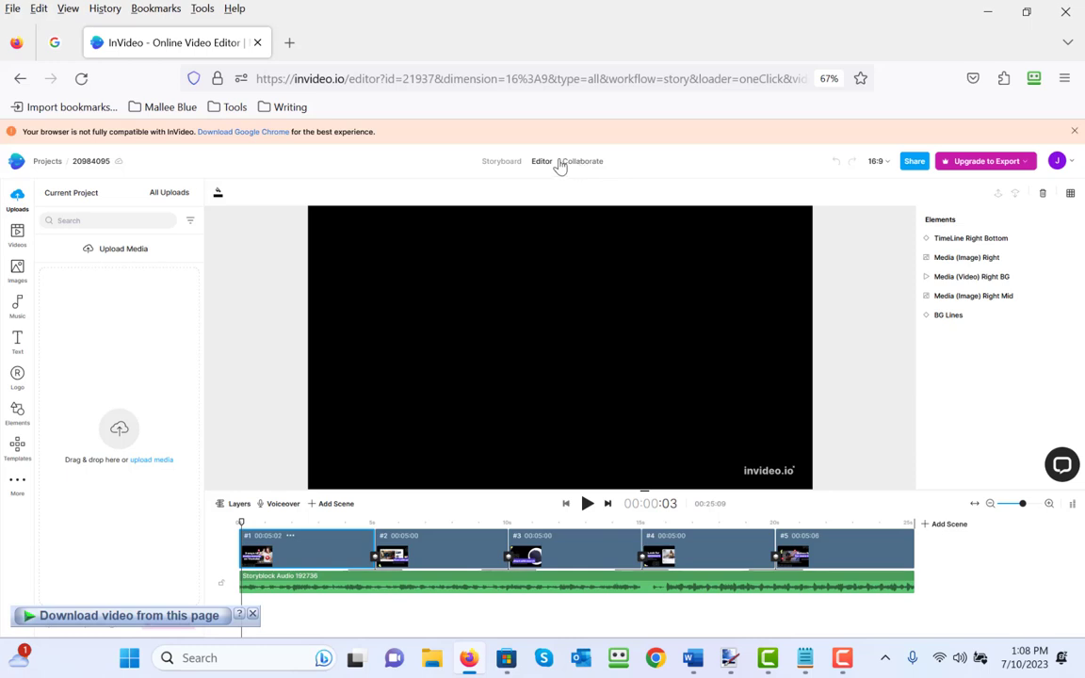
mouse_move(588, 503)
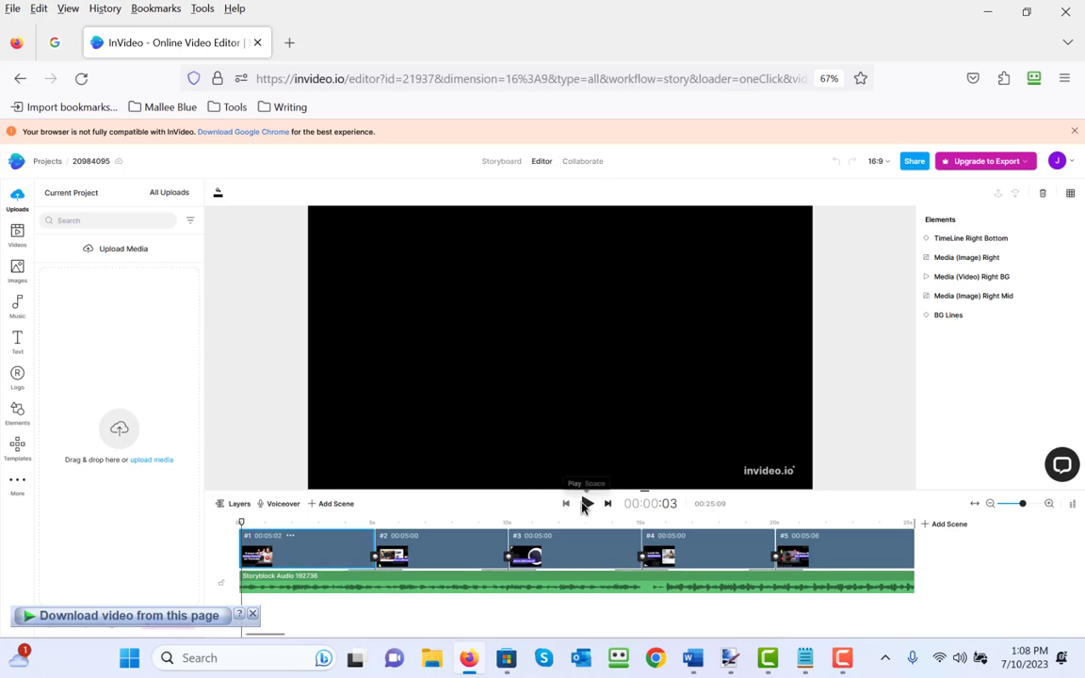
- Play back the opening scene of the listicle template
left_click(586, 502)
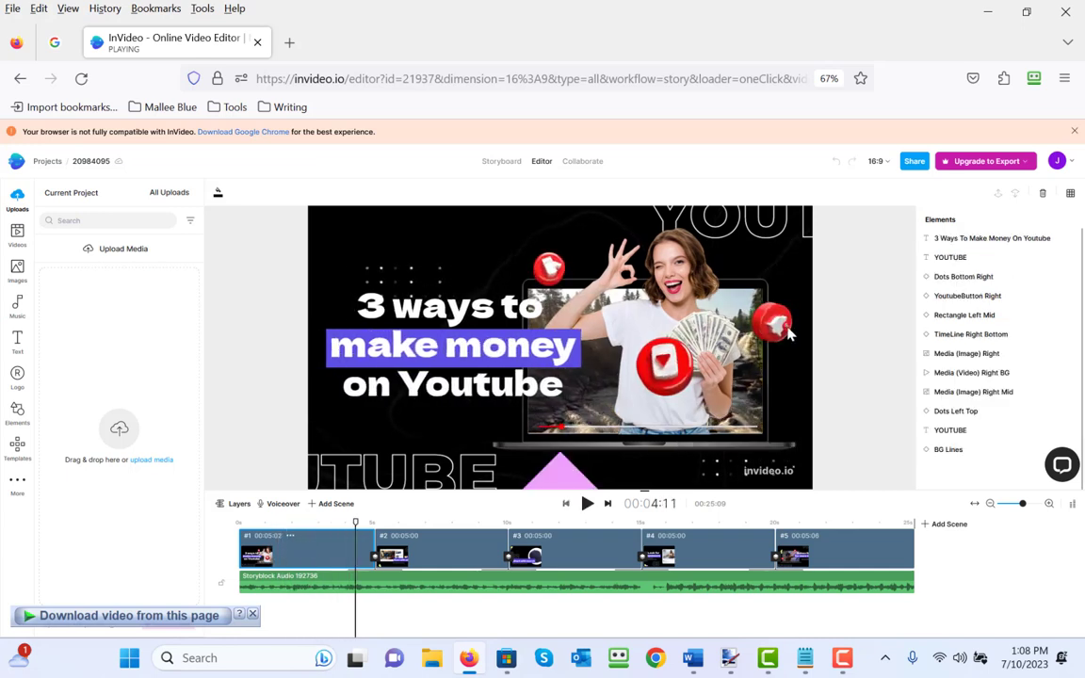
- Pause playback, inspect each element layer, and delete the Dots Left Top element
left_click(990, 237)
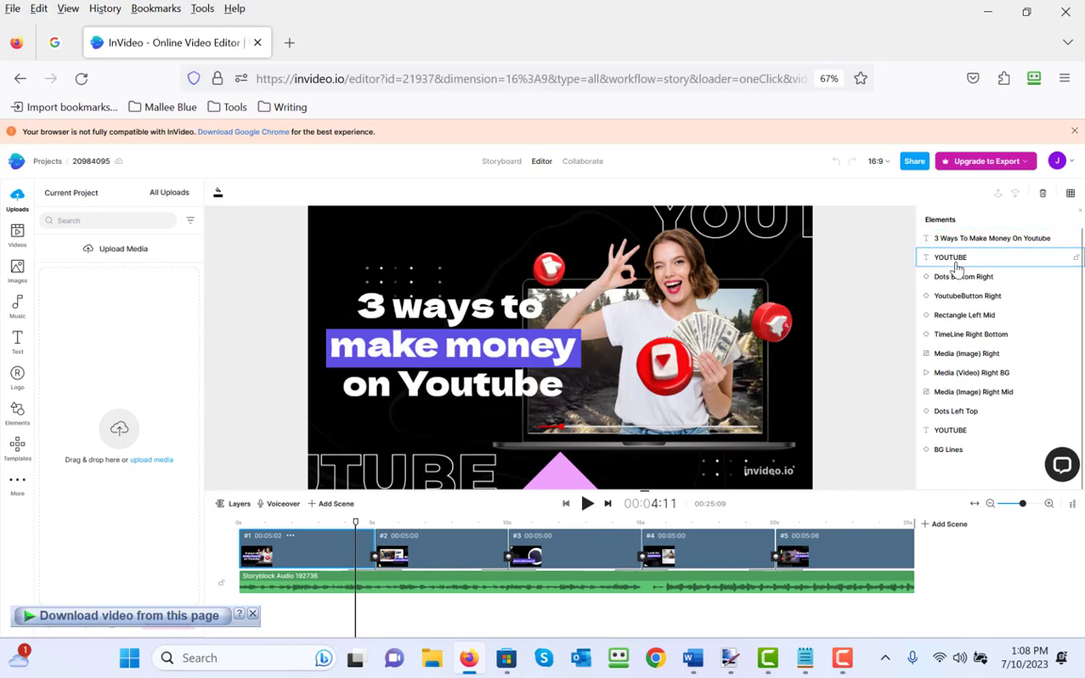
left_click(949, 256)
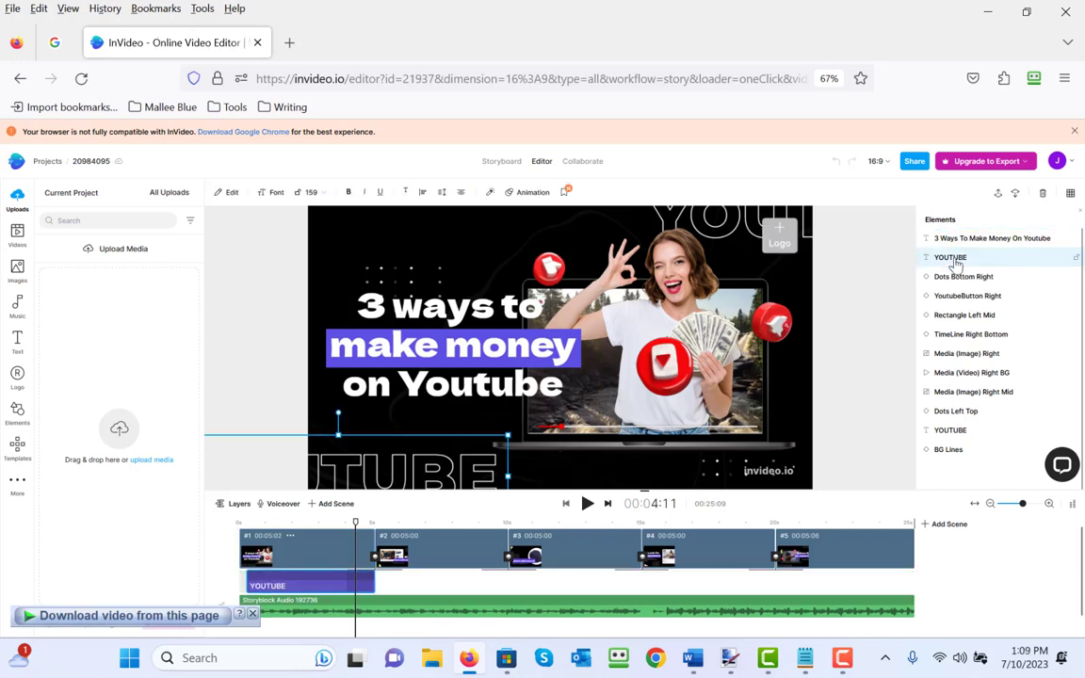
left_click(964, 275)
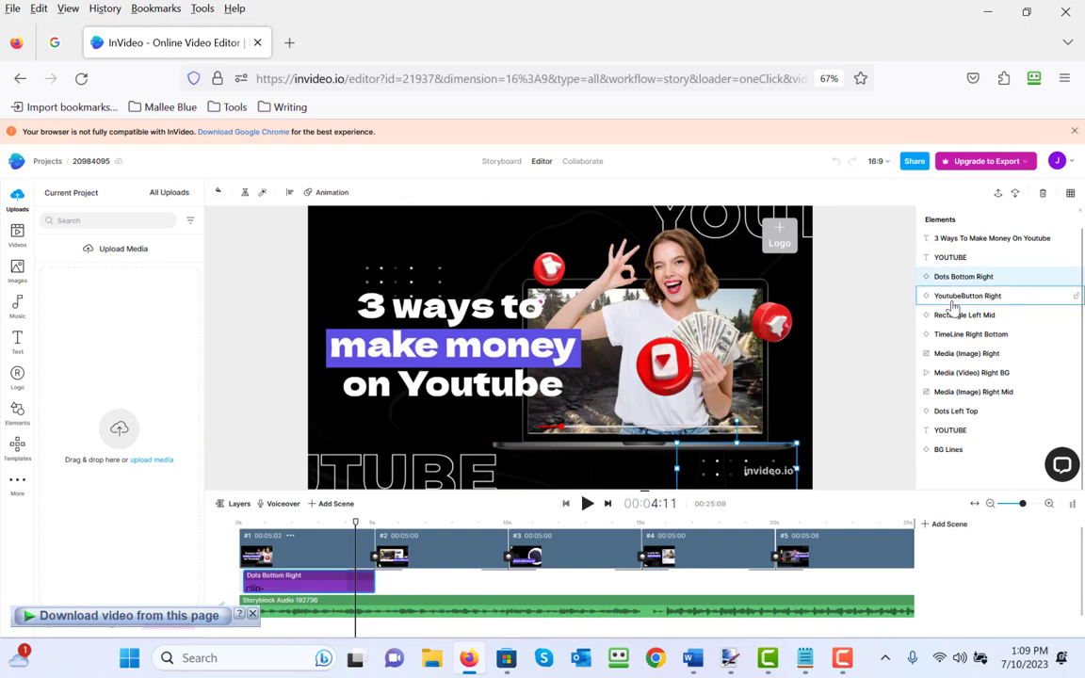
left_click(964, 314)
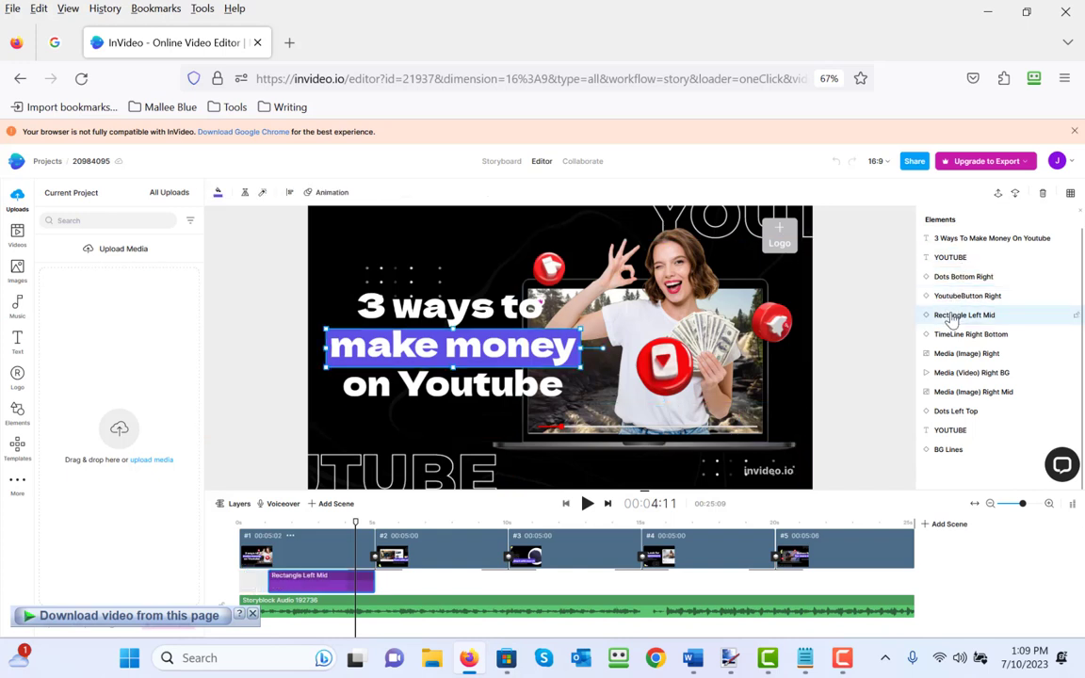
left_click(970, 333)
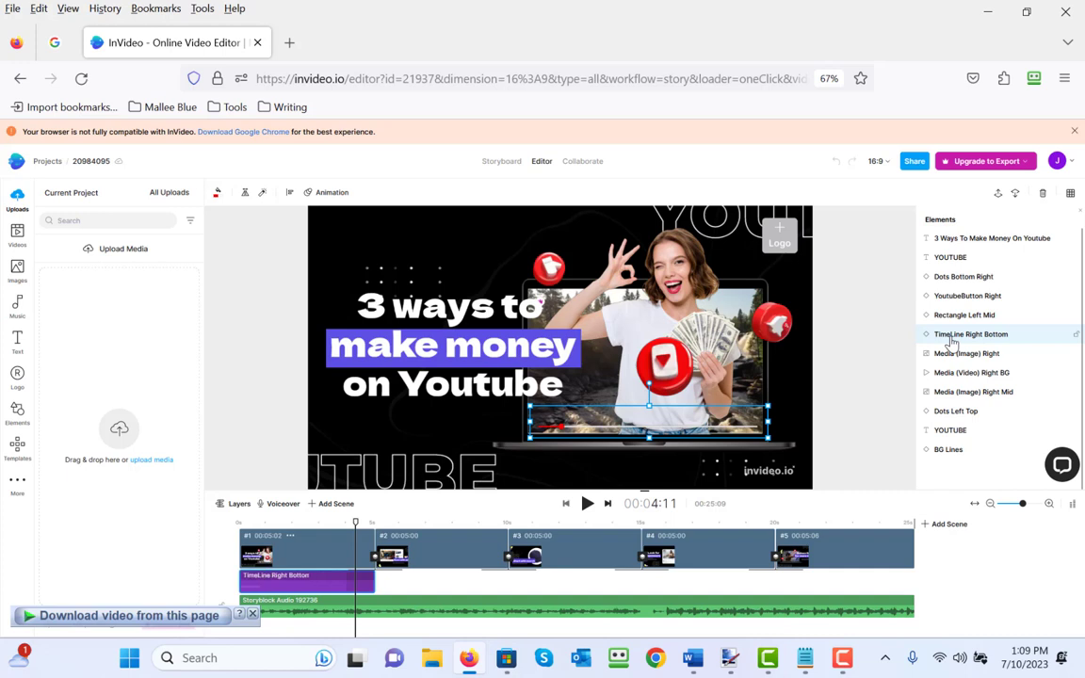
left_click(971, 392)
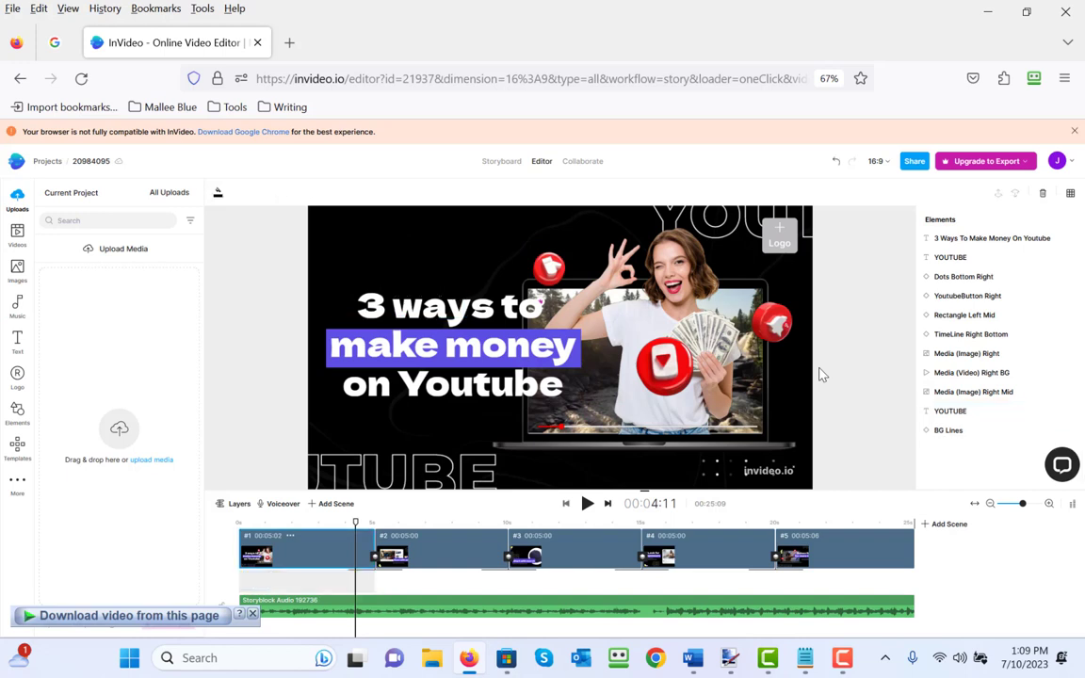
- Undo the deletion to bring back the Dots Left Top element
left_click(964, 315)
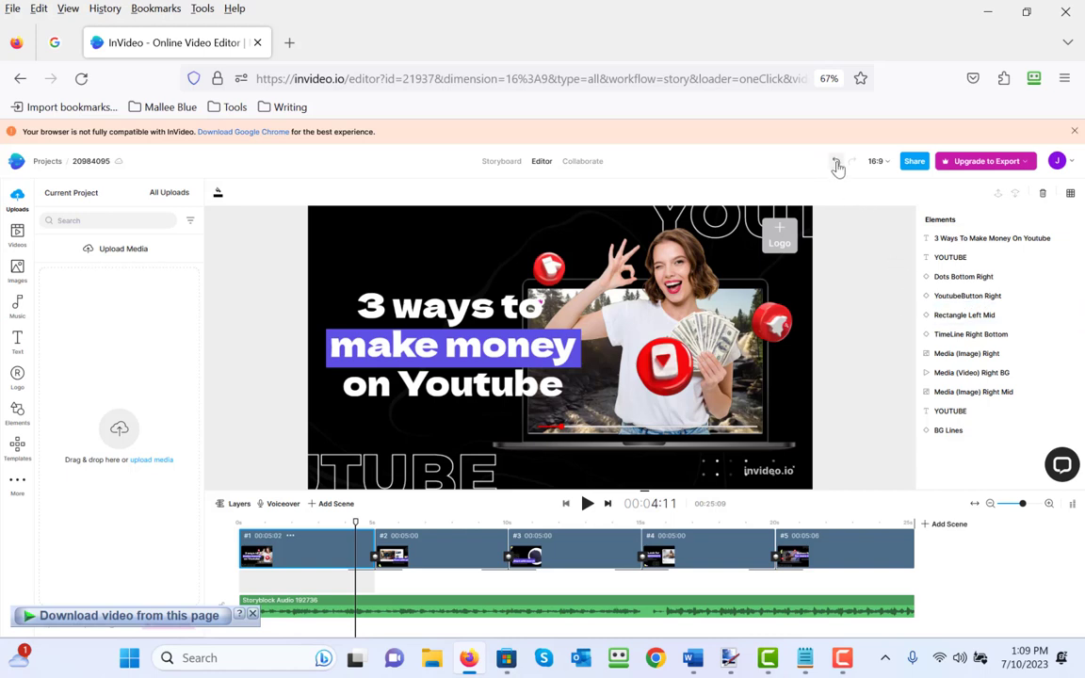
left_click(955, 410)
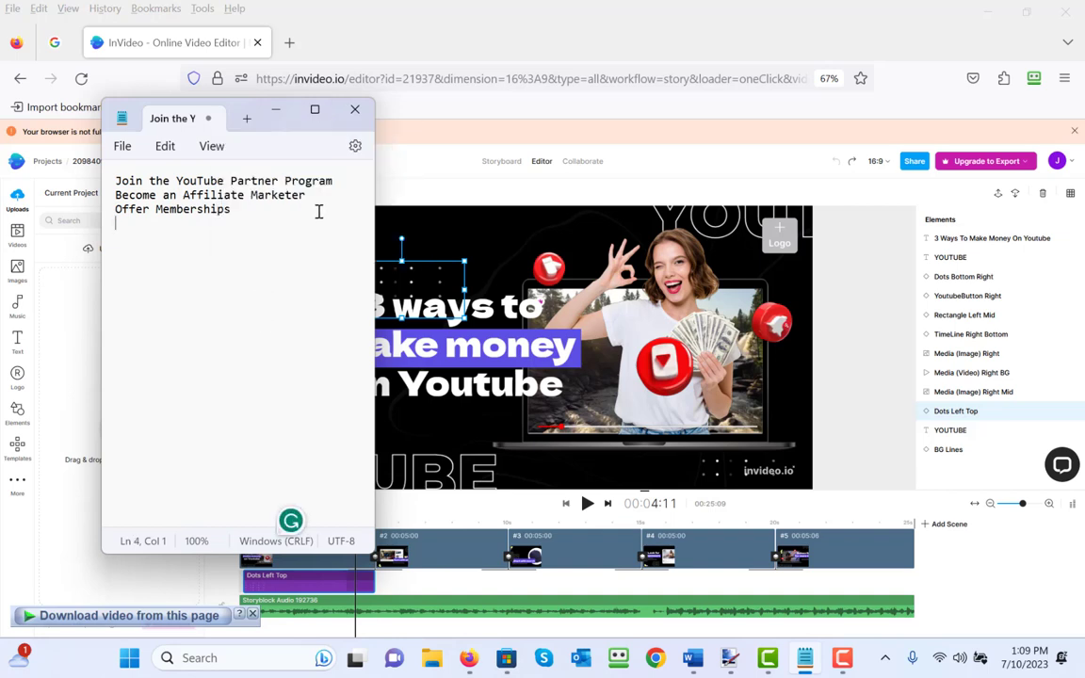
mouse_move(526, 207)
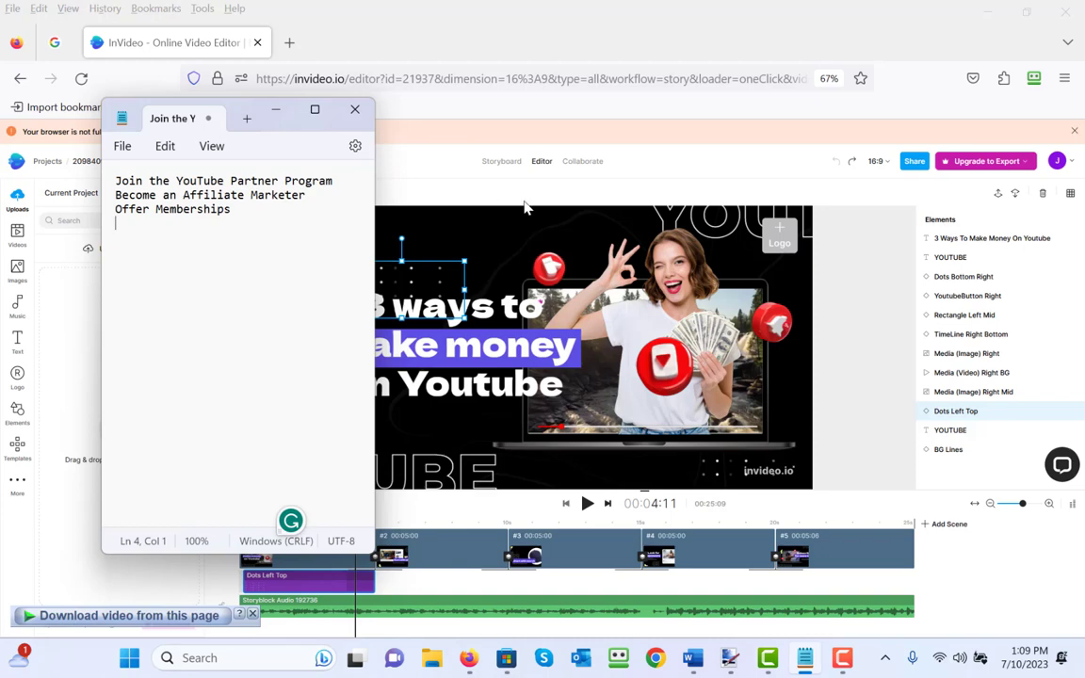
mouse_move(501, 162)
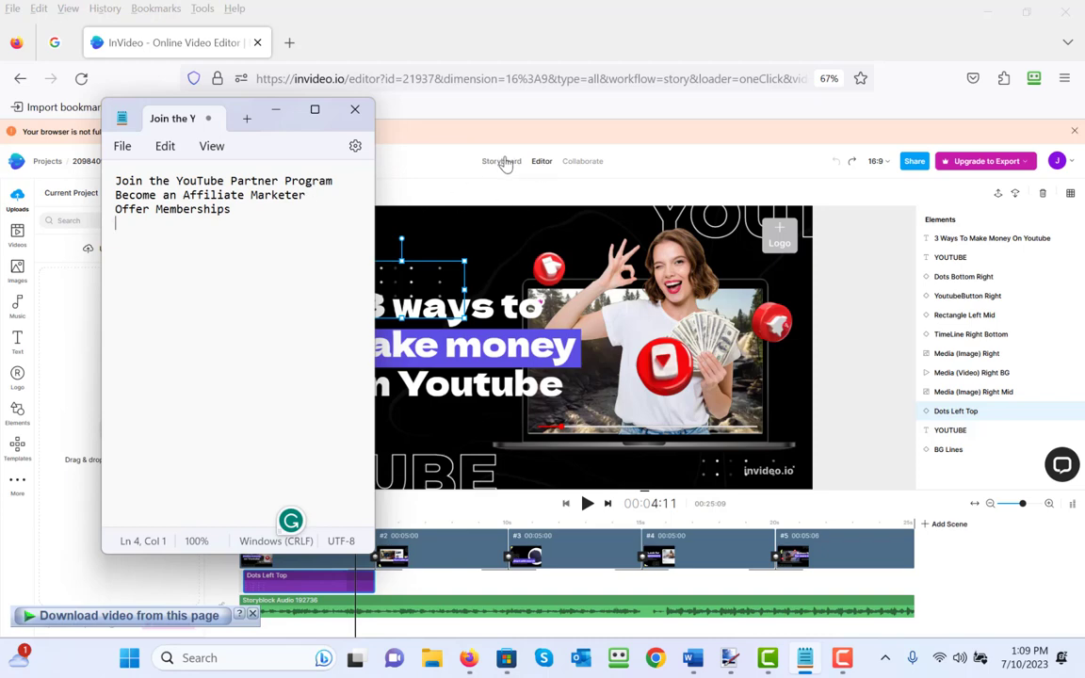
- Switch the editor to the scene-by-scene Storyboard view
left_click(501, 162)
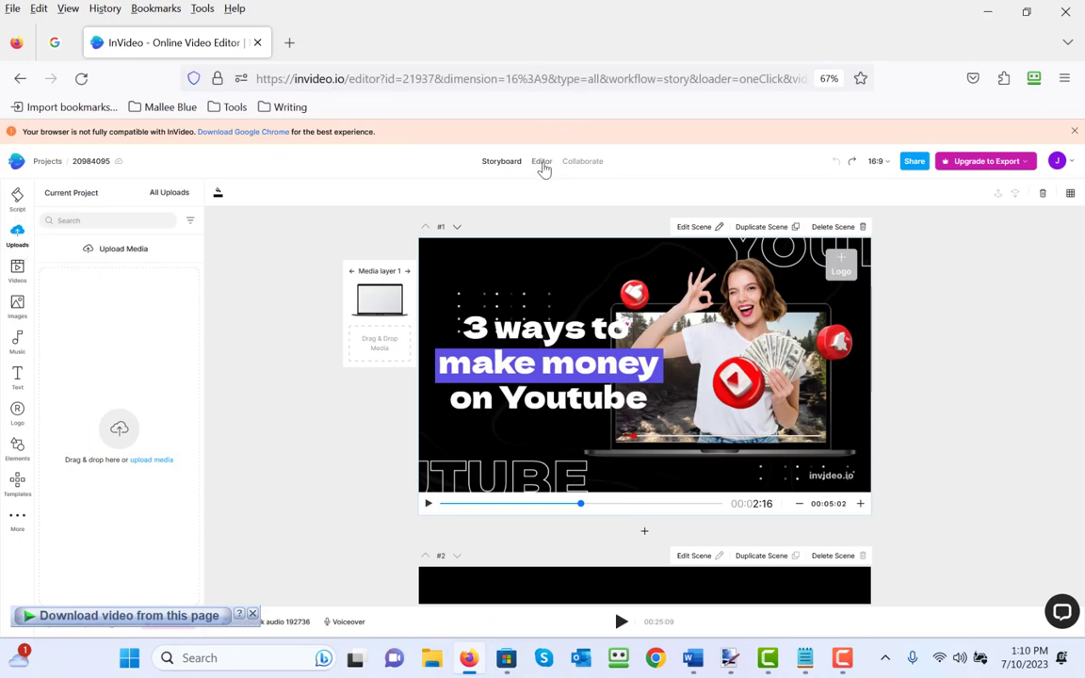
left_click(543, 162)
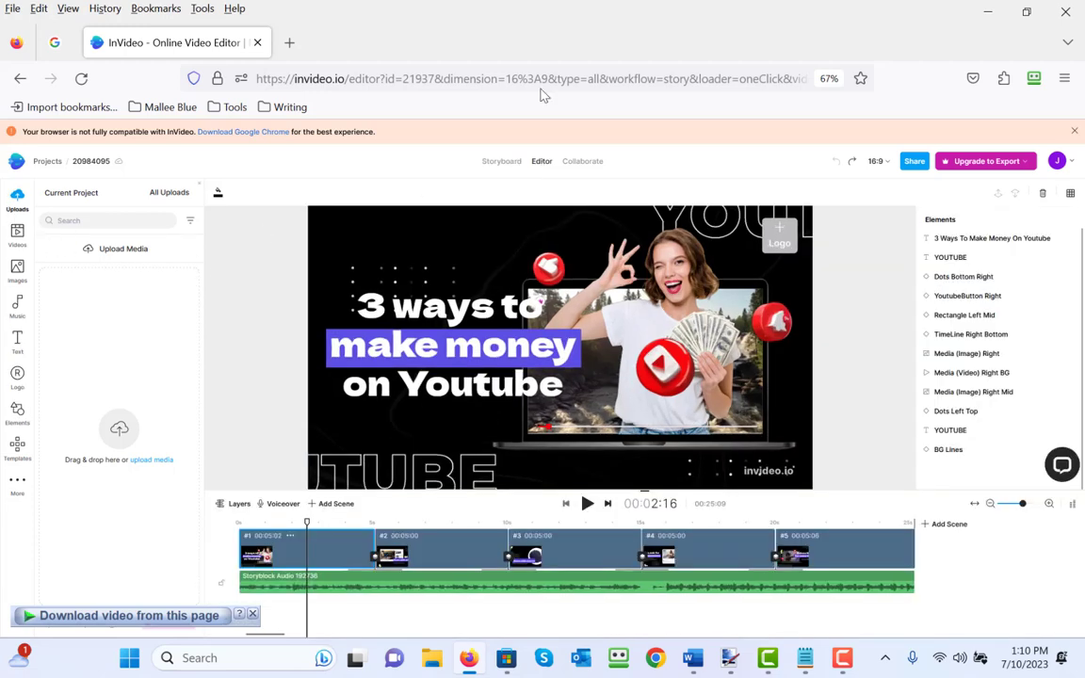
left_click(501, 162)
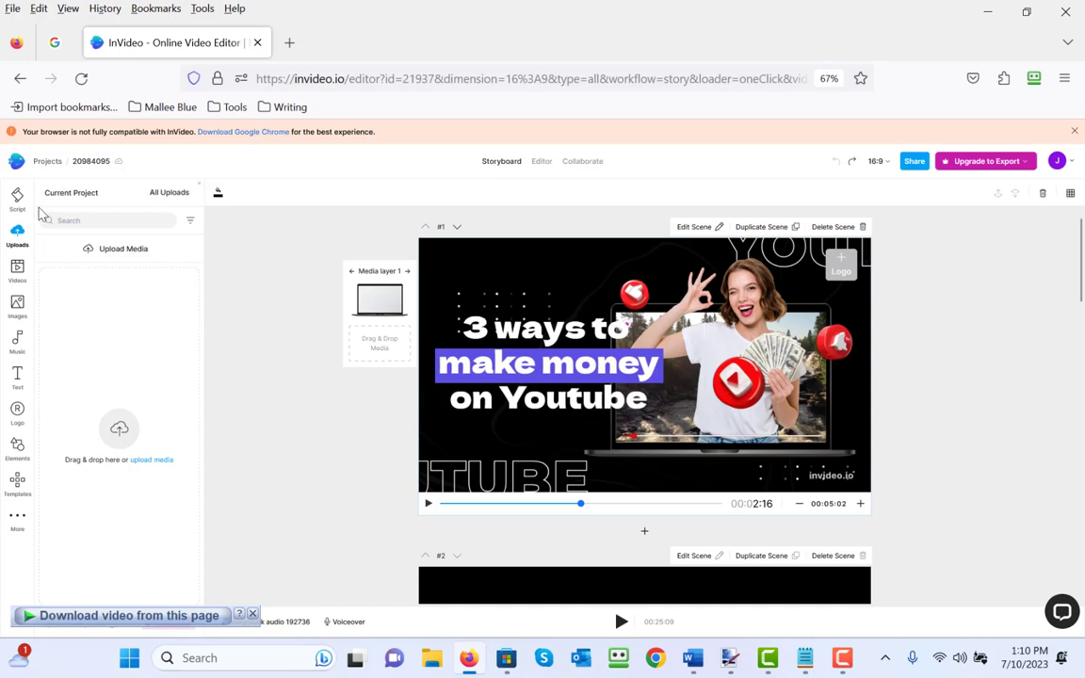
- Show the Script list and rename the project starting with '3 w...'
left_click(17, 198)
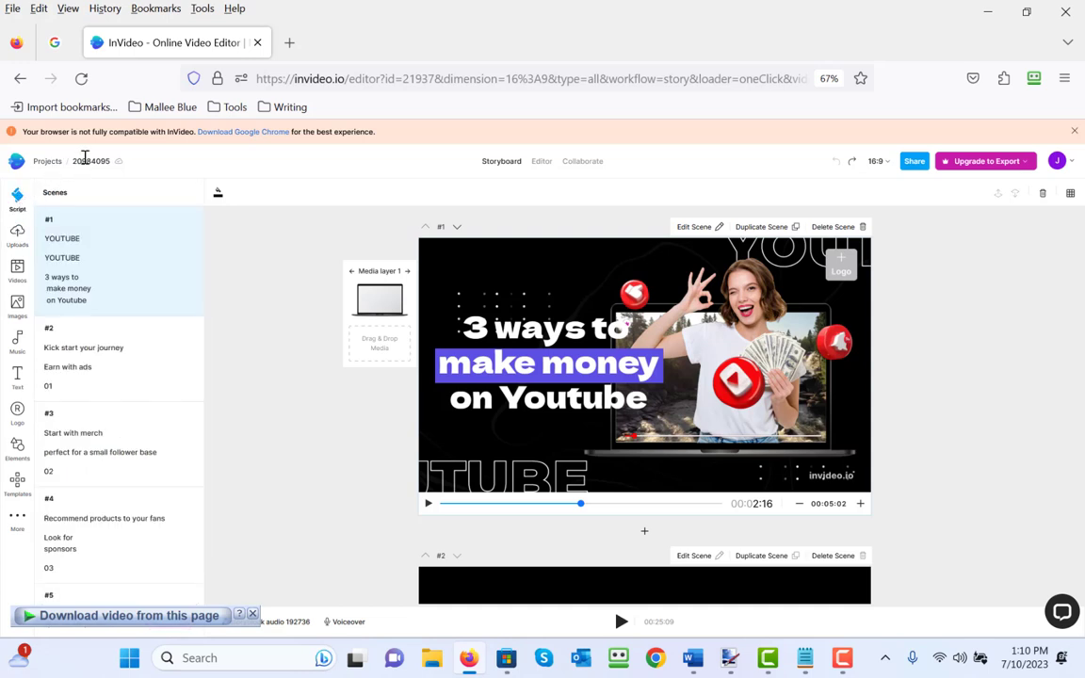
double_click(90, 160)
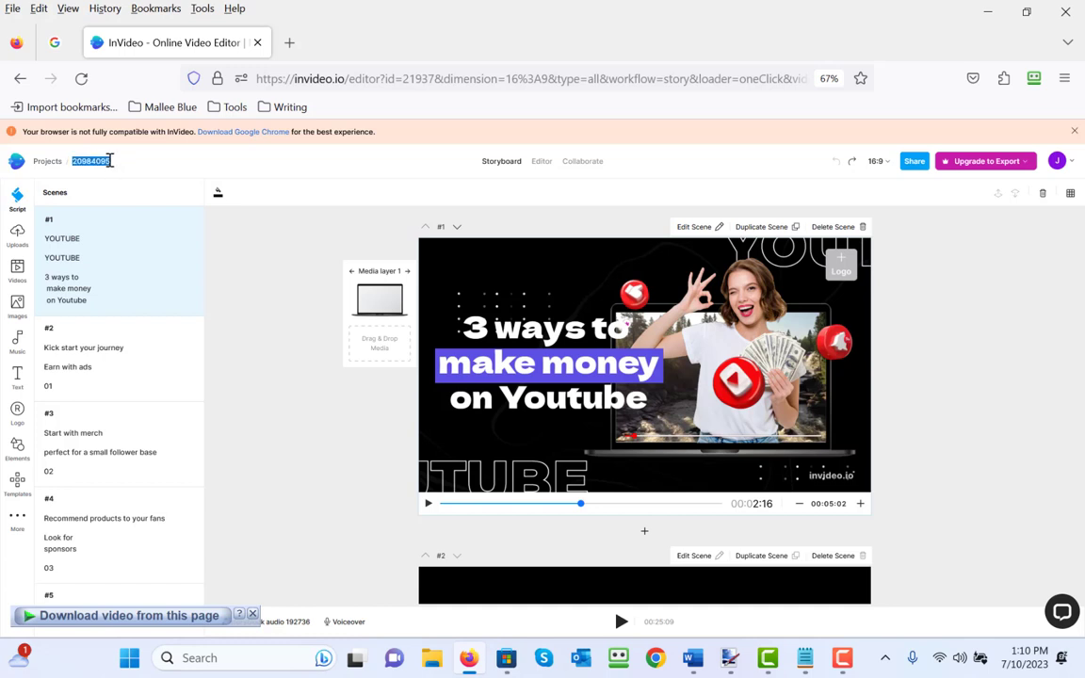
type("3 w")
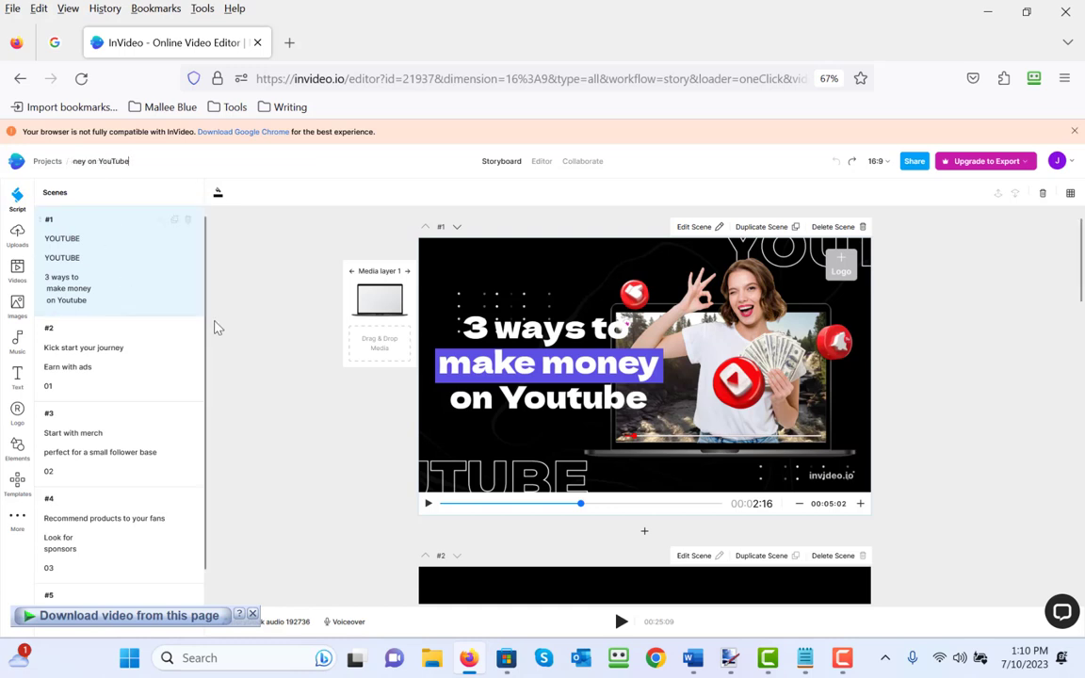
- Confirm the project name, check scene 1's headline and bring up scene 2
left_click(126, 271)
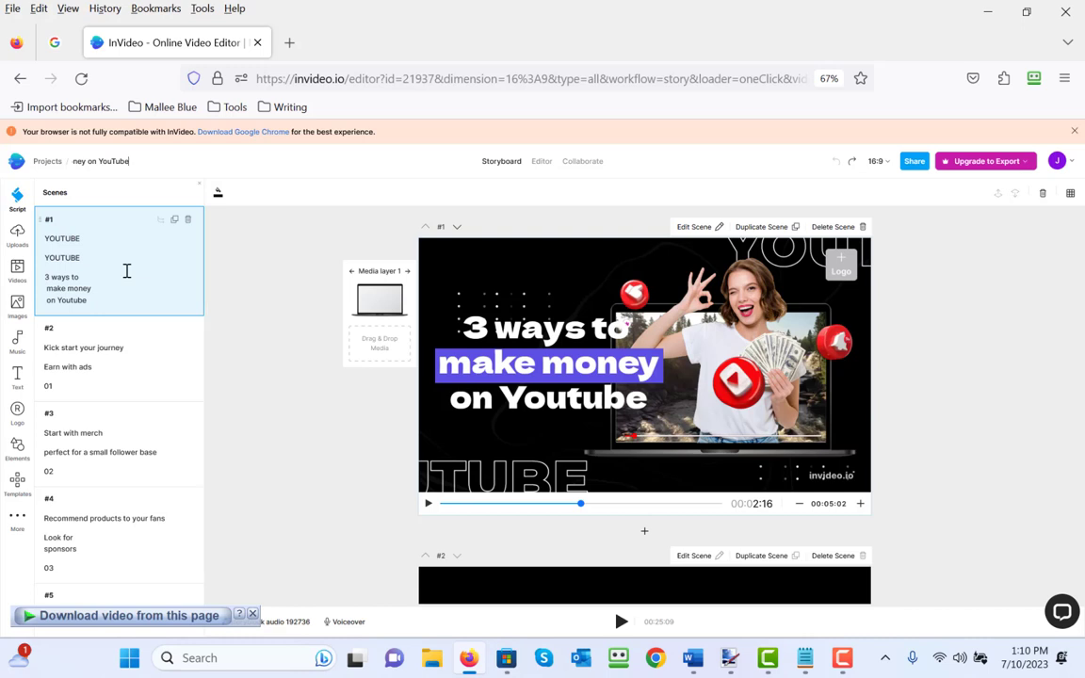
left_click(546, 361)
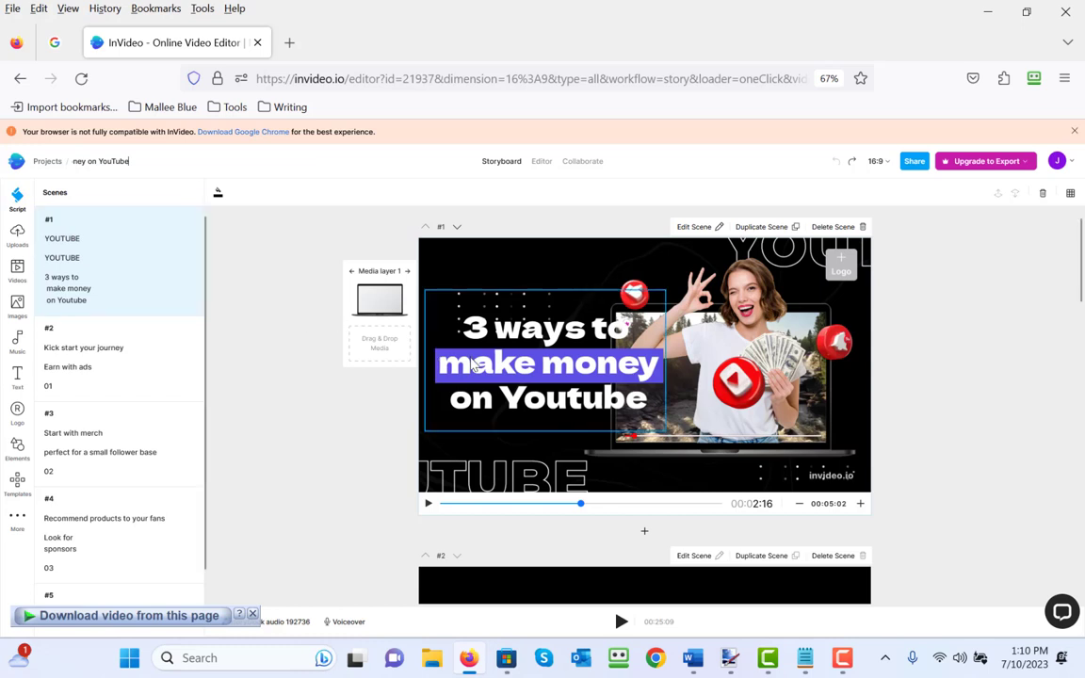
left_click(311, 365)
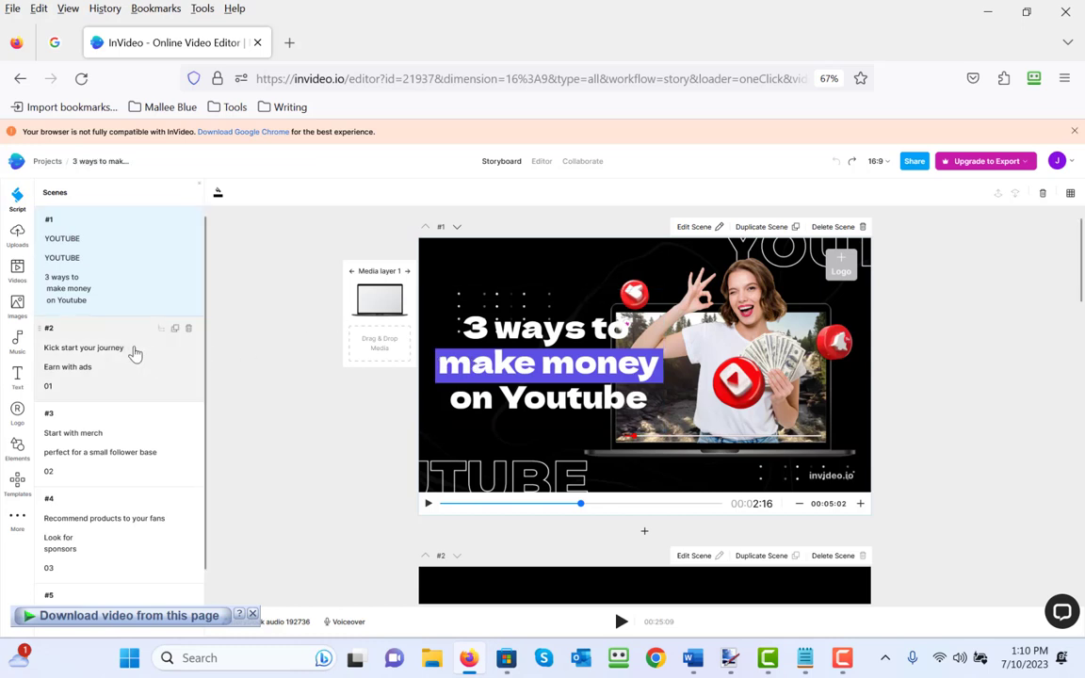
left_click(83, 346)
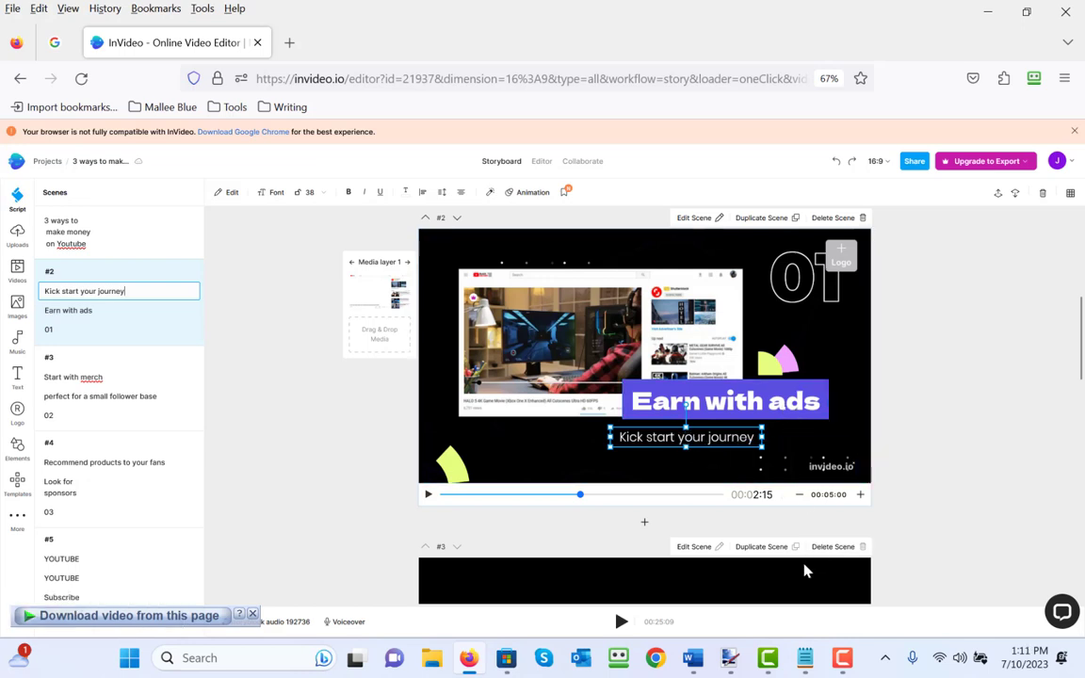
left_click(804, 657)
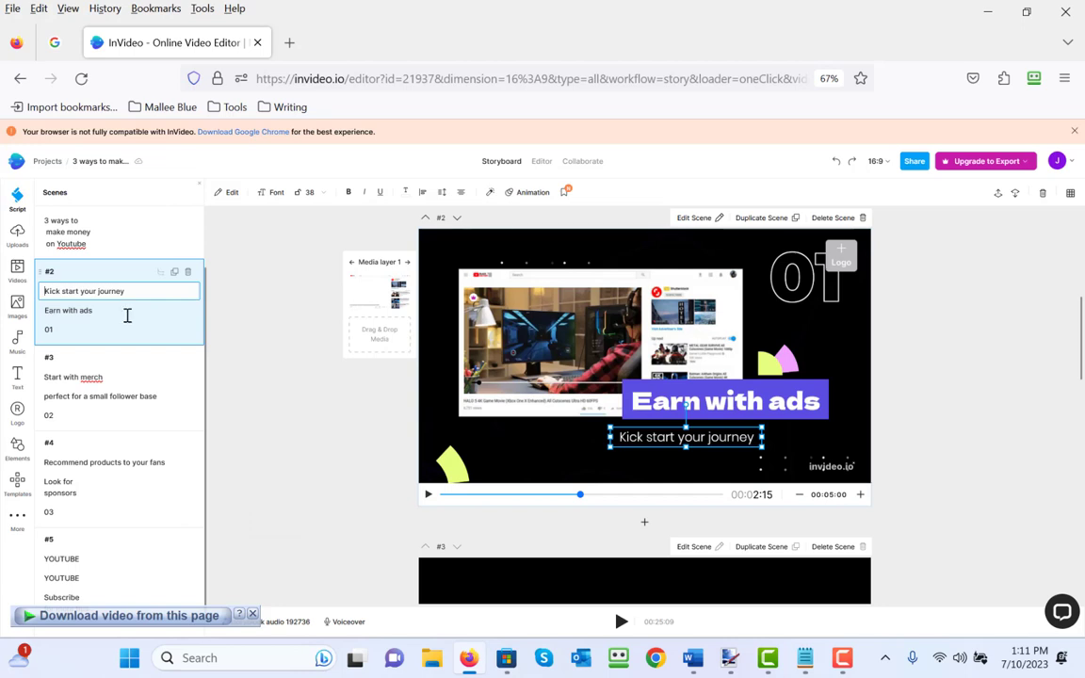
- Replace 'Earn with ads' with the Partner Program headline and delete 'Kick start your journey'
double_click(67, 309)
type("Join the YouTube Partner Program")
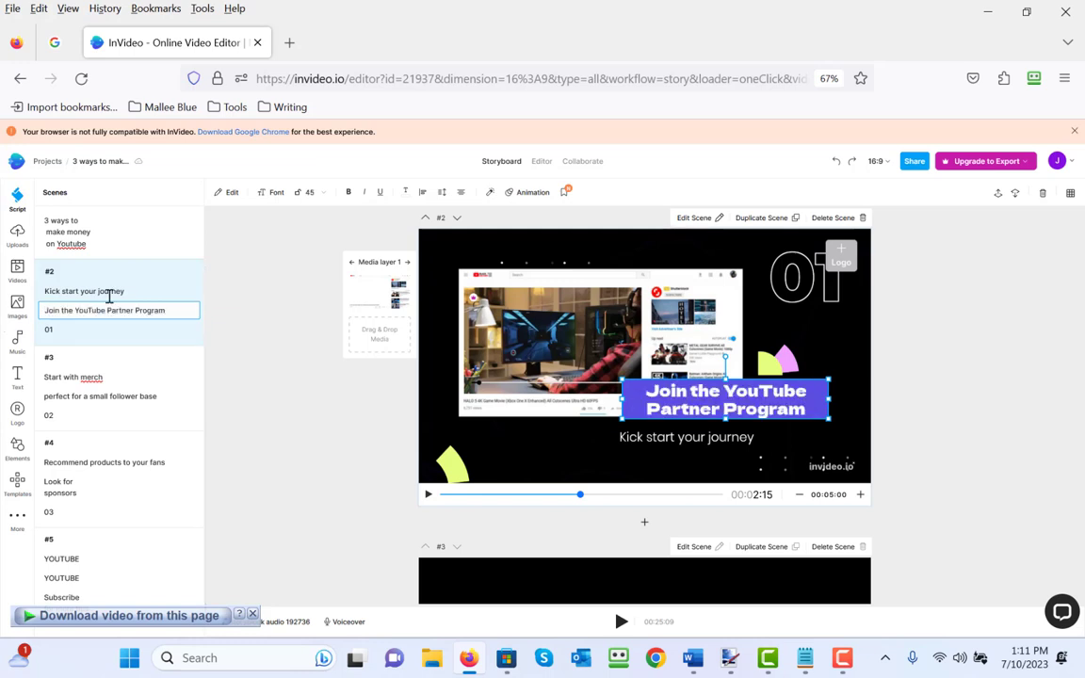
left_click(685, 437)
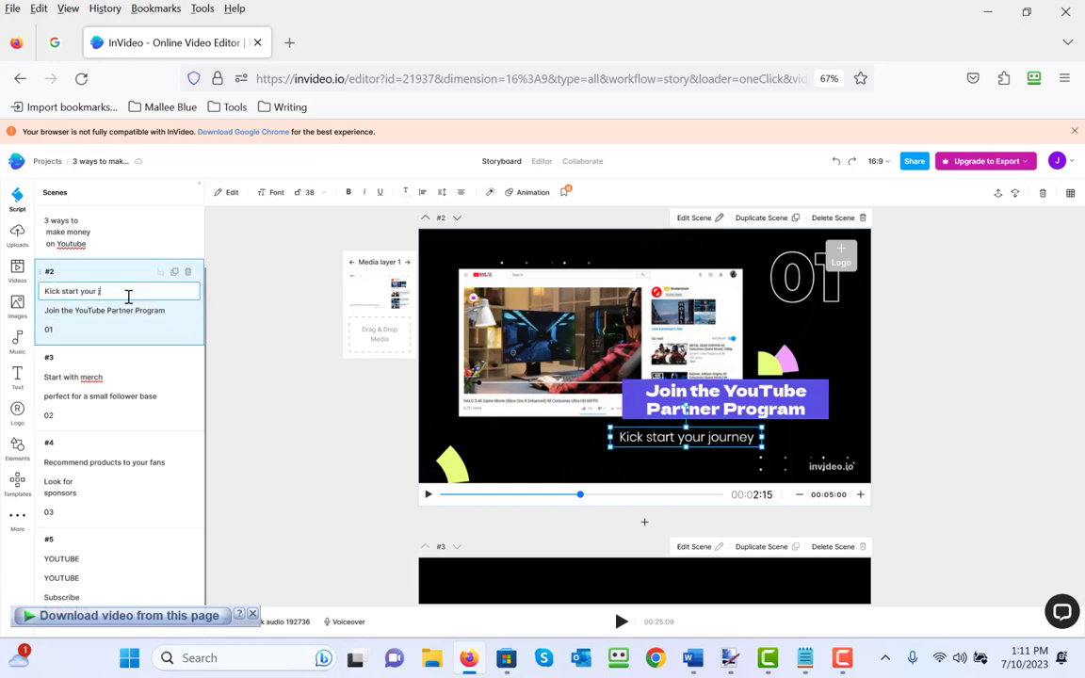
key("Backspace")
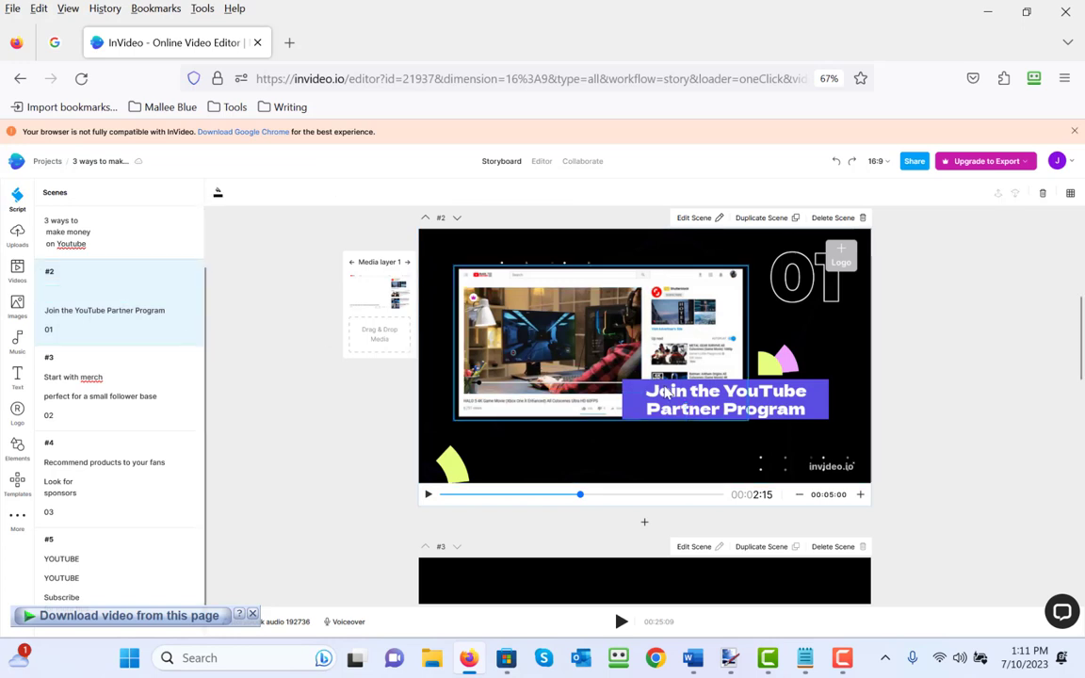
- Select scene 2's 'Join the YouTube Partner Program' headline for further adjustment
left_click(724, 399)
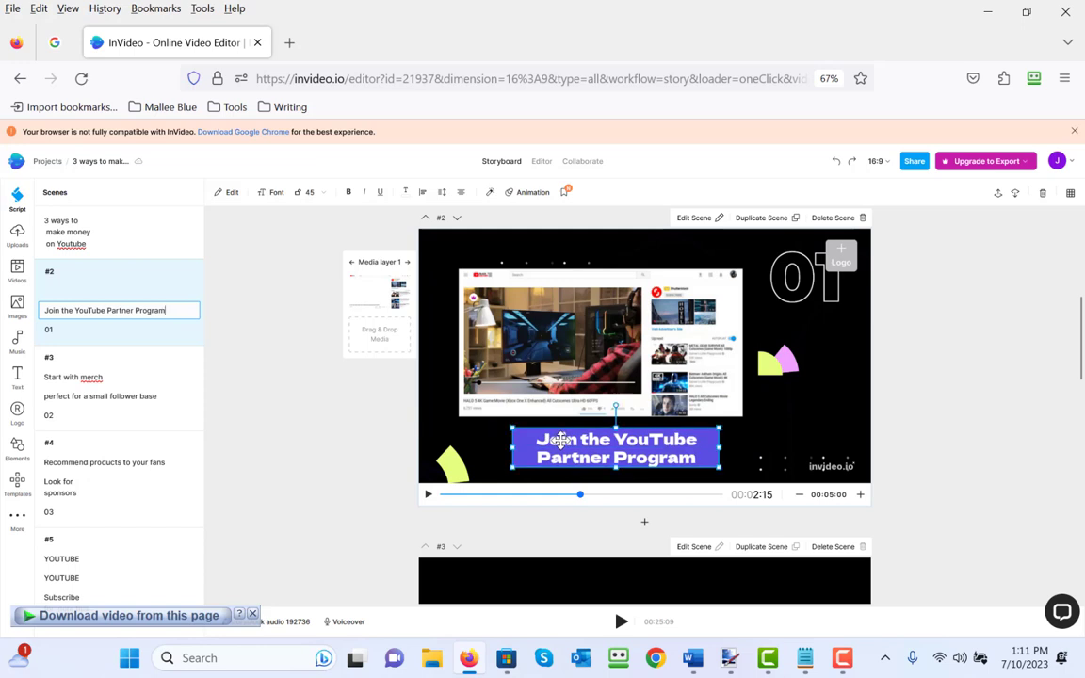
mouse_move(113, 422)
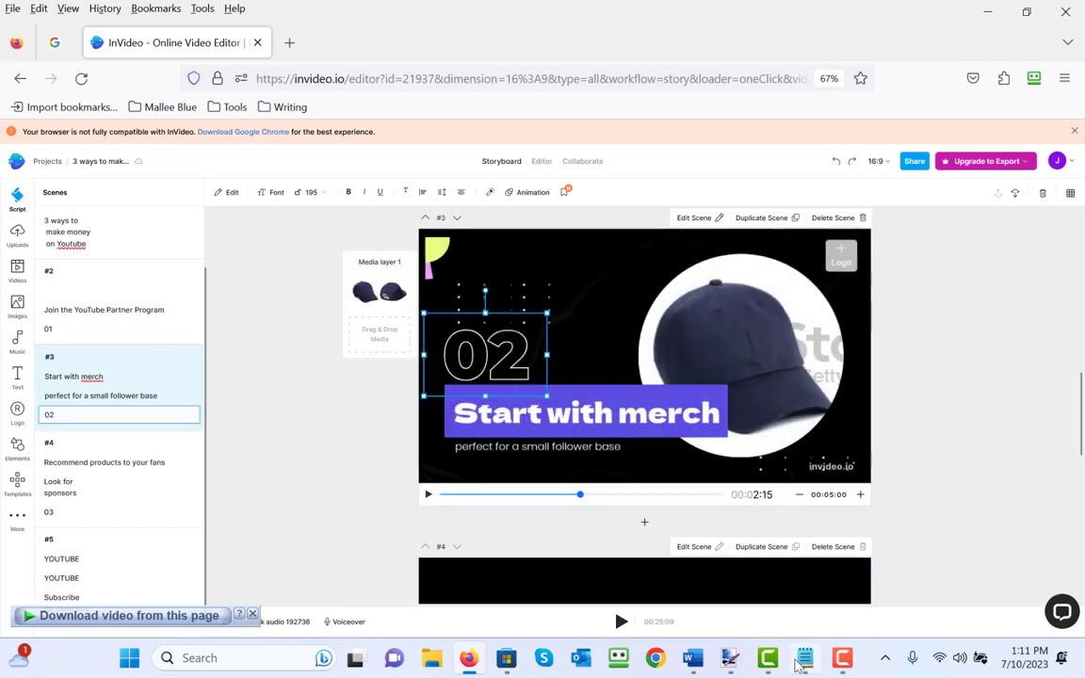
- Replace scene 3's 'Start with merch' headline with 'Become an Affiliate Marketer' and clear its subtitle
left_click(803, 657)
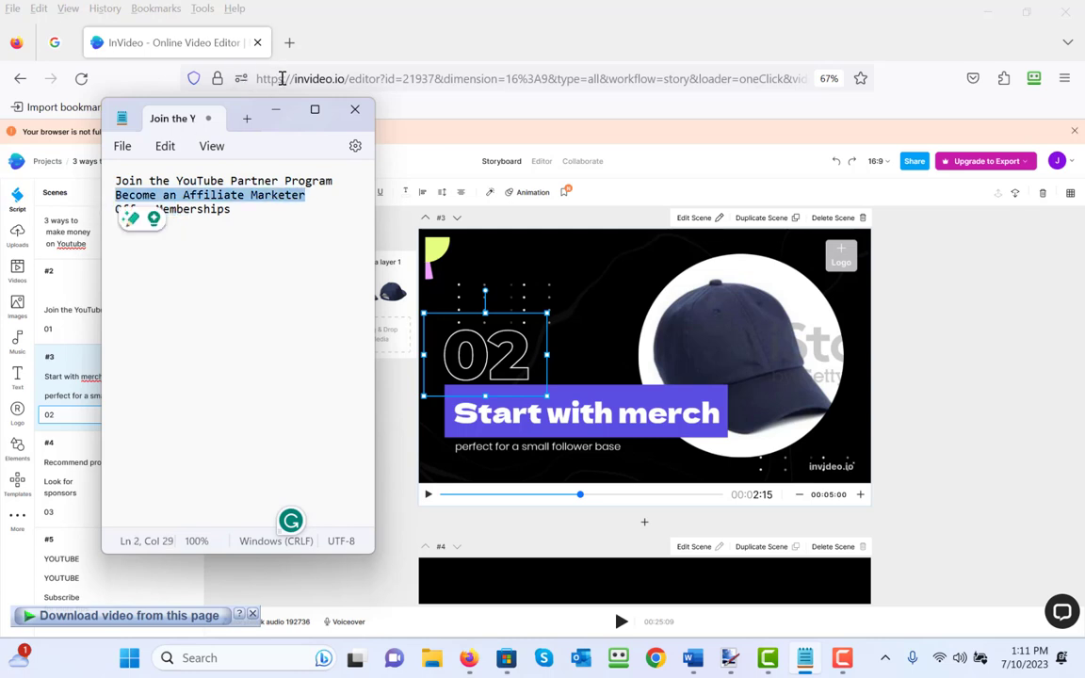
left_click(354, 108)
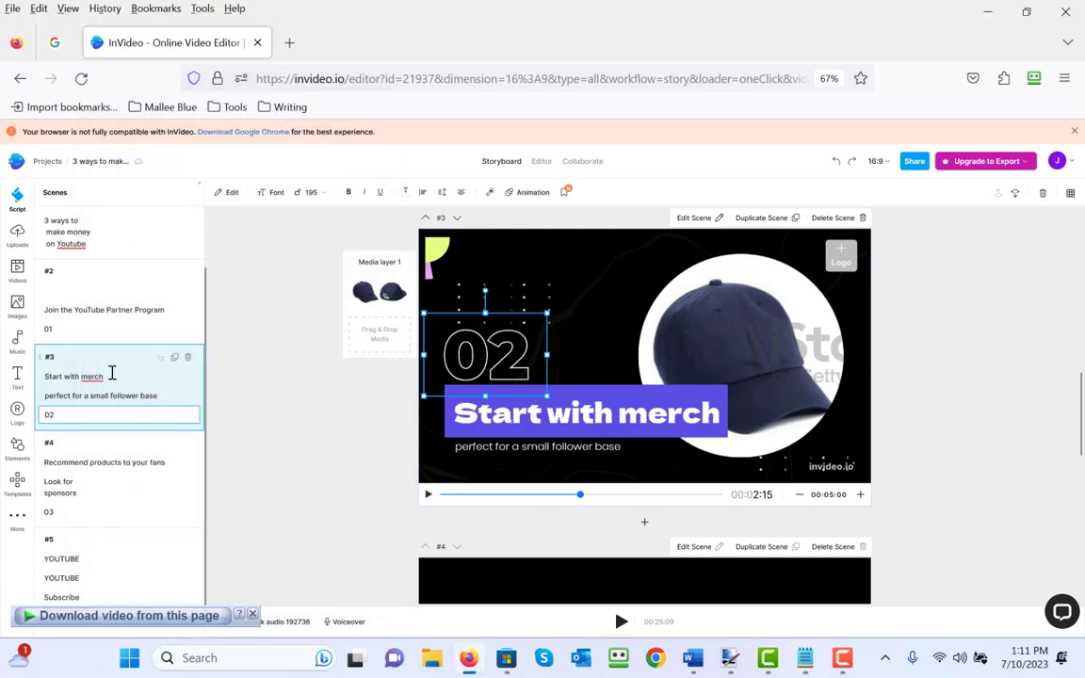
double_click(90, 376)
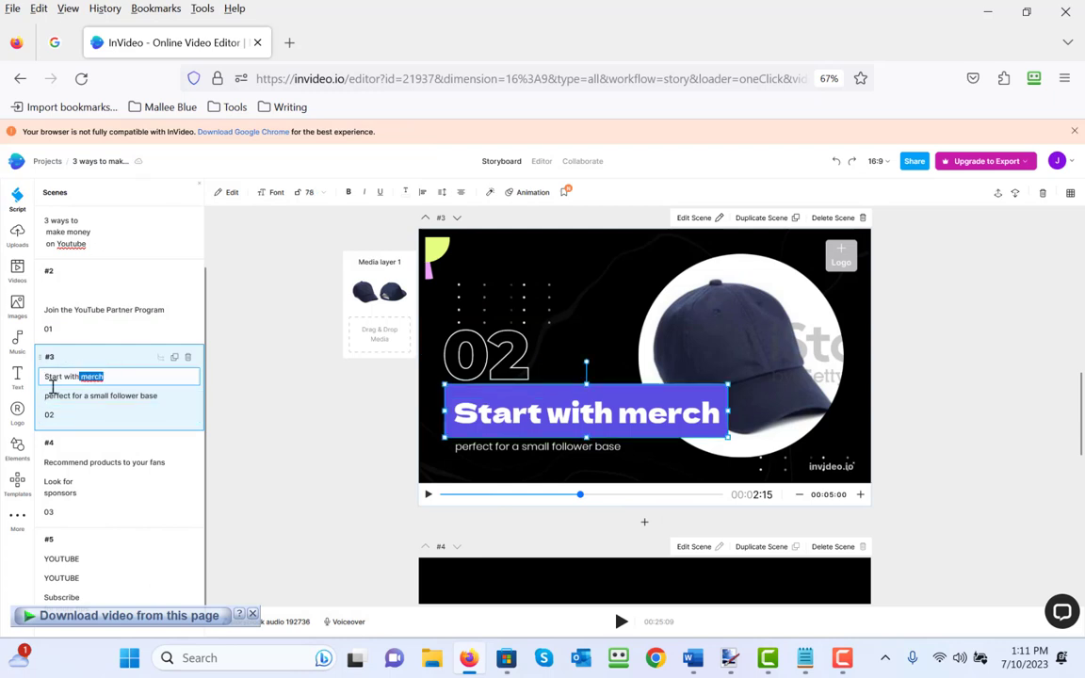
type("Become an Affiliate Marketer")
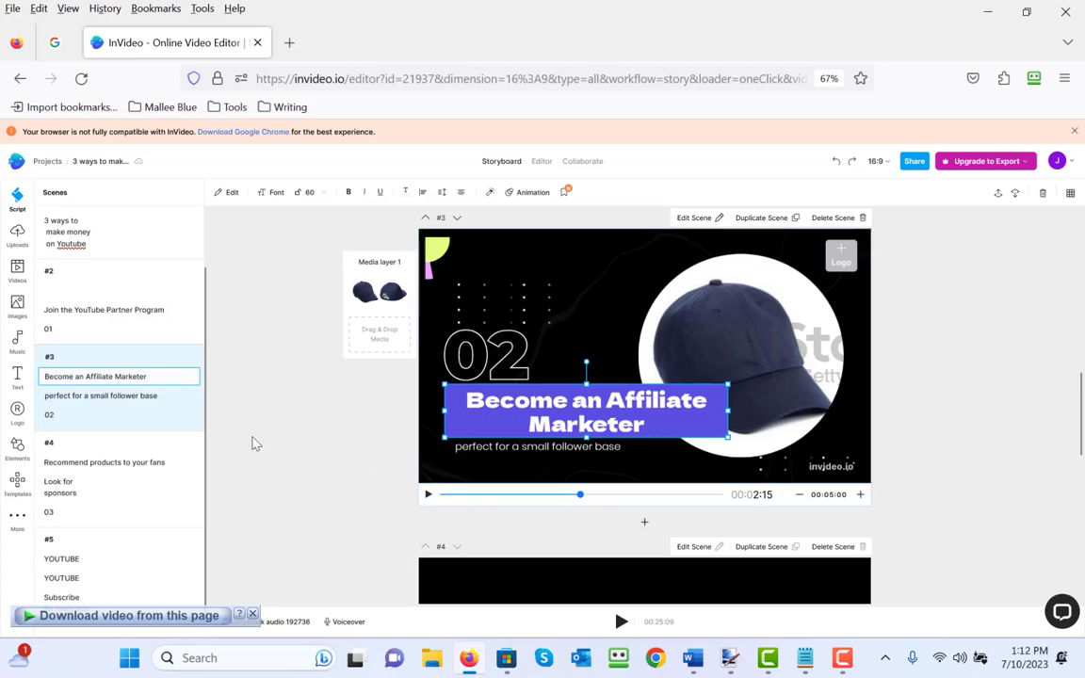
left_click(121, 377)
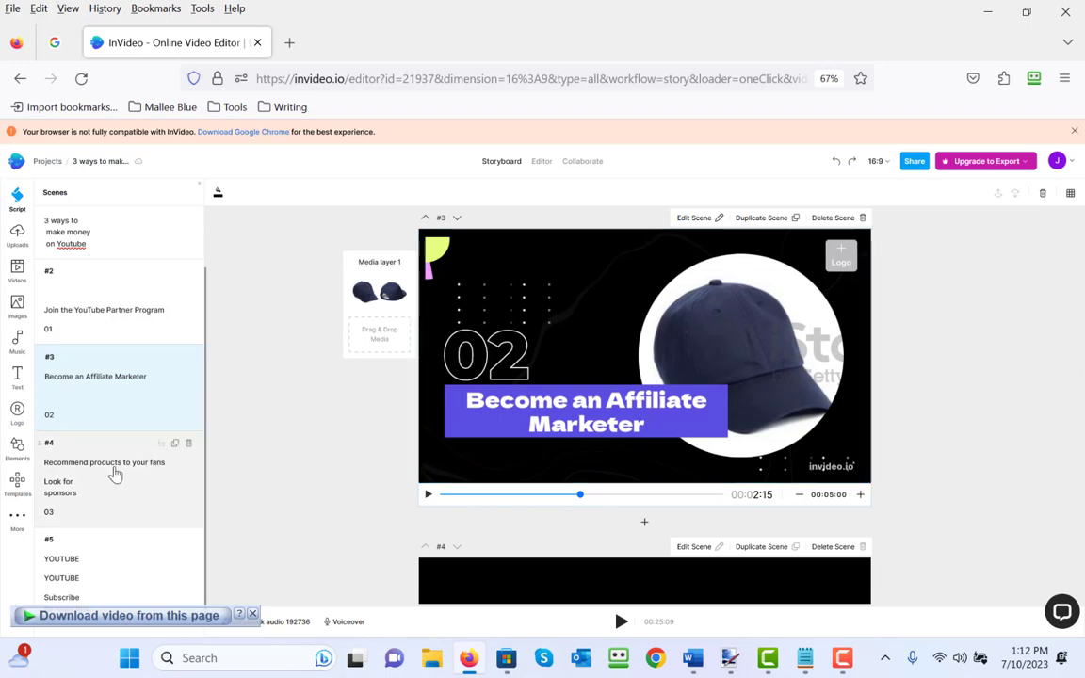
- Replace scene 4's 'Look for sponsors' headline with 'Offer Memberships' and remove its subtitle
left_click(103, 461)
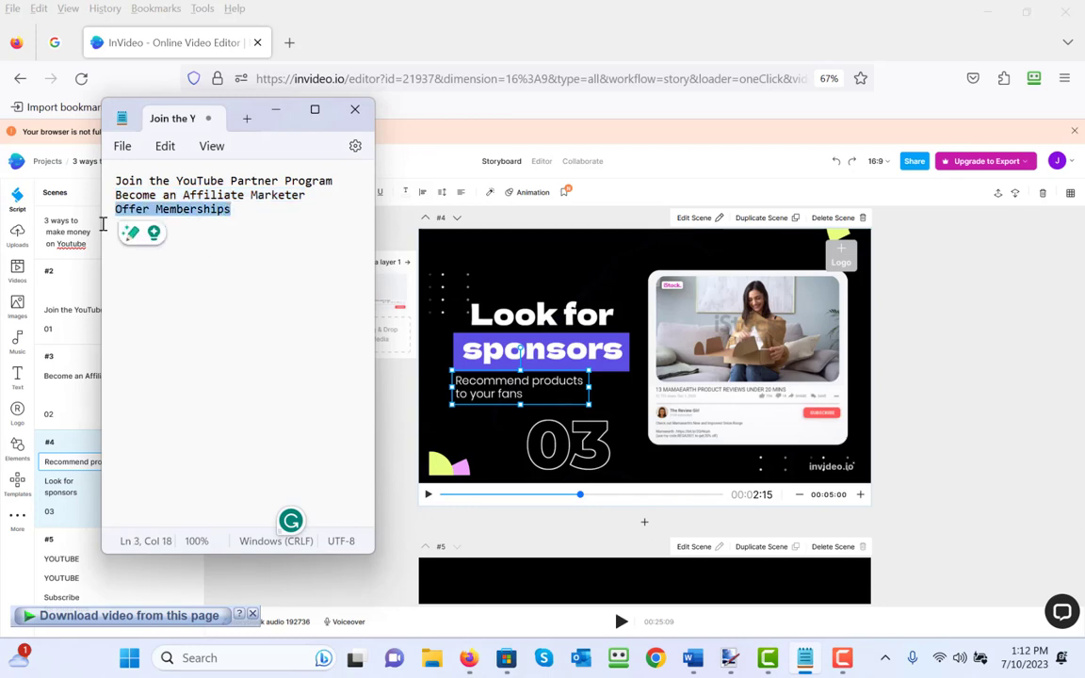
left_click(72, 461)
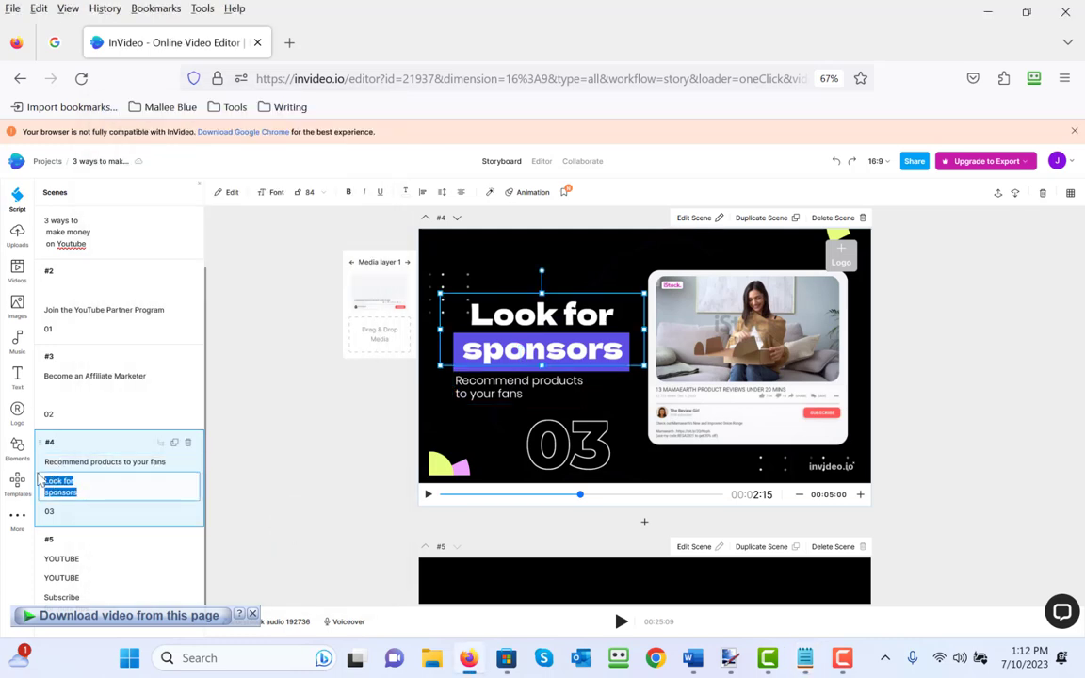
type("Offer Memberships")
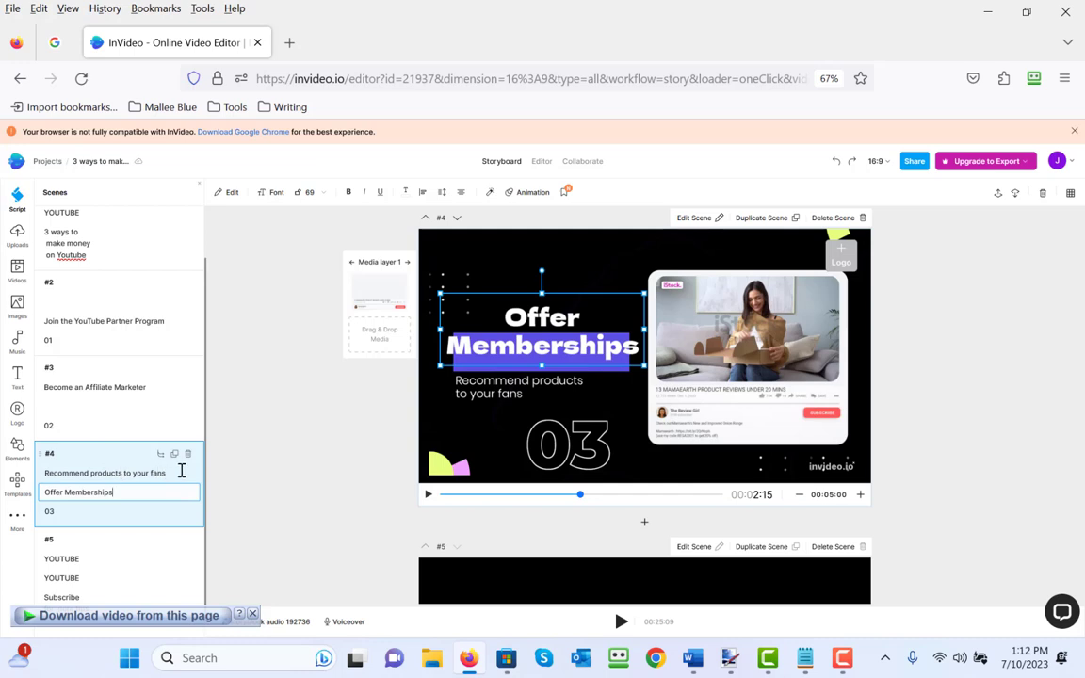
left_click(518, 386)
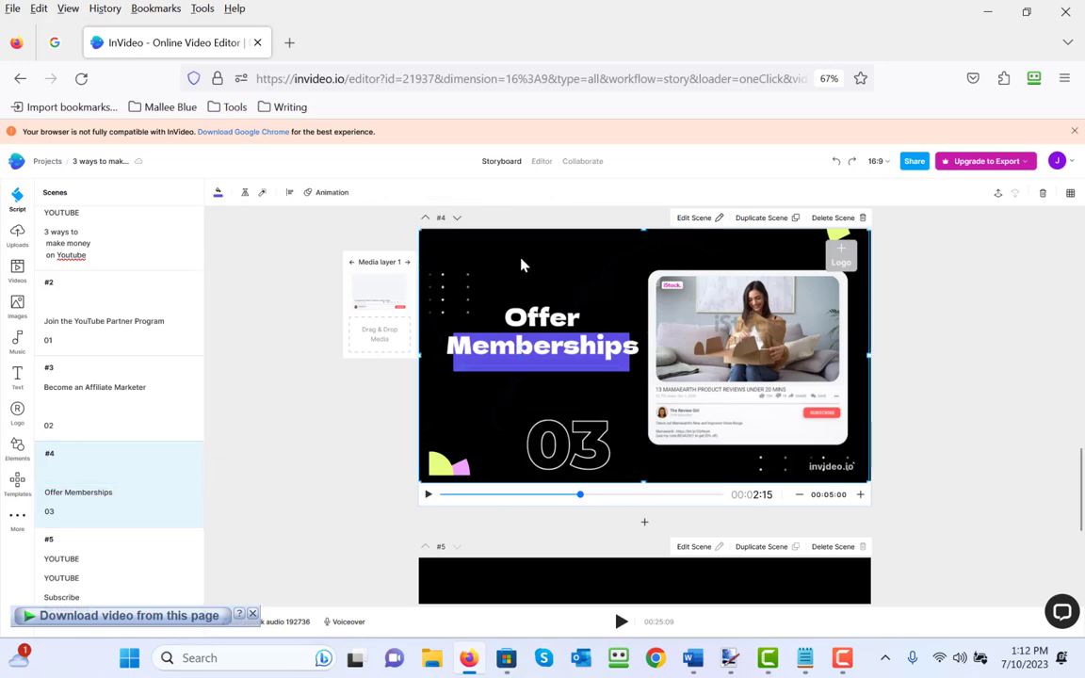
- Select scene 4's 'Offer Memberships' text box and reduce its font size
left_click(543, 331)
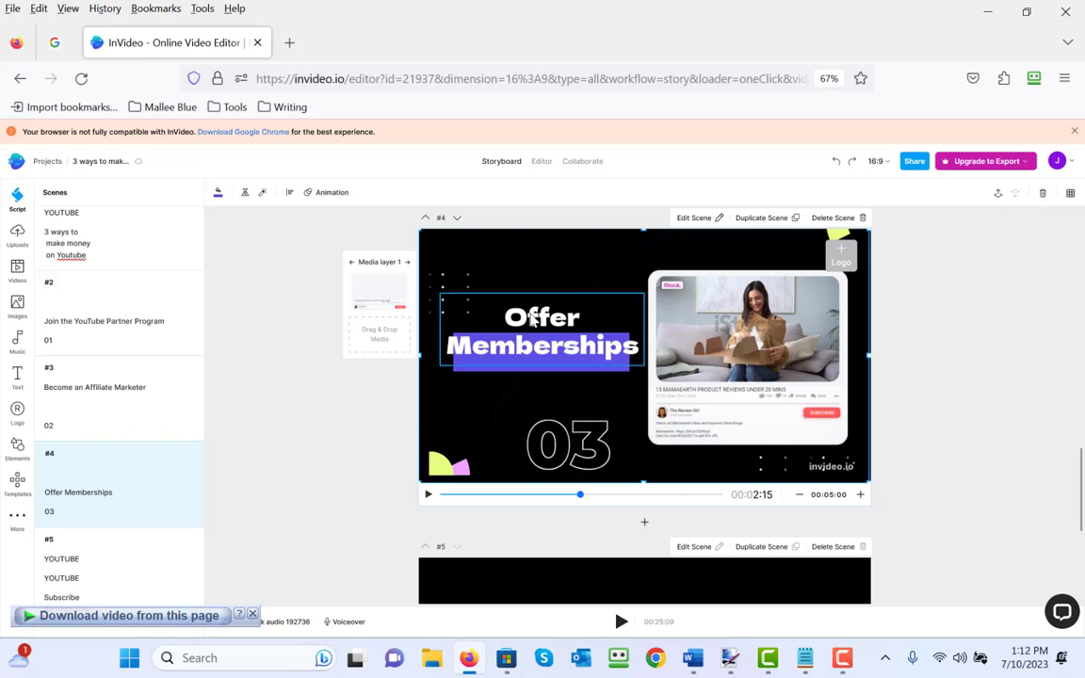
mouse_move(493, 328)
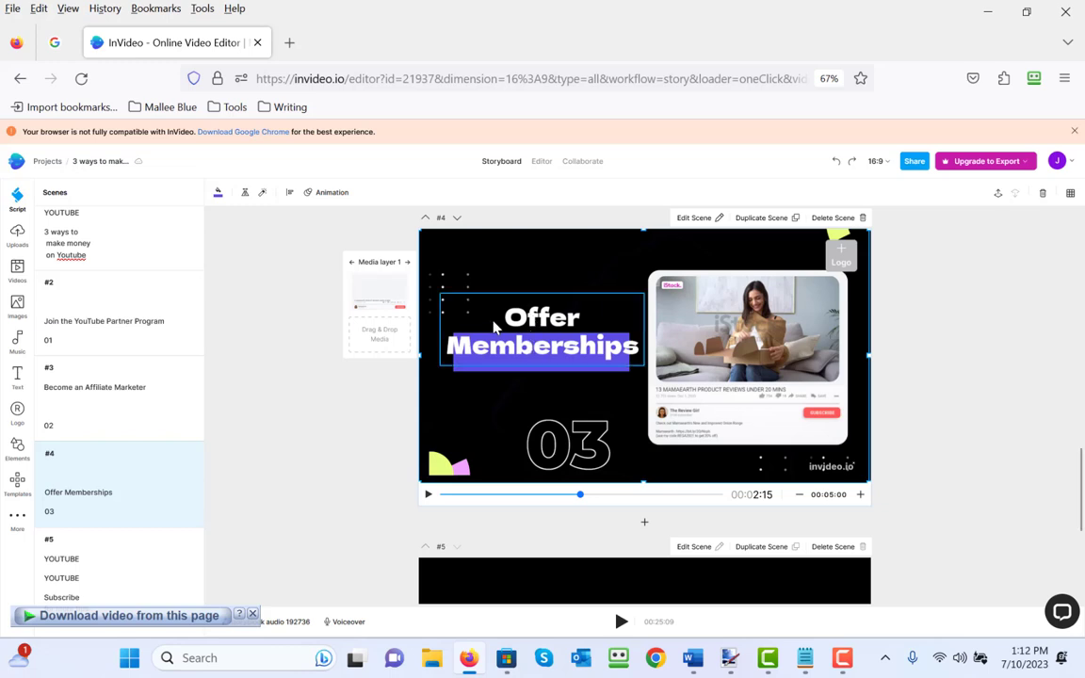
left_click(542, 331)
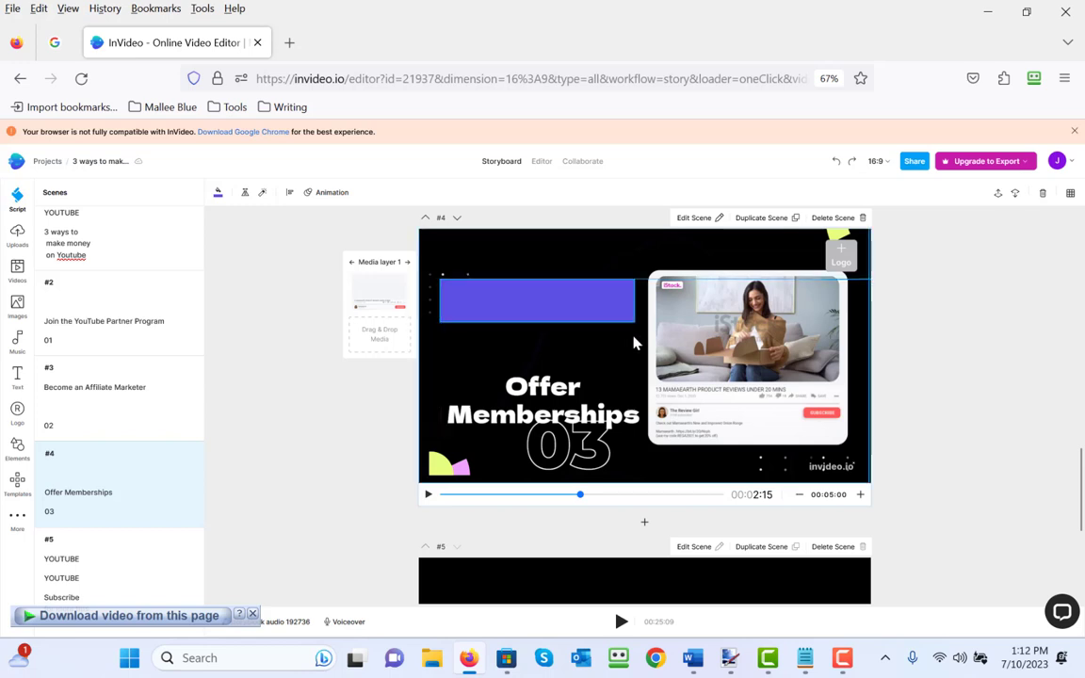
left_click(536, 302)
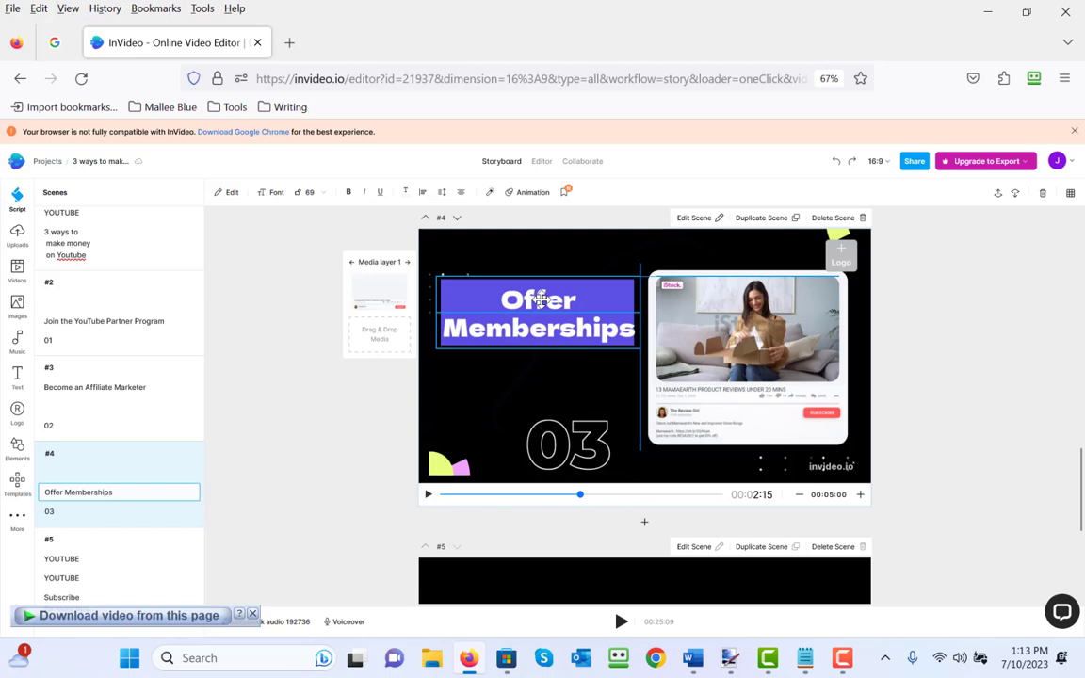
left_click(538, 313)
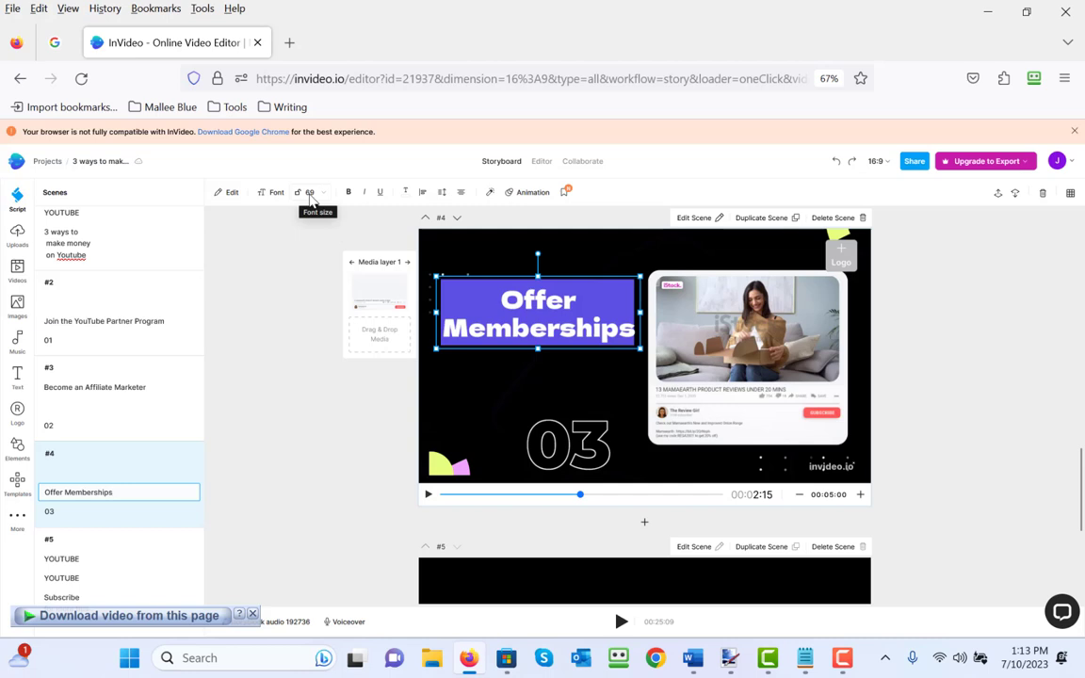
left_click(309, 192)
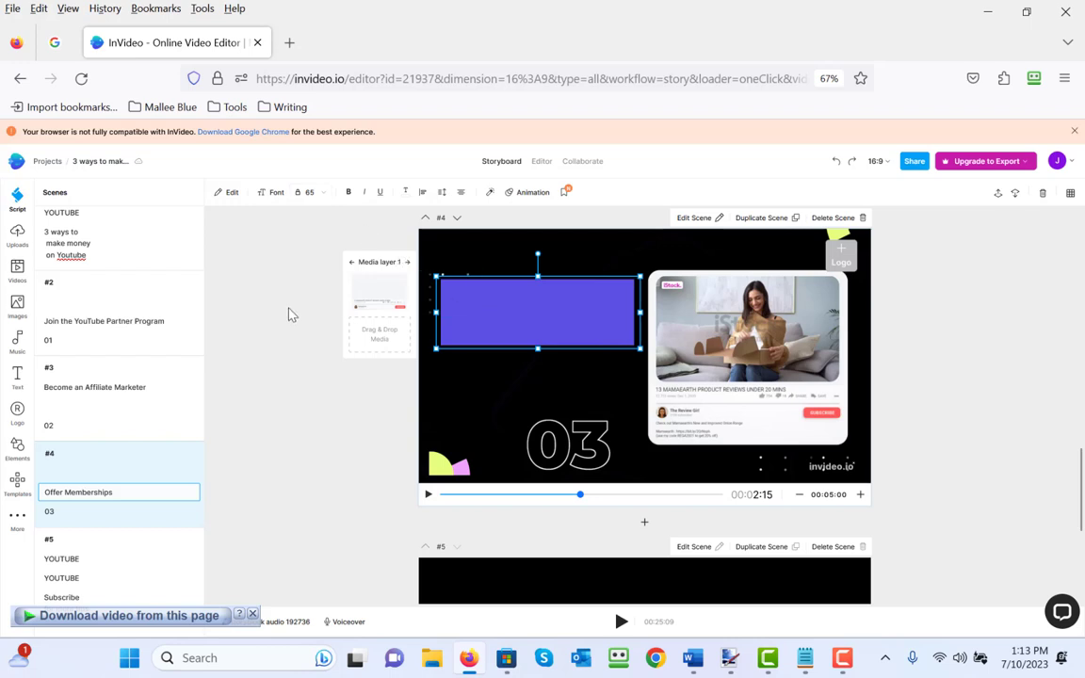
mouse_move(499, 308)
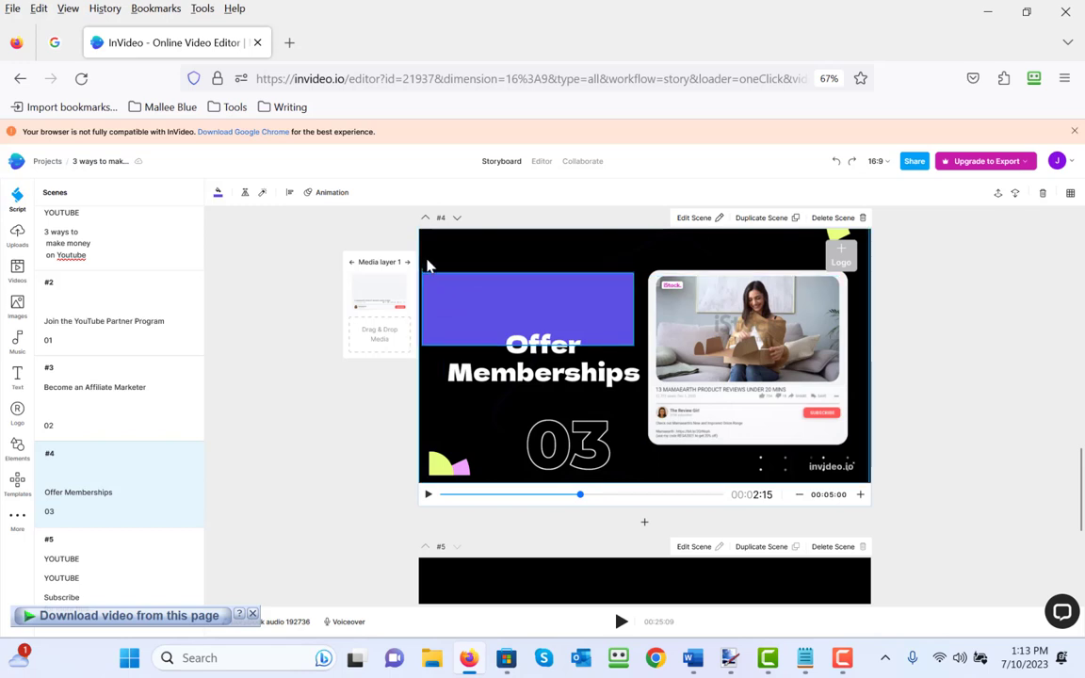
- Reselect the 'Offer Memberships' title text to fit it within the scene design
left_click(539, 354)
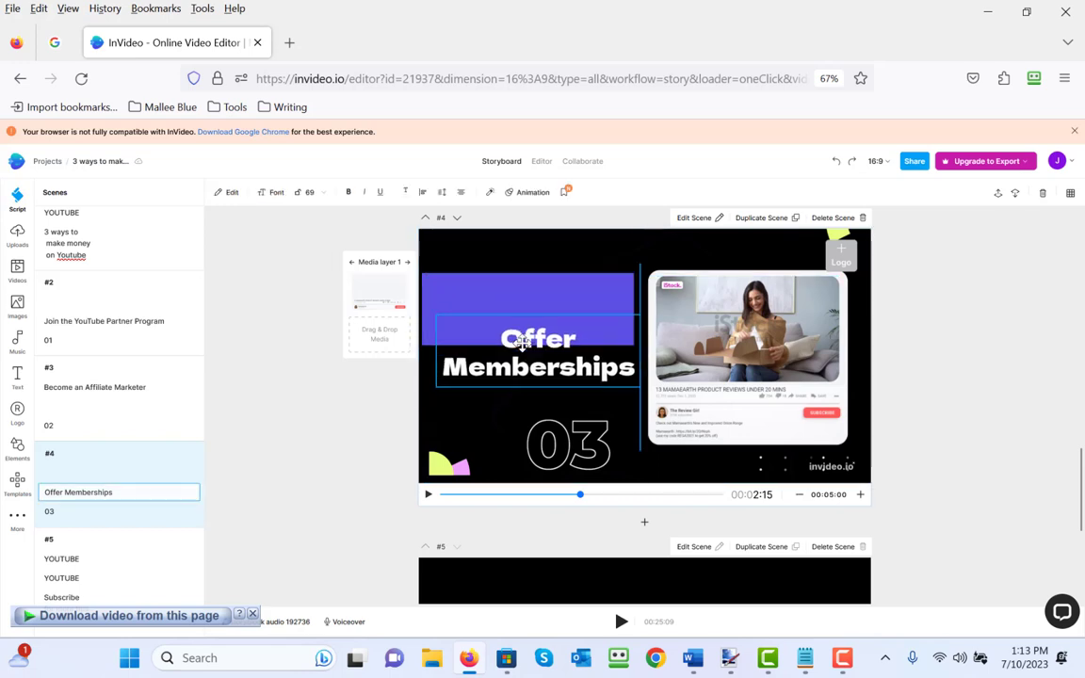
left_click_drag(536, 354, 527, 311)
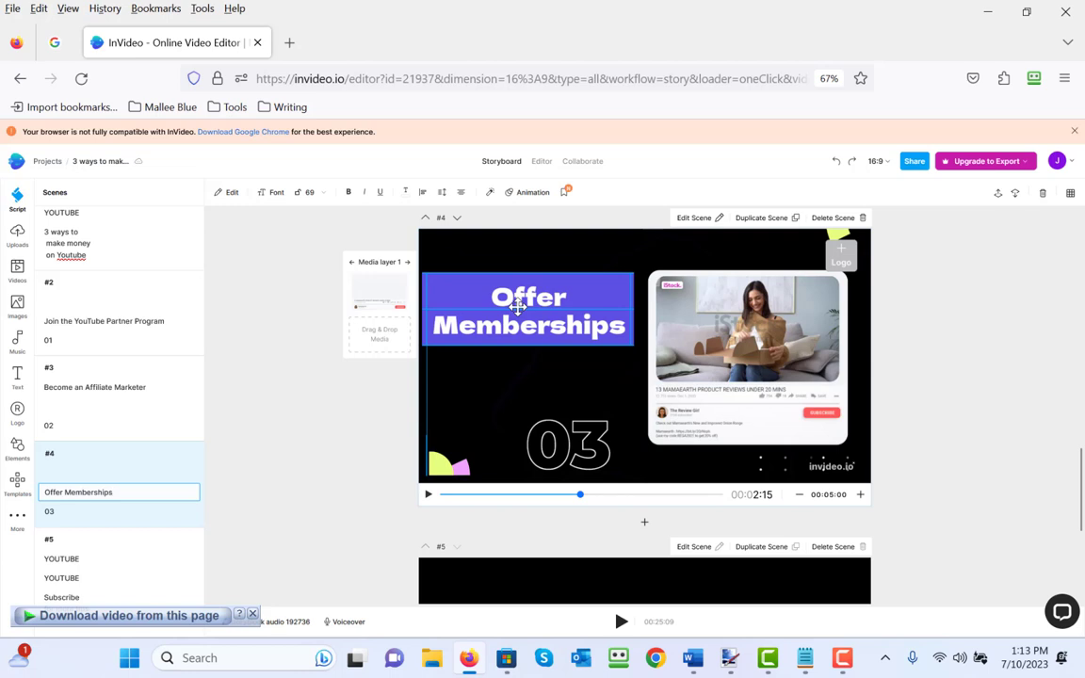
left_click(111, 492)
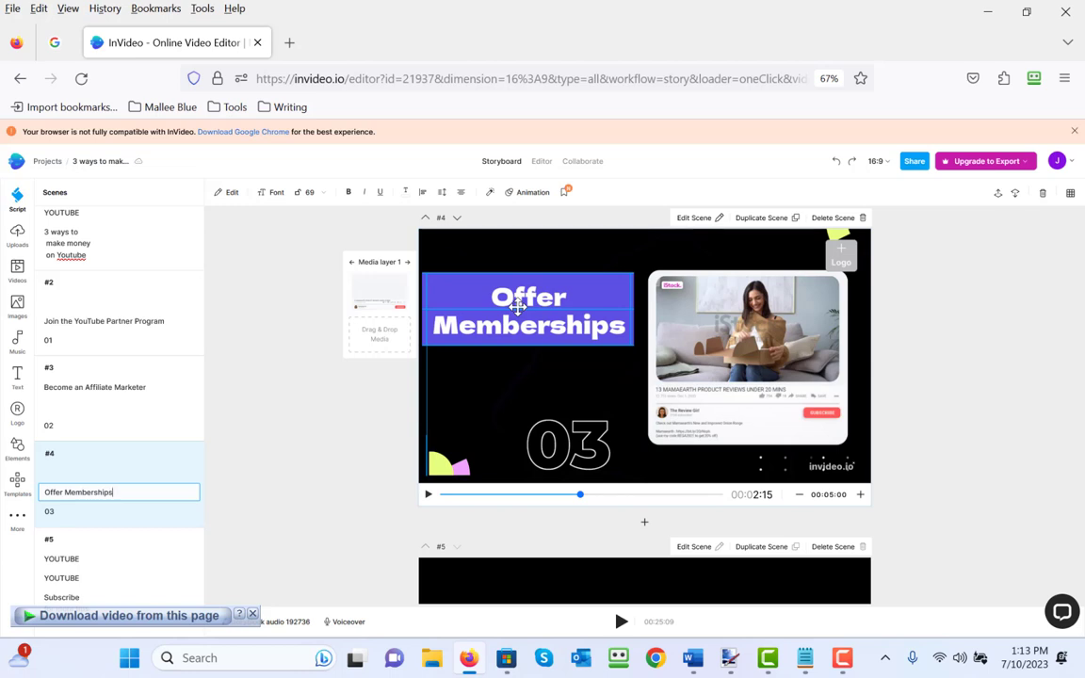
left_click(527, 324)
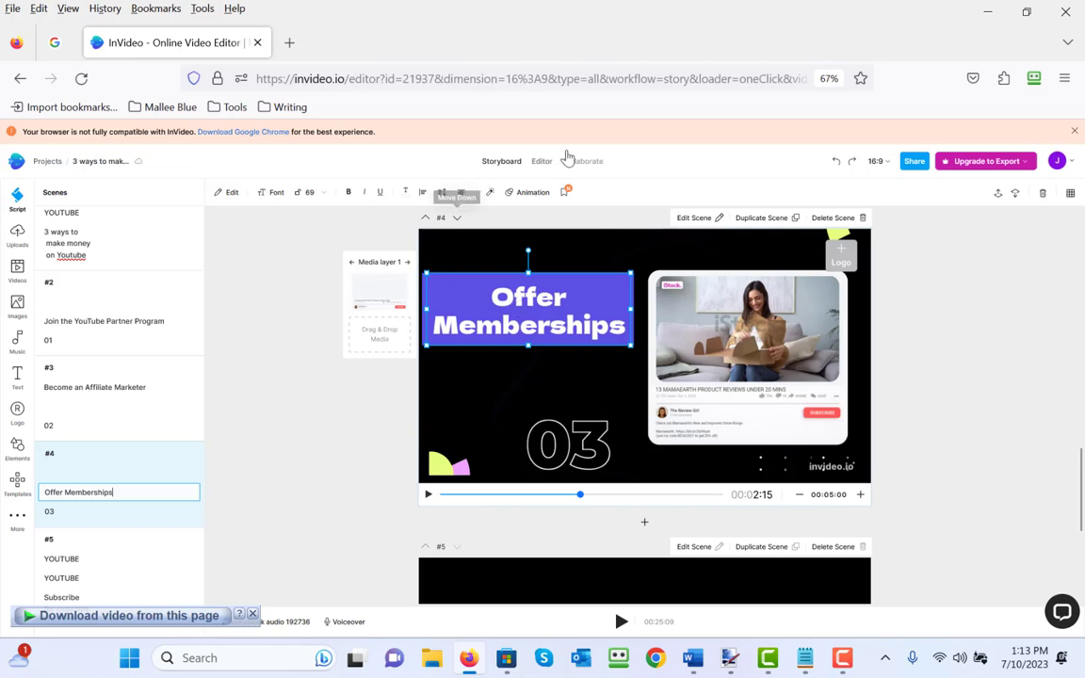
- Return to the timeline editor and jump playback to the Offer Memberships scene
left_click(543, 162)
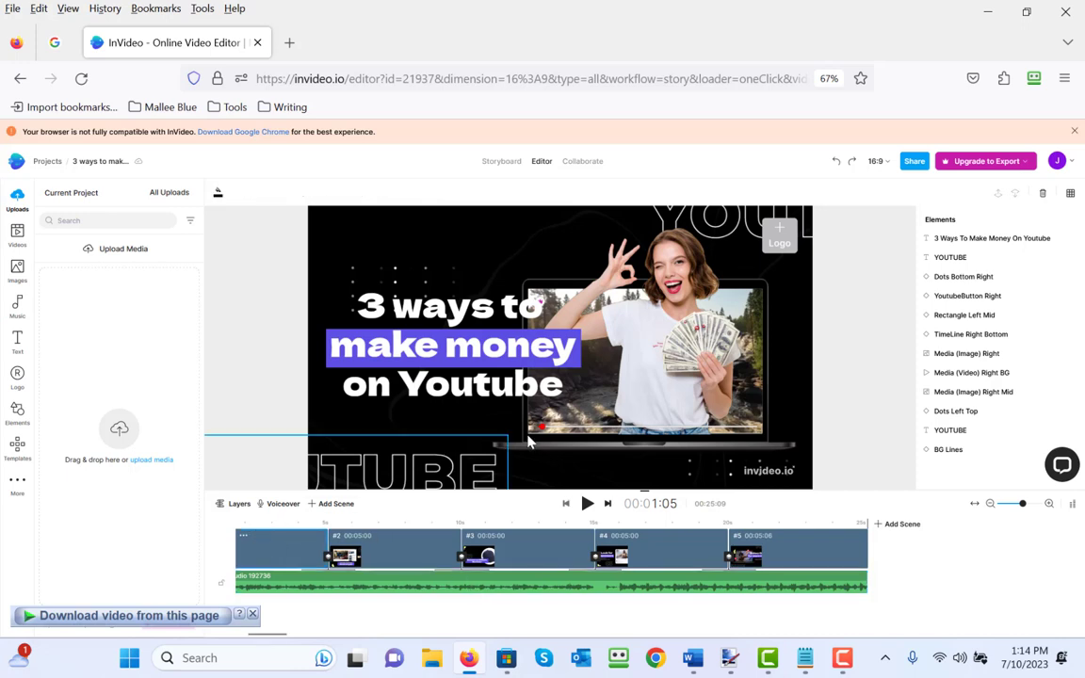
left_click(588, 502)
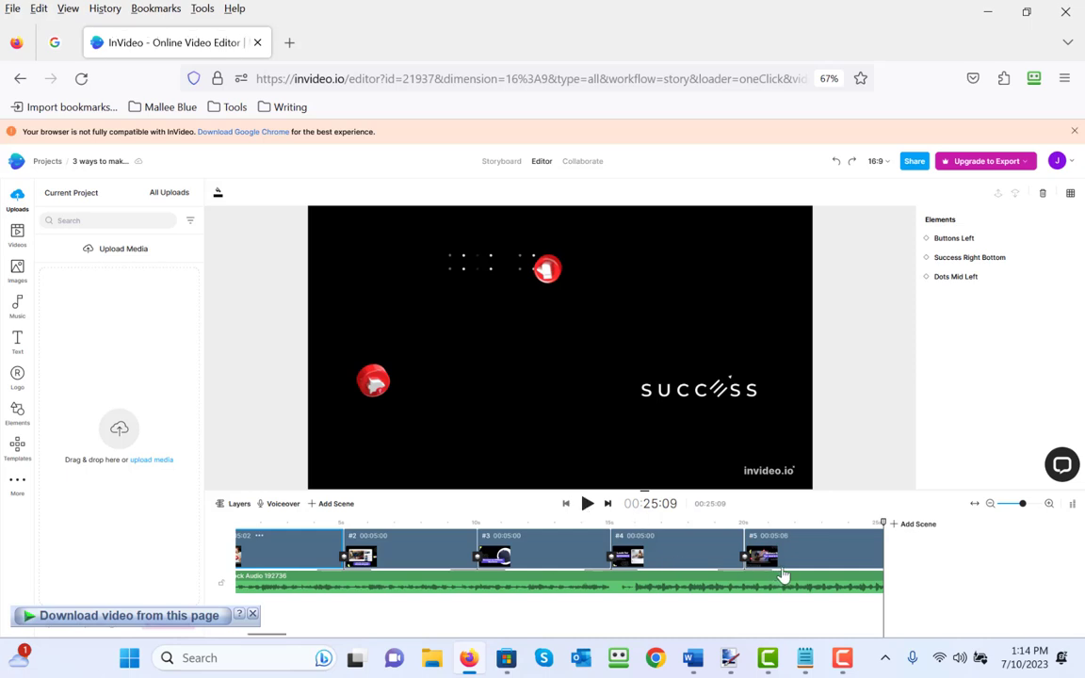
left_click(781, 555)
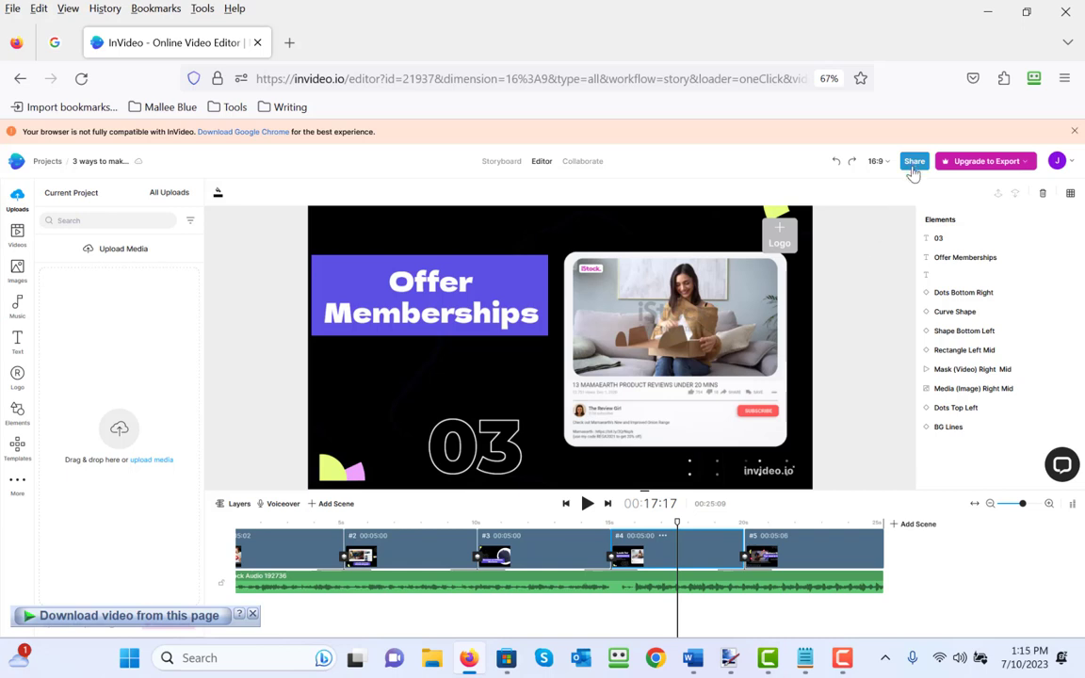
left_click(913, 162)
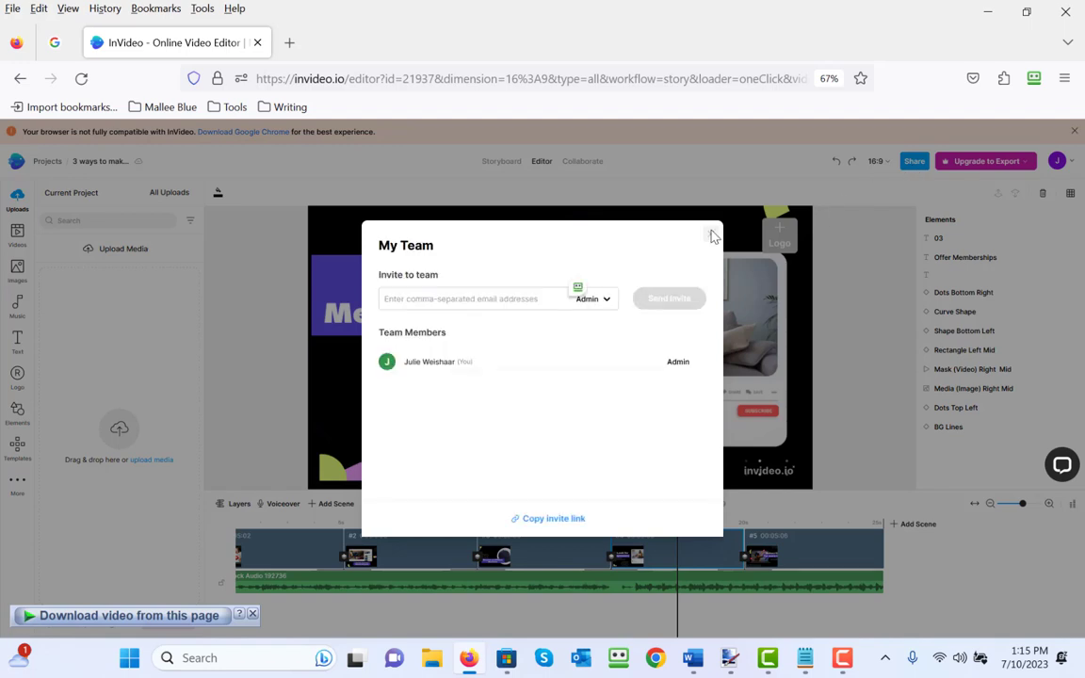
left_click(711, 236)
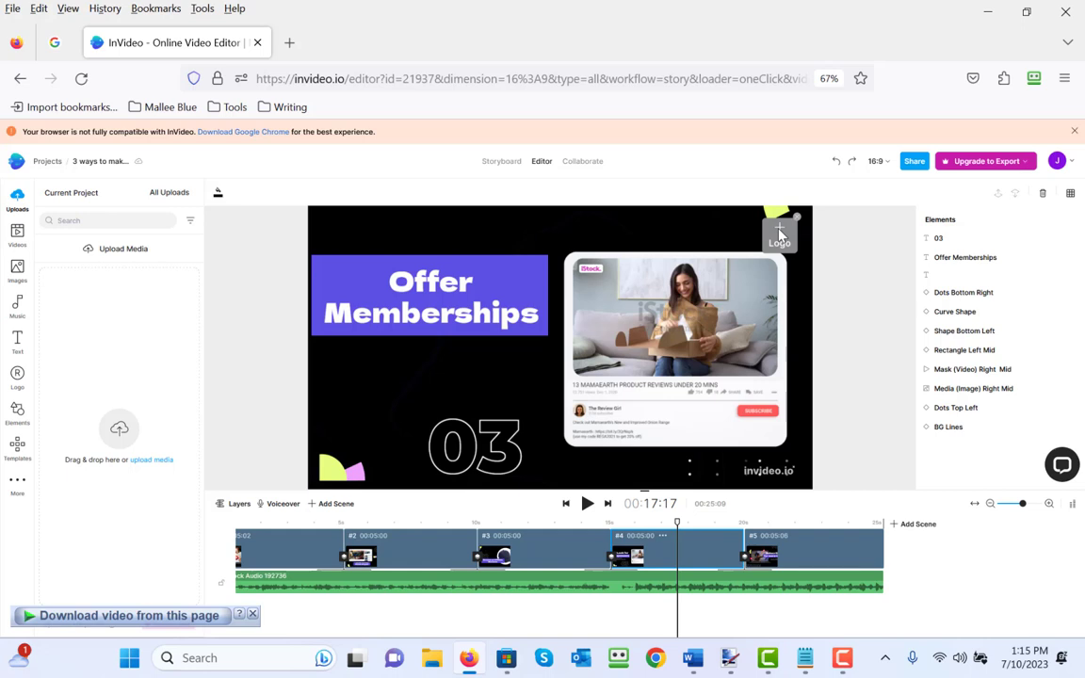
- Upload the SMALL LOGO image as the video logo and check it on the Partner Program and Offer Memberships scenes
left_click(273, 553)
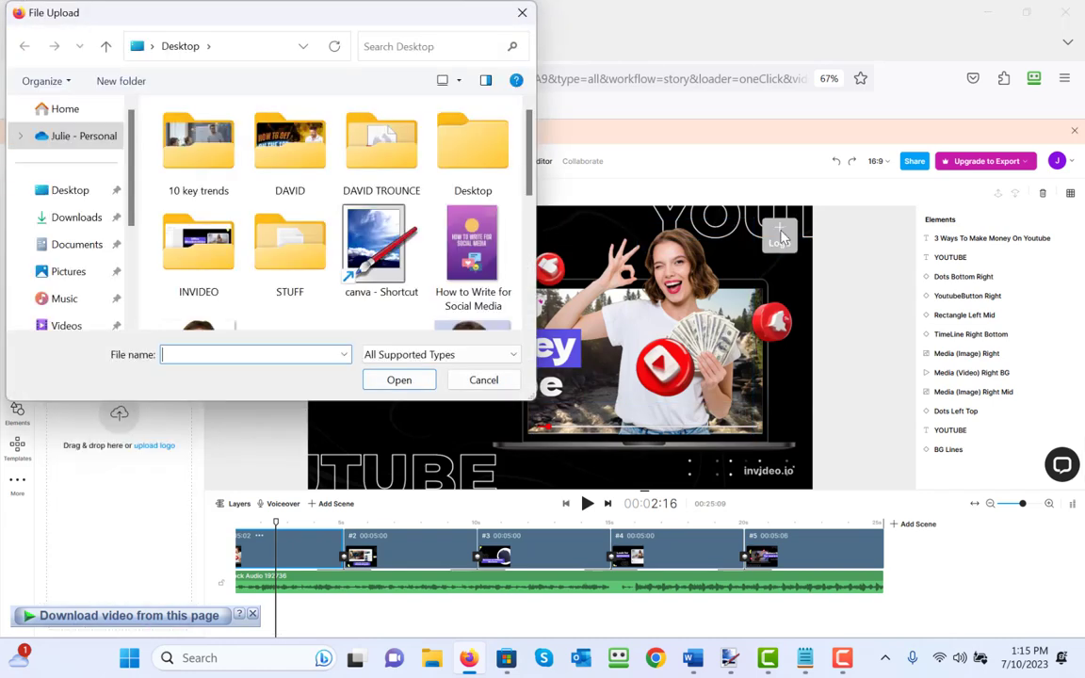
scroll("down", 3)
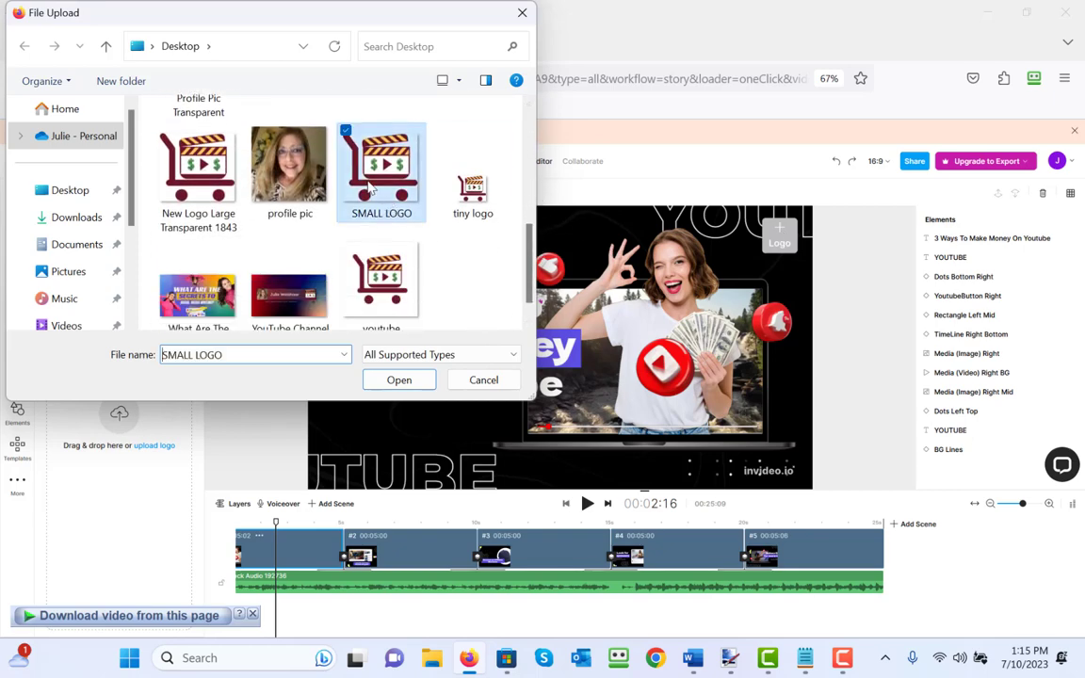
left_click(399, 381)
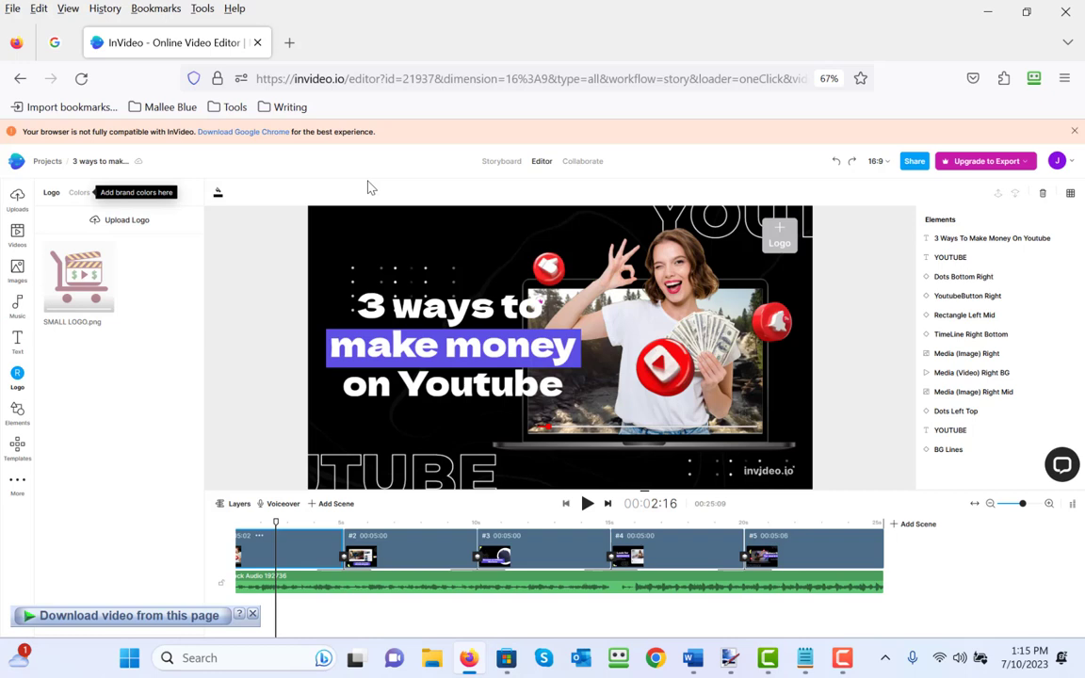
mouse_move(117, 311)
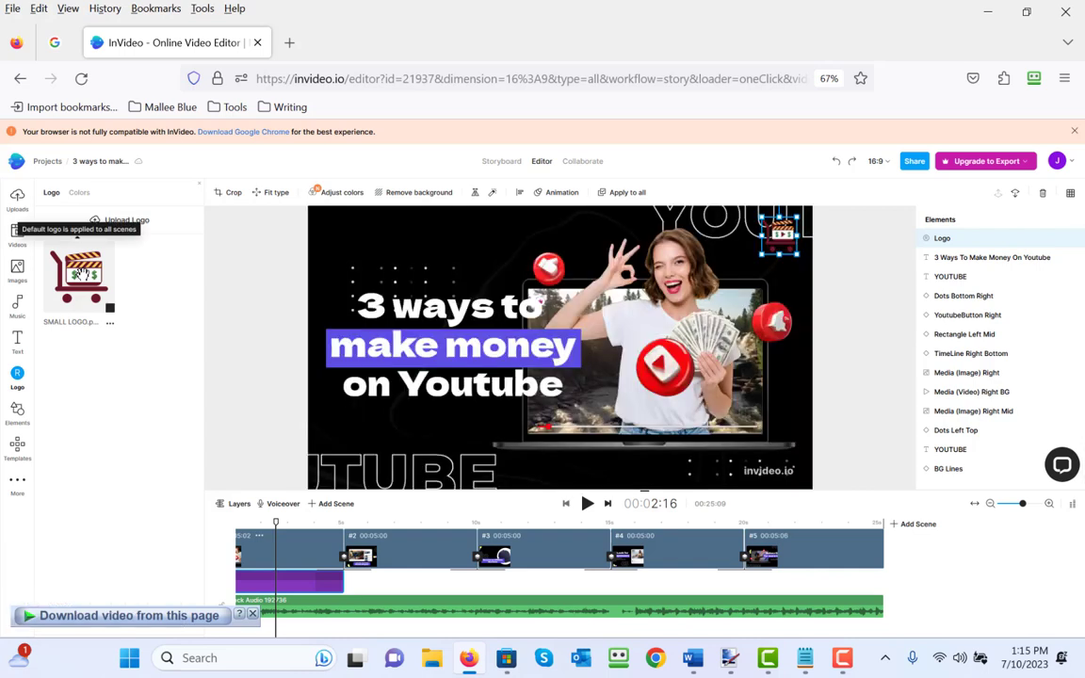
left_click(411, 549)
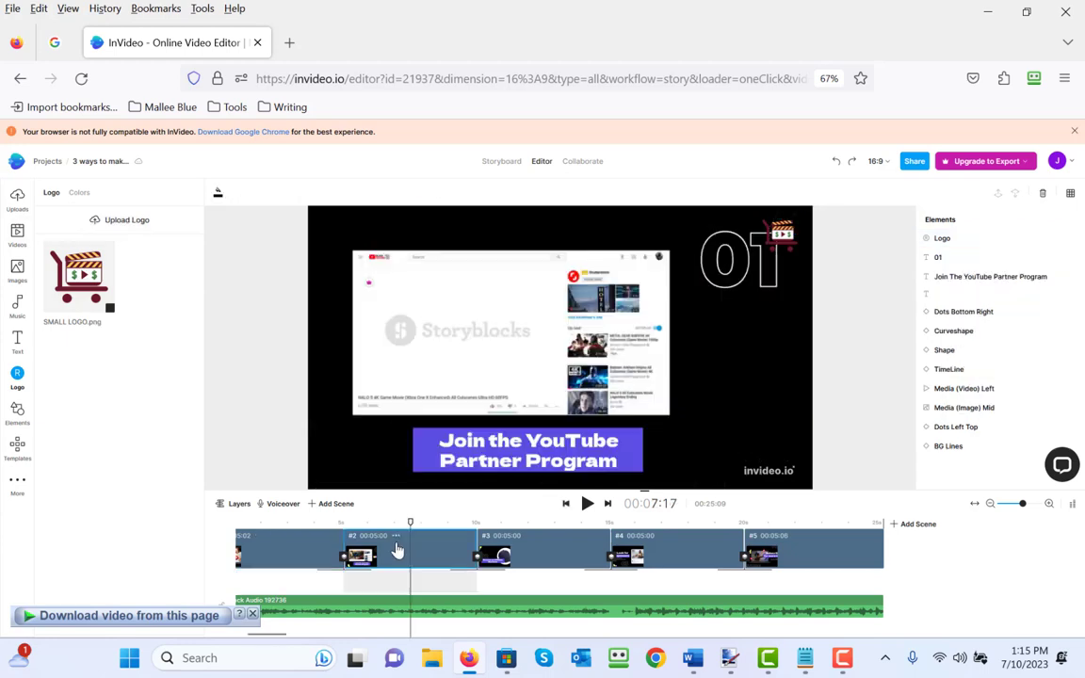
left_click(542, 550)
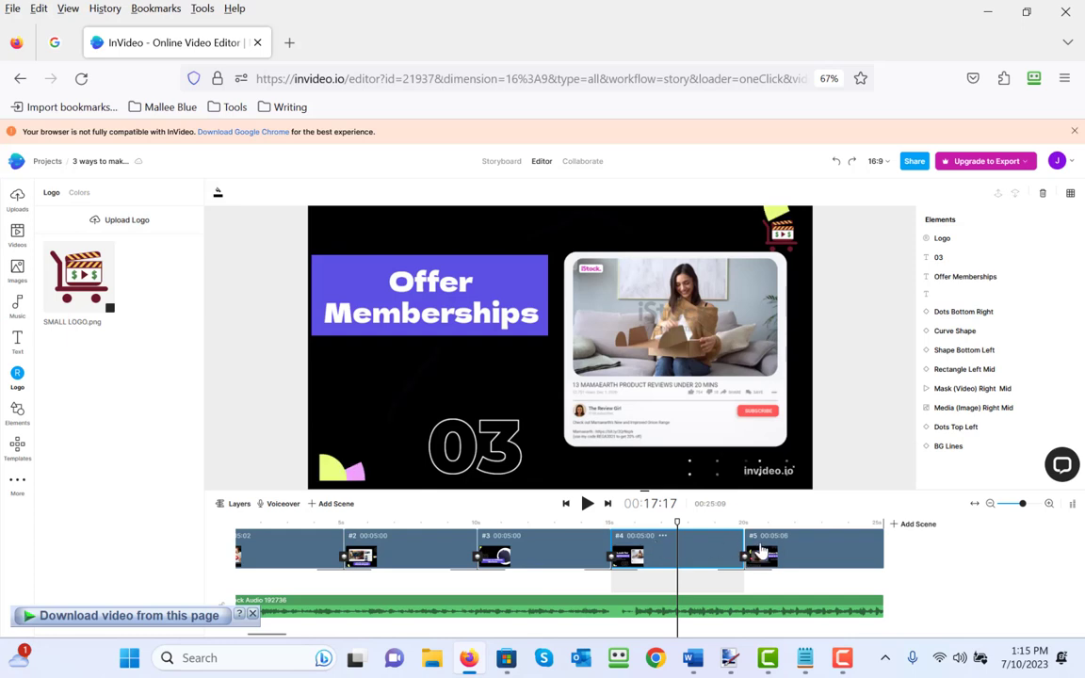
- Play the video from its opening '3 ways to make money on Youtube' scene
left_click(813, 521)
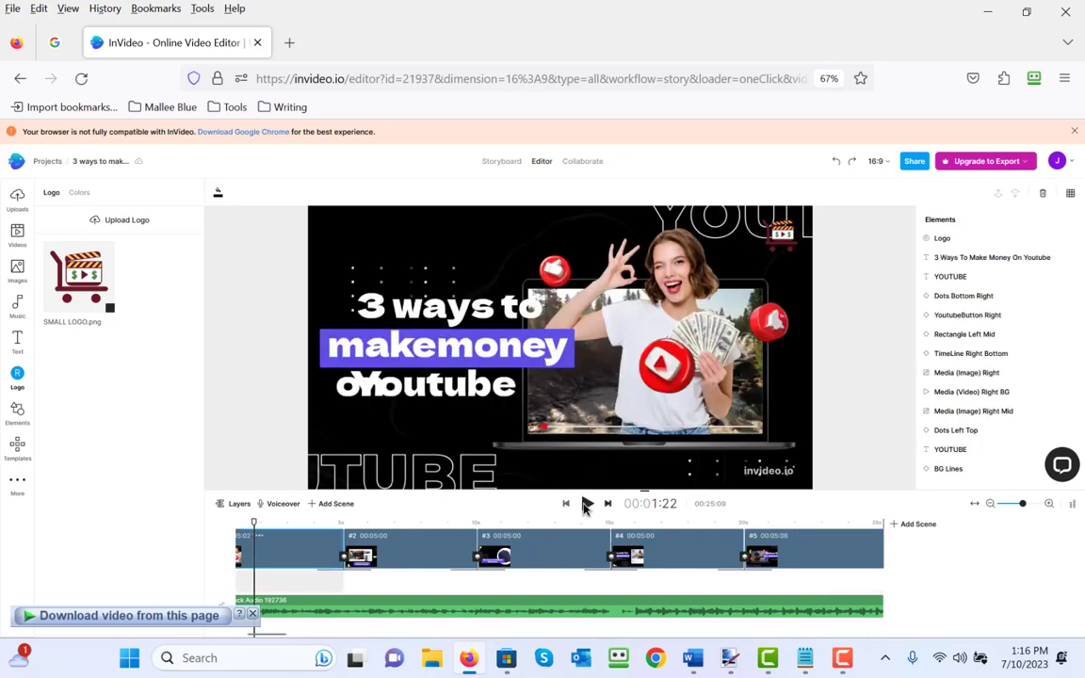
left_click(587, 502)
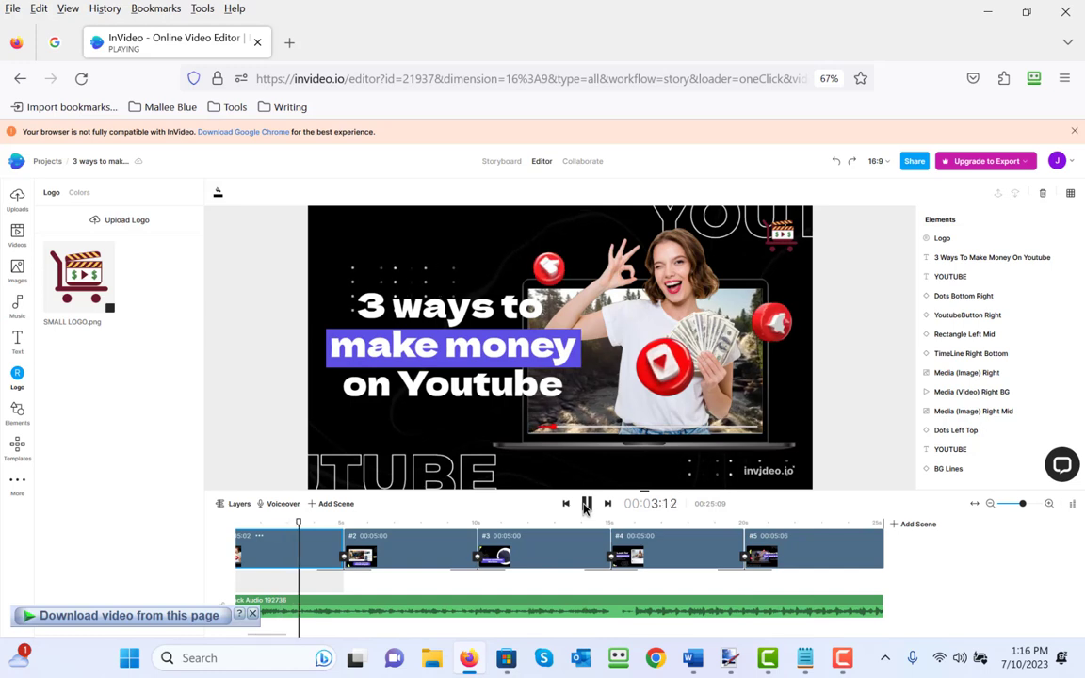
- Go to My Projects and delete duplicate project 20983917
left_click(1056, 160)
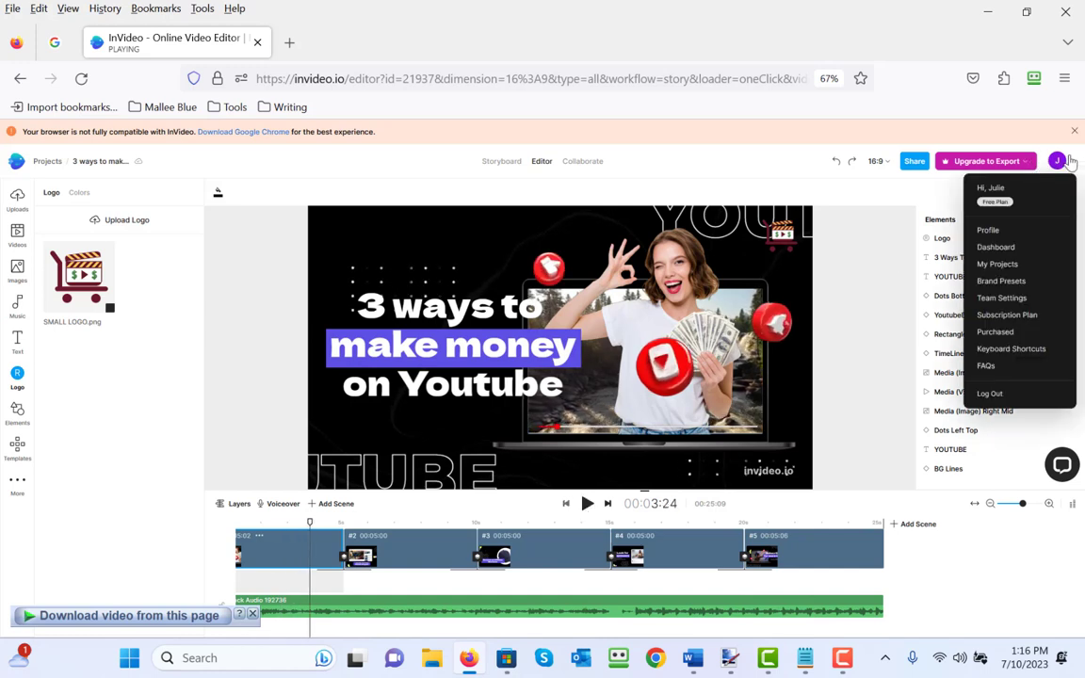
mouse_move(1074, 164)
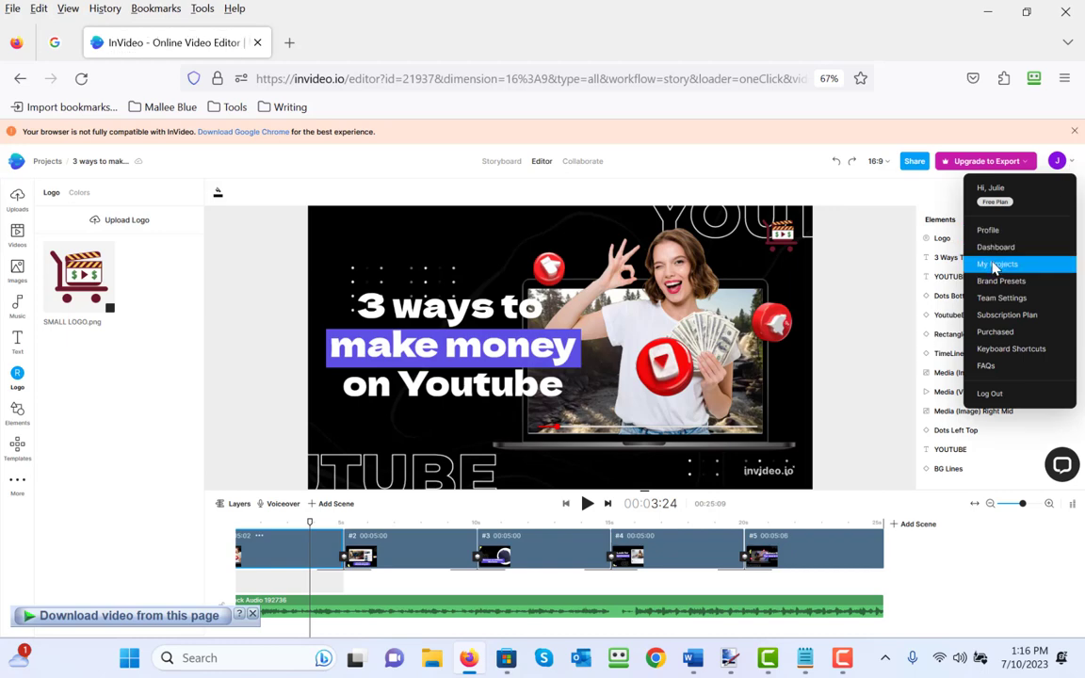
left_click(996, 263)
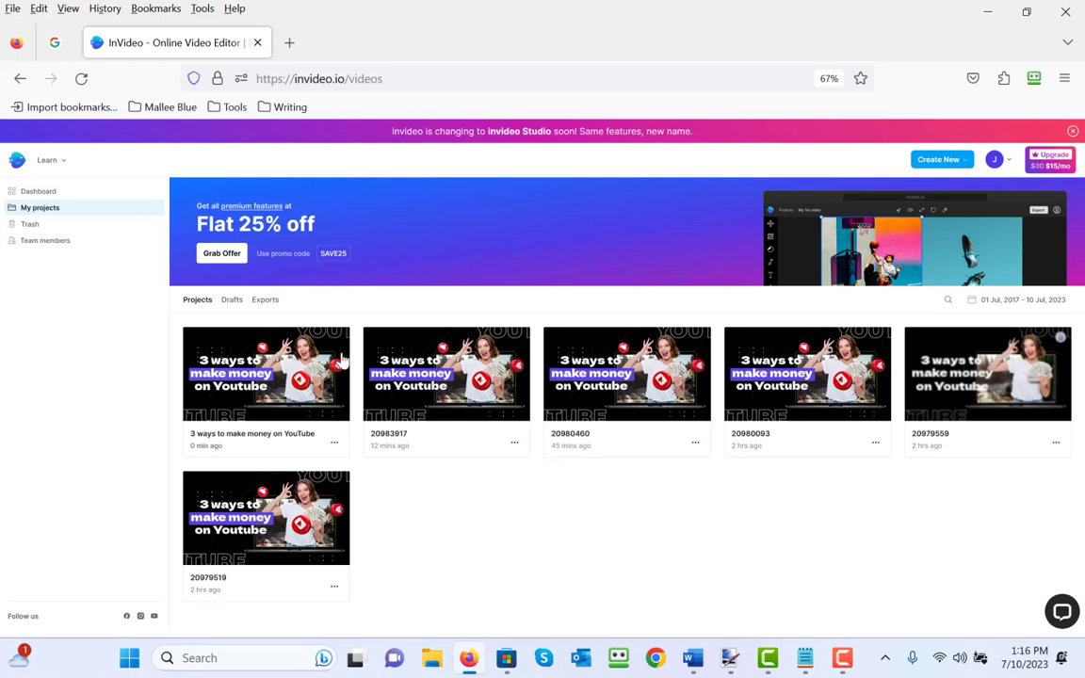
mouse_move(403, 375)
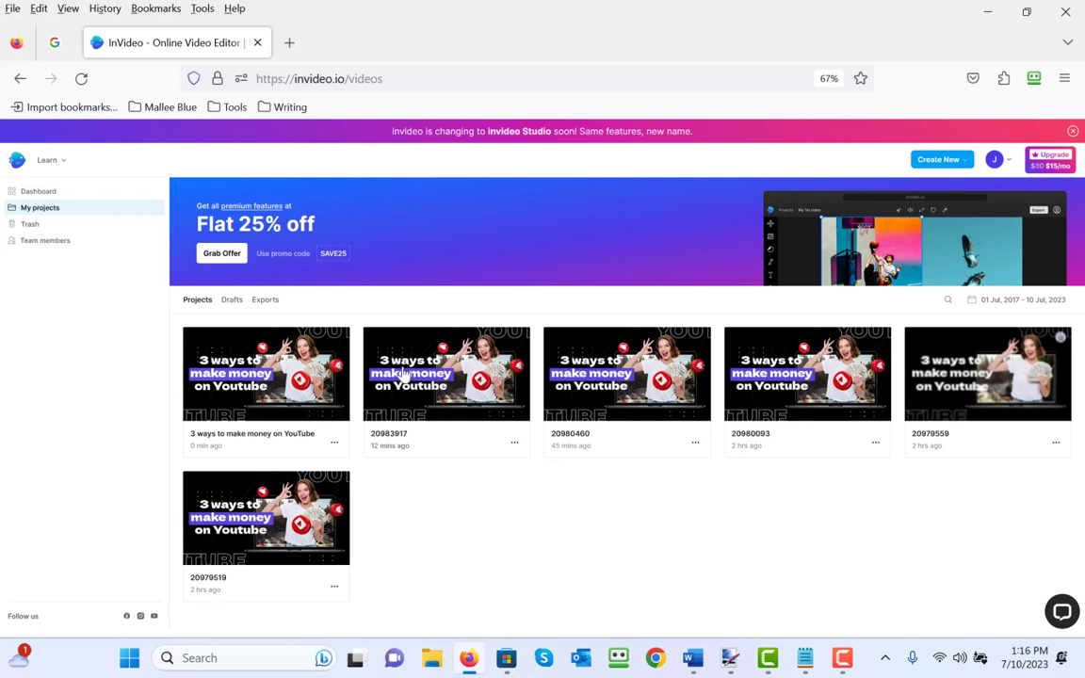
left_click(514, 442)
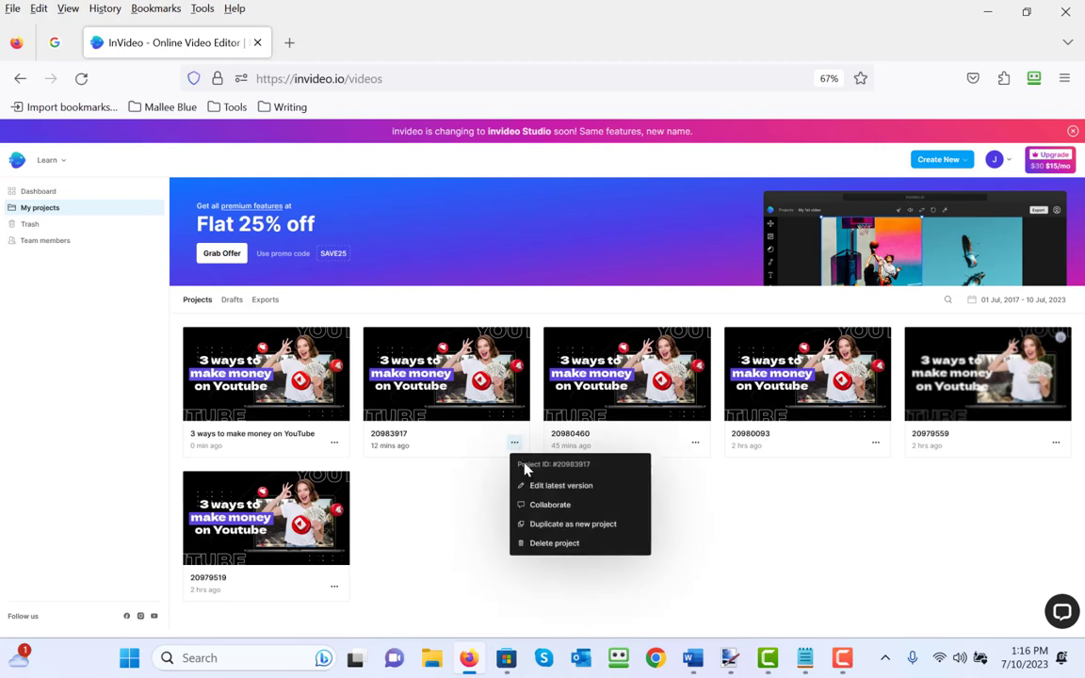
left_click(554, 542)
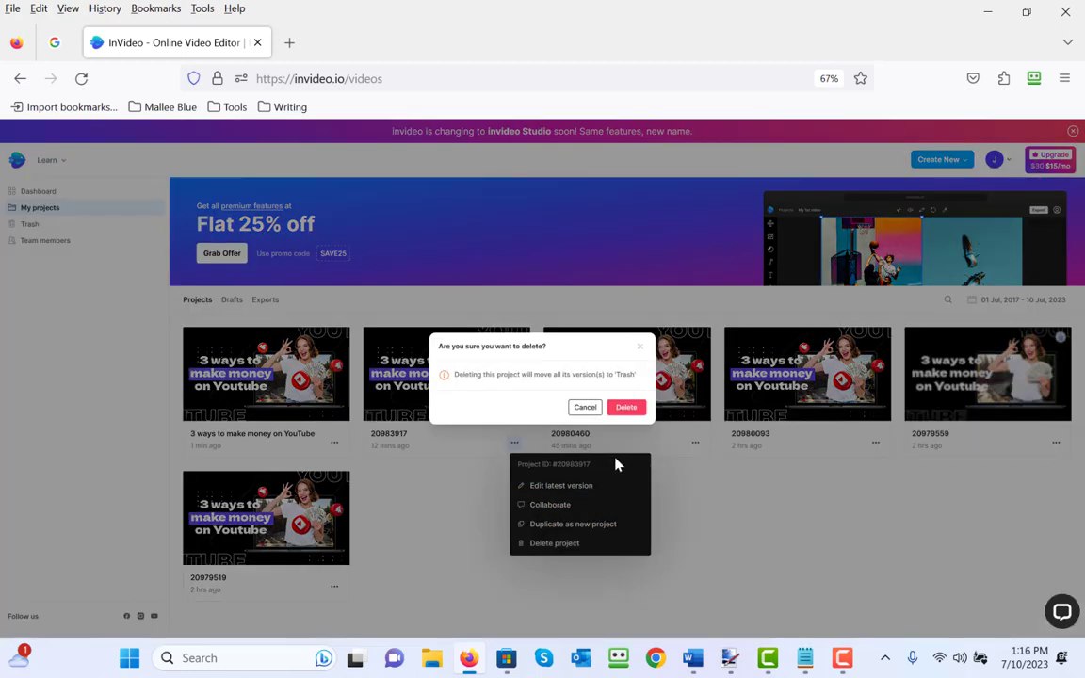
left_click(625, 407)
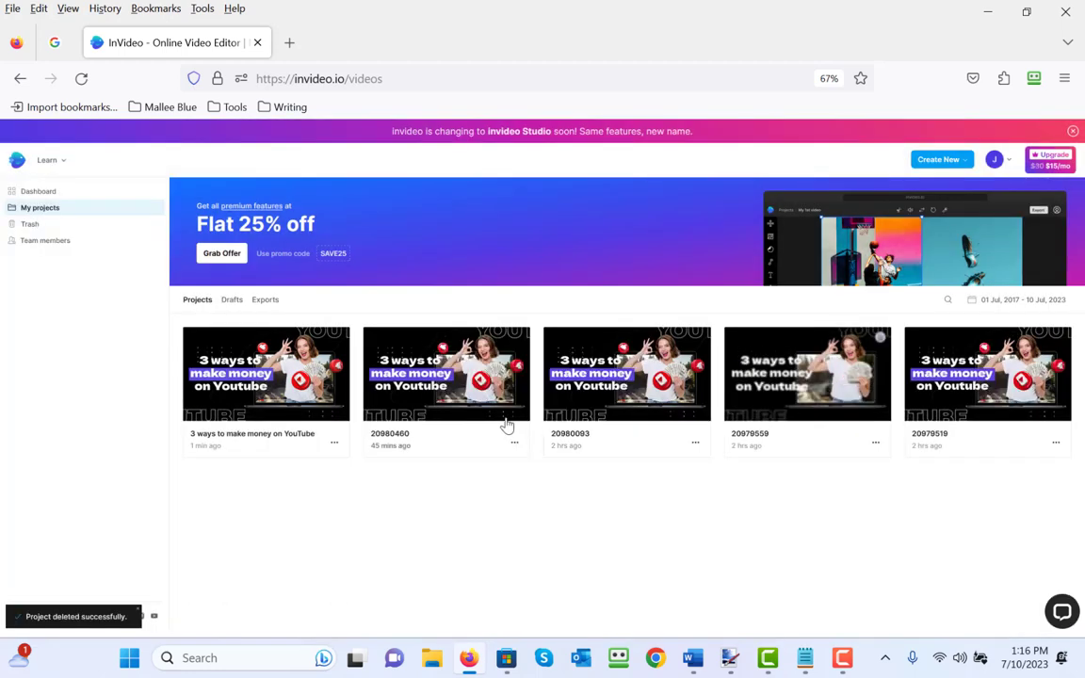
- Delete duplicate projects 20980460, 20980083 and 20979559, and start deleting 20979519
left_click(514, 442)
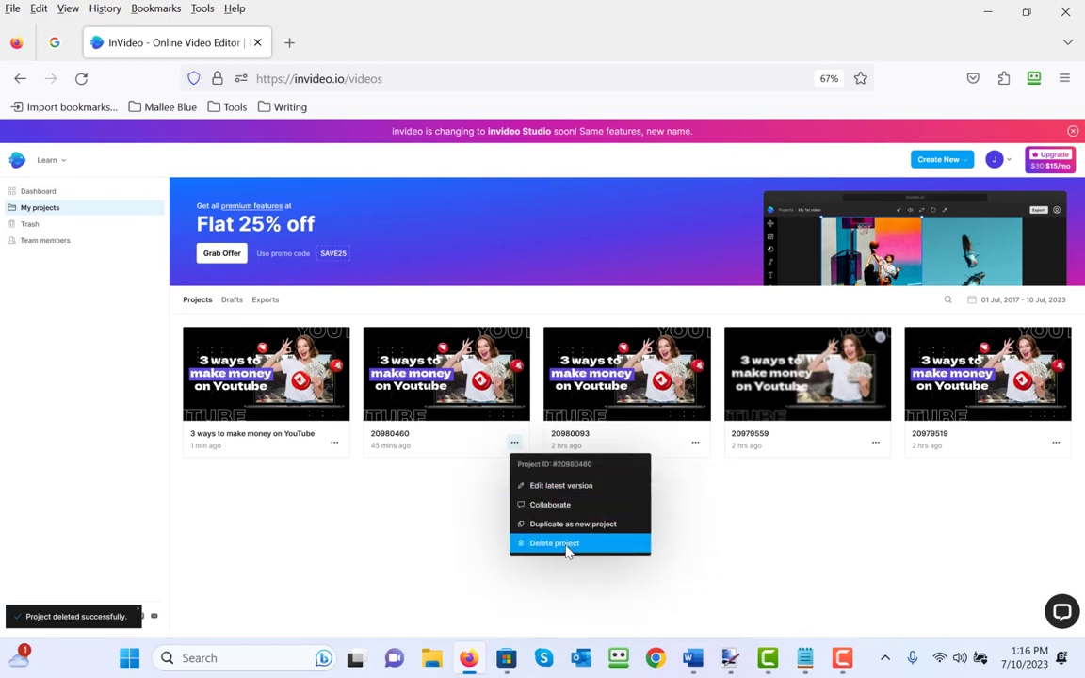
left_click(554, 543)
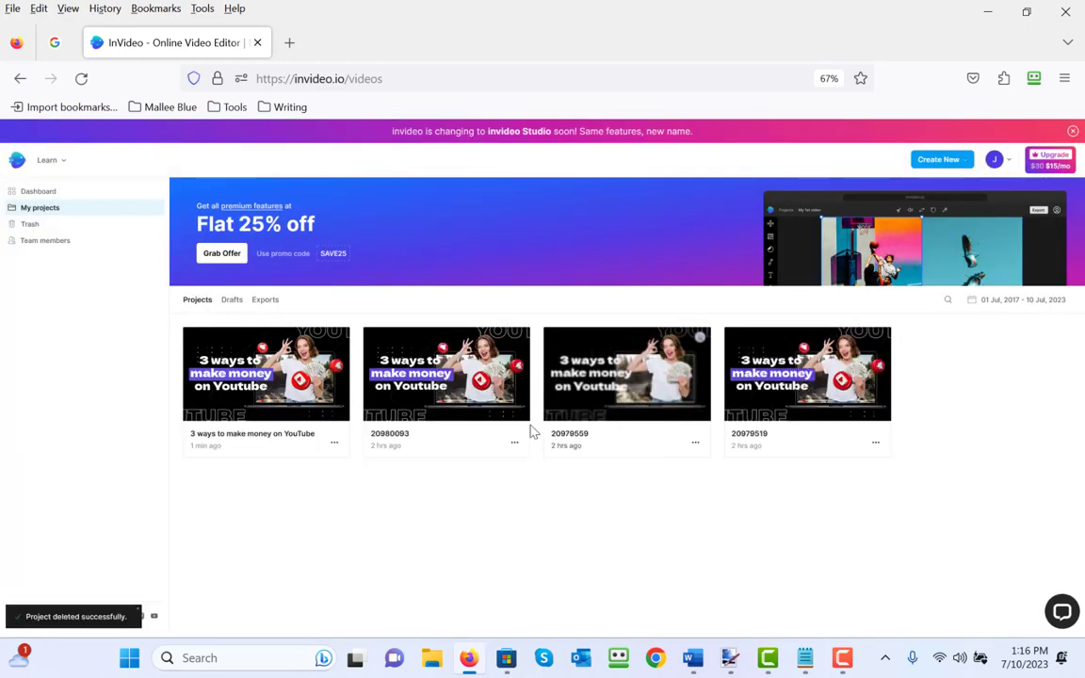
left_click(514, 441)
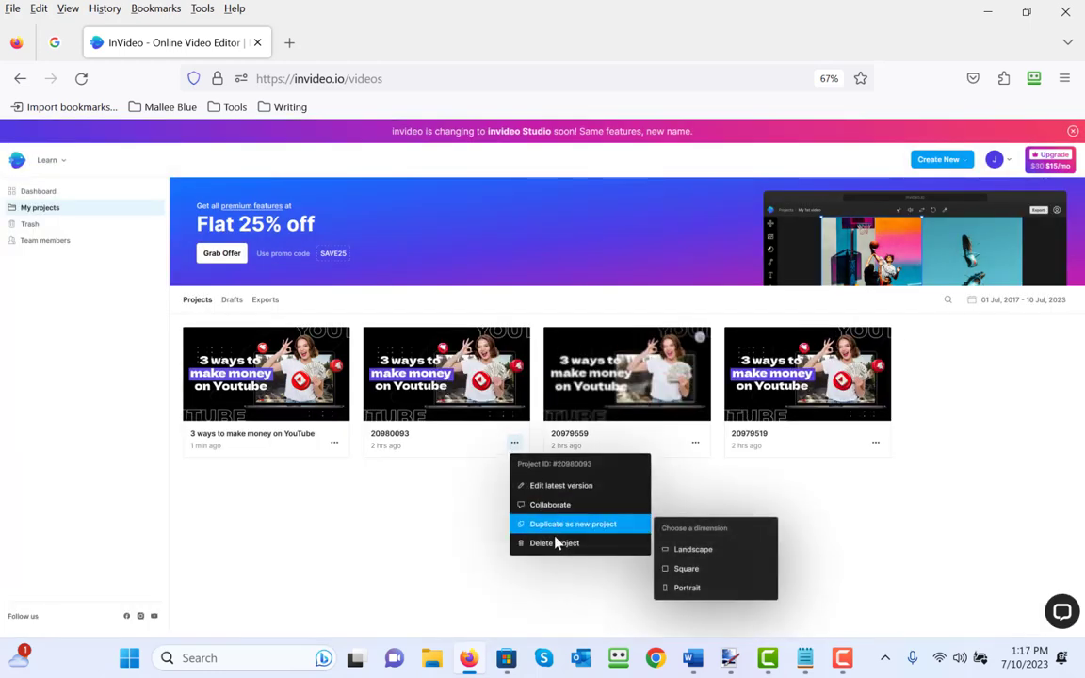
left_click(631, 412)
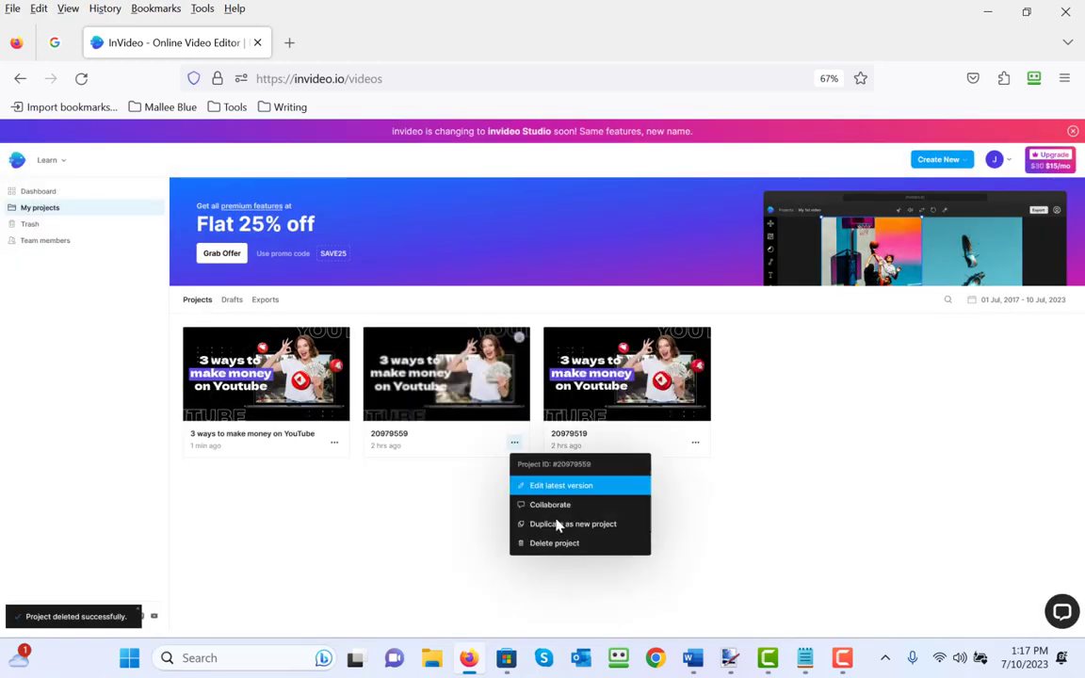
left_click(553, 542)
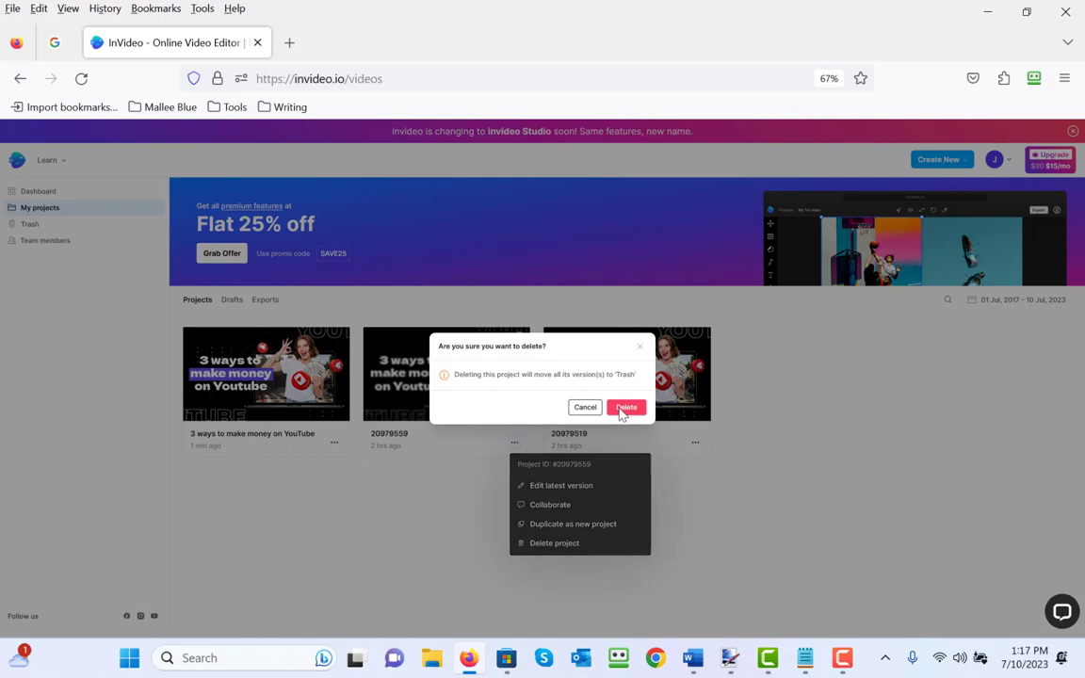
left_click(625, 407)
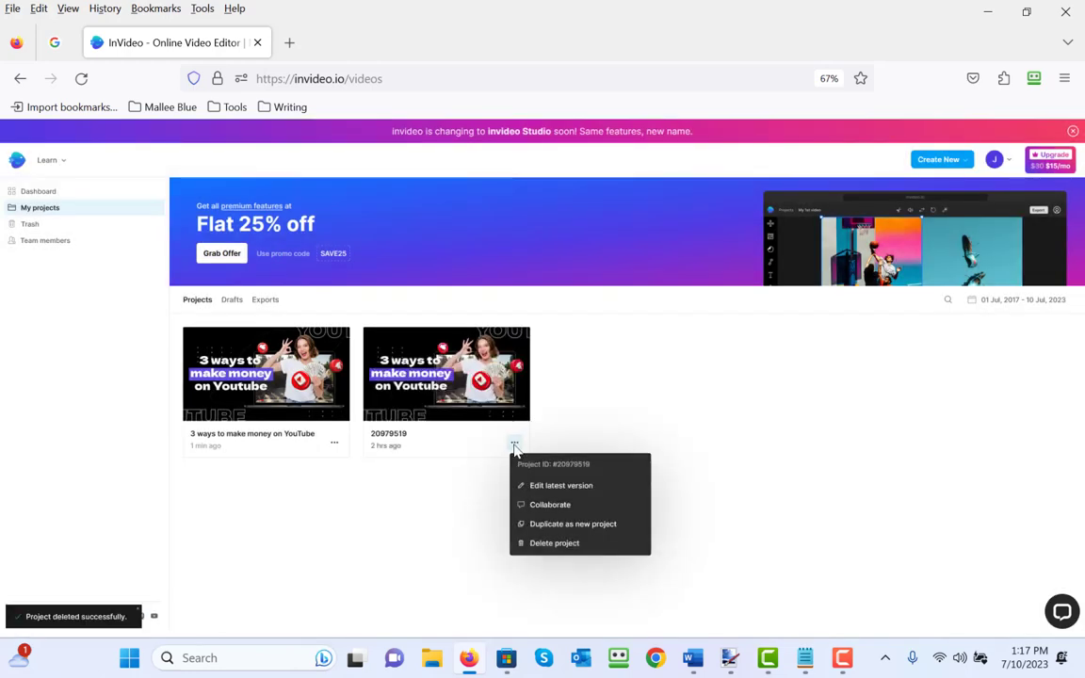
left_click(553, 542)
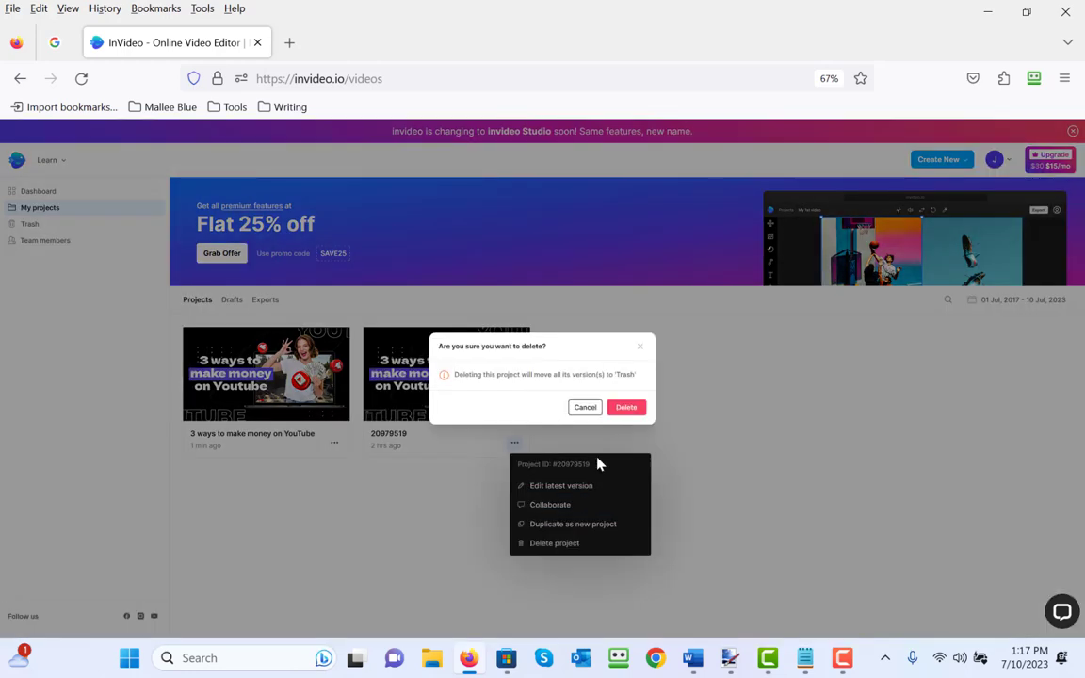
- Confirm deleting project 20979519, leaving only the YouTube money video
left_click(626, 407)
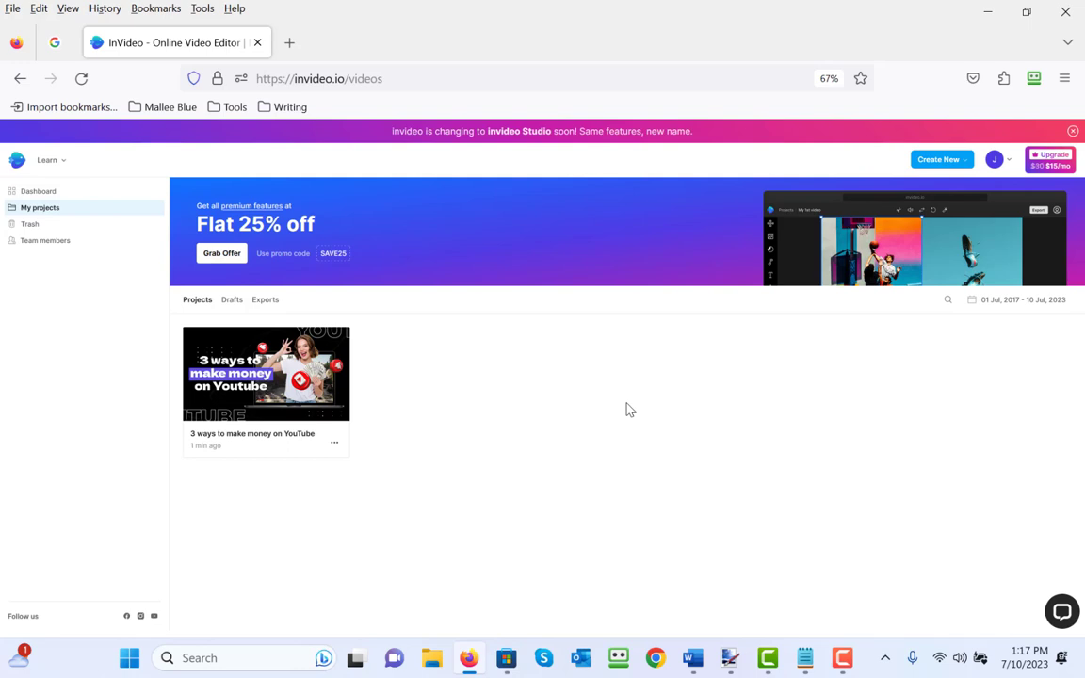
mouse_move(557, 37)
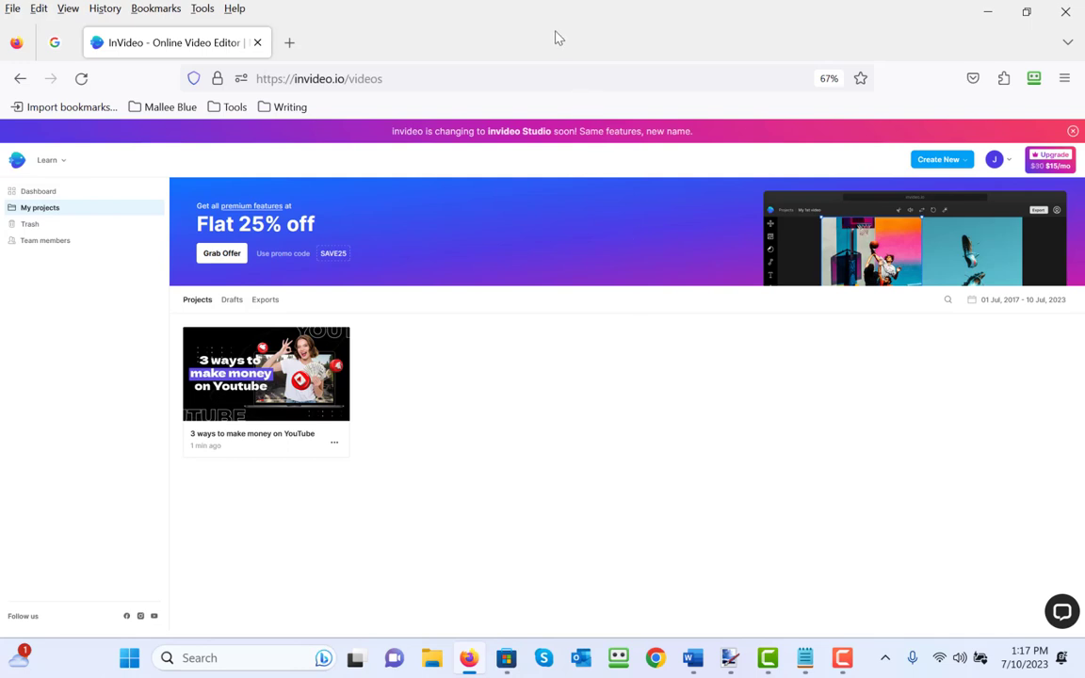